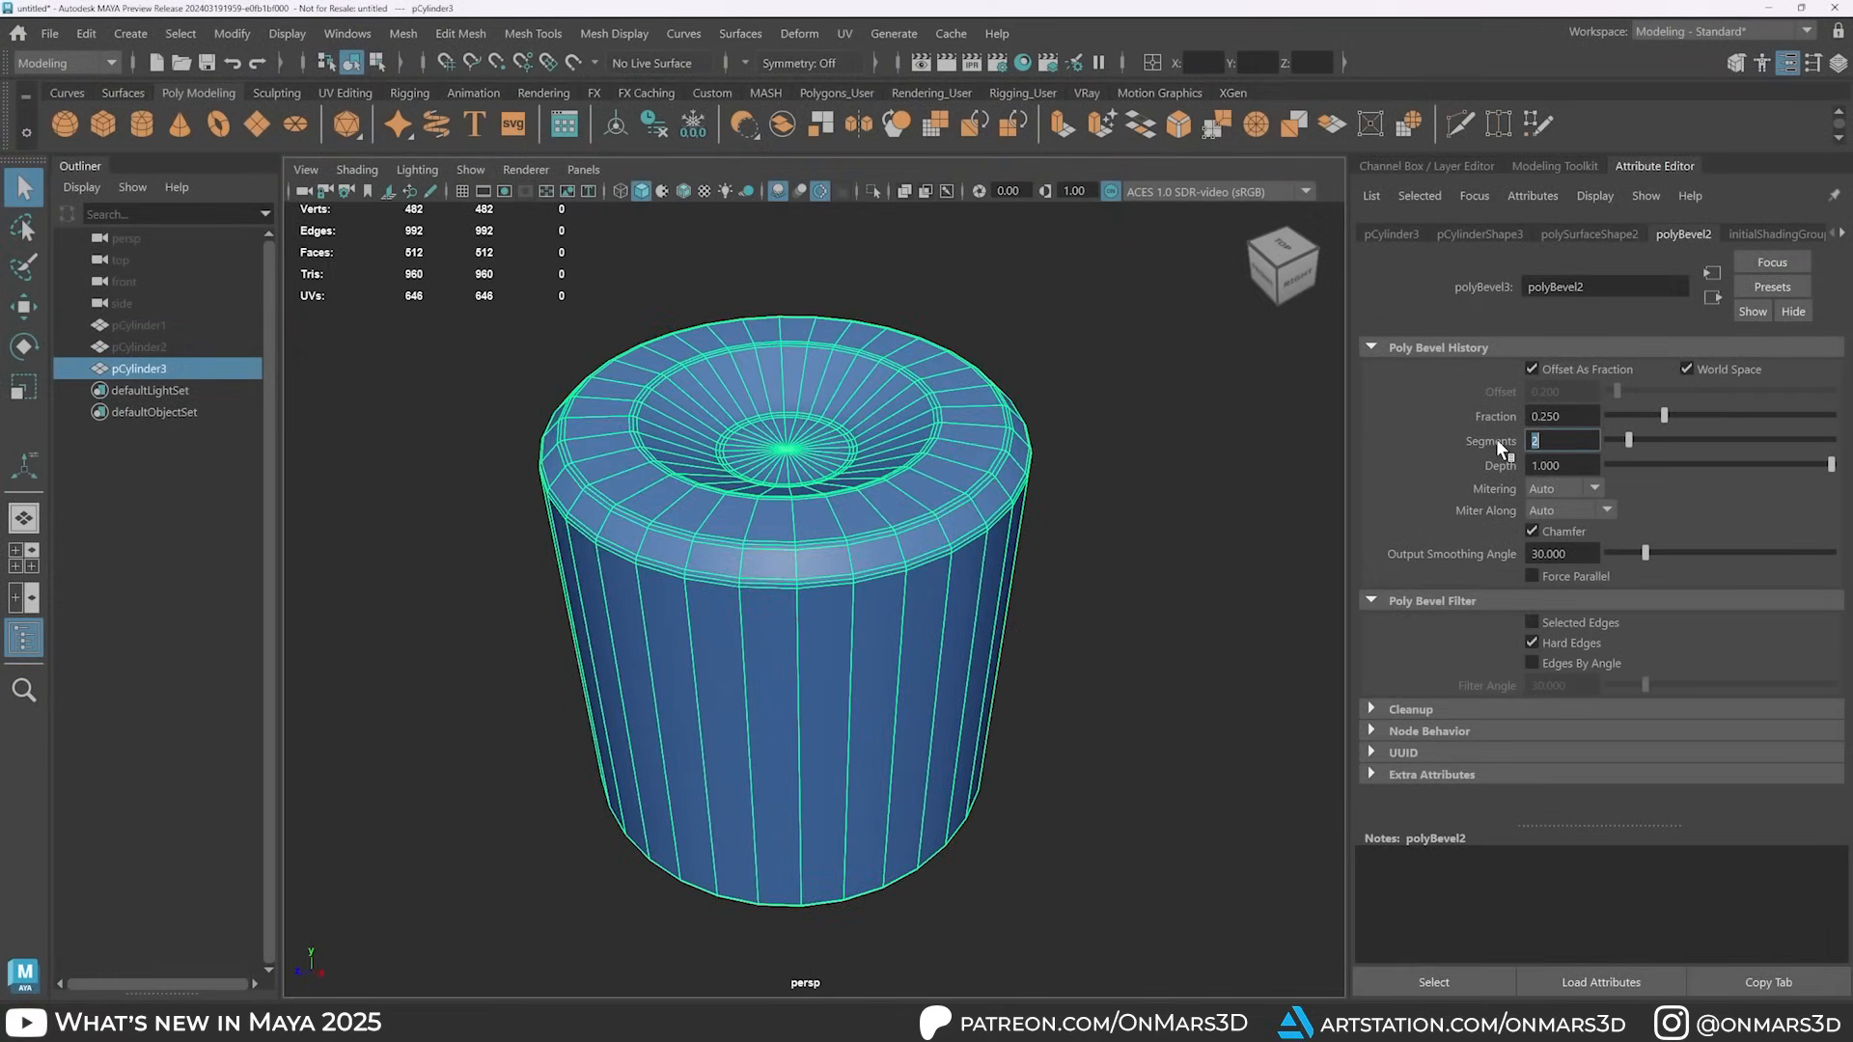
Step: Set the polyBevel2 Segments field to 2
left_click(1533, 663)
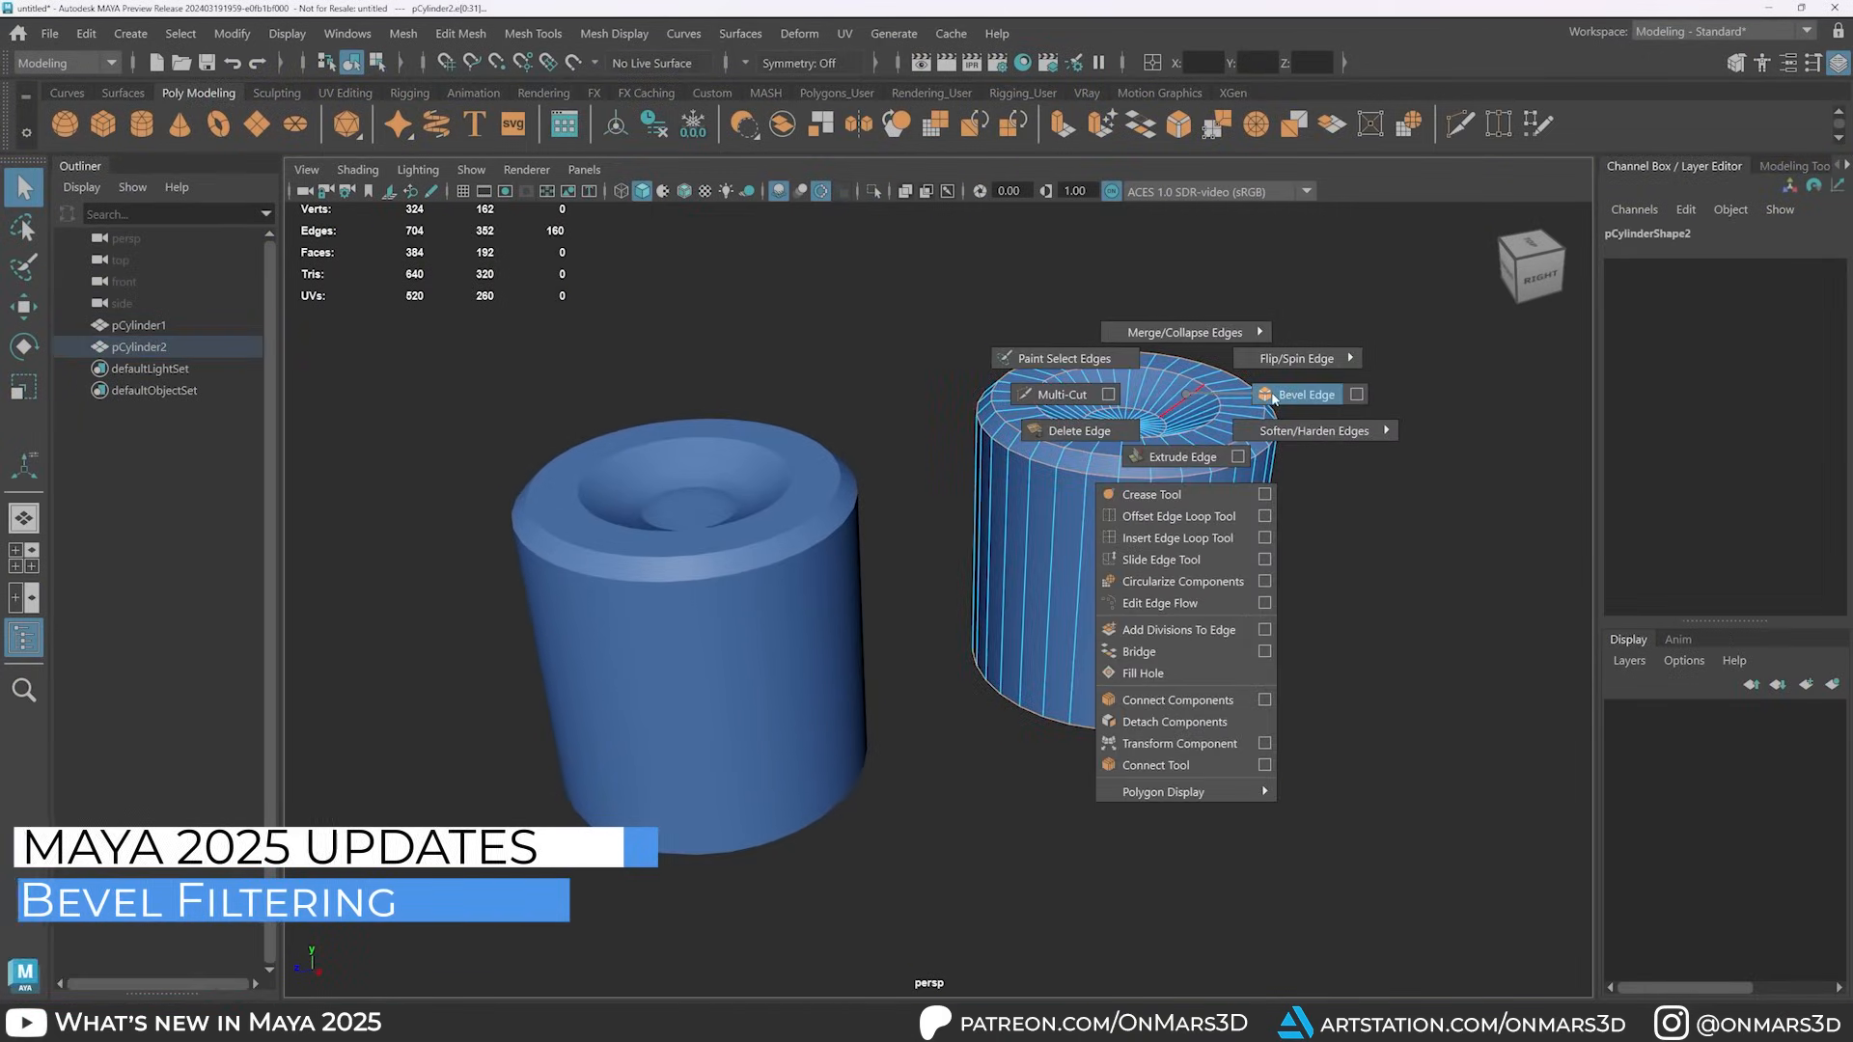
Step: Bevel pCylinder3 on hard edges with fraction 0.25 and 2 segments
left_click(1304, 394)
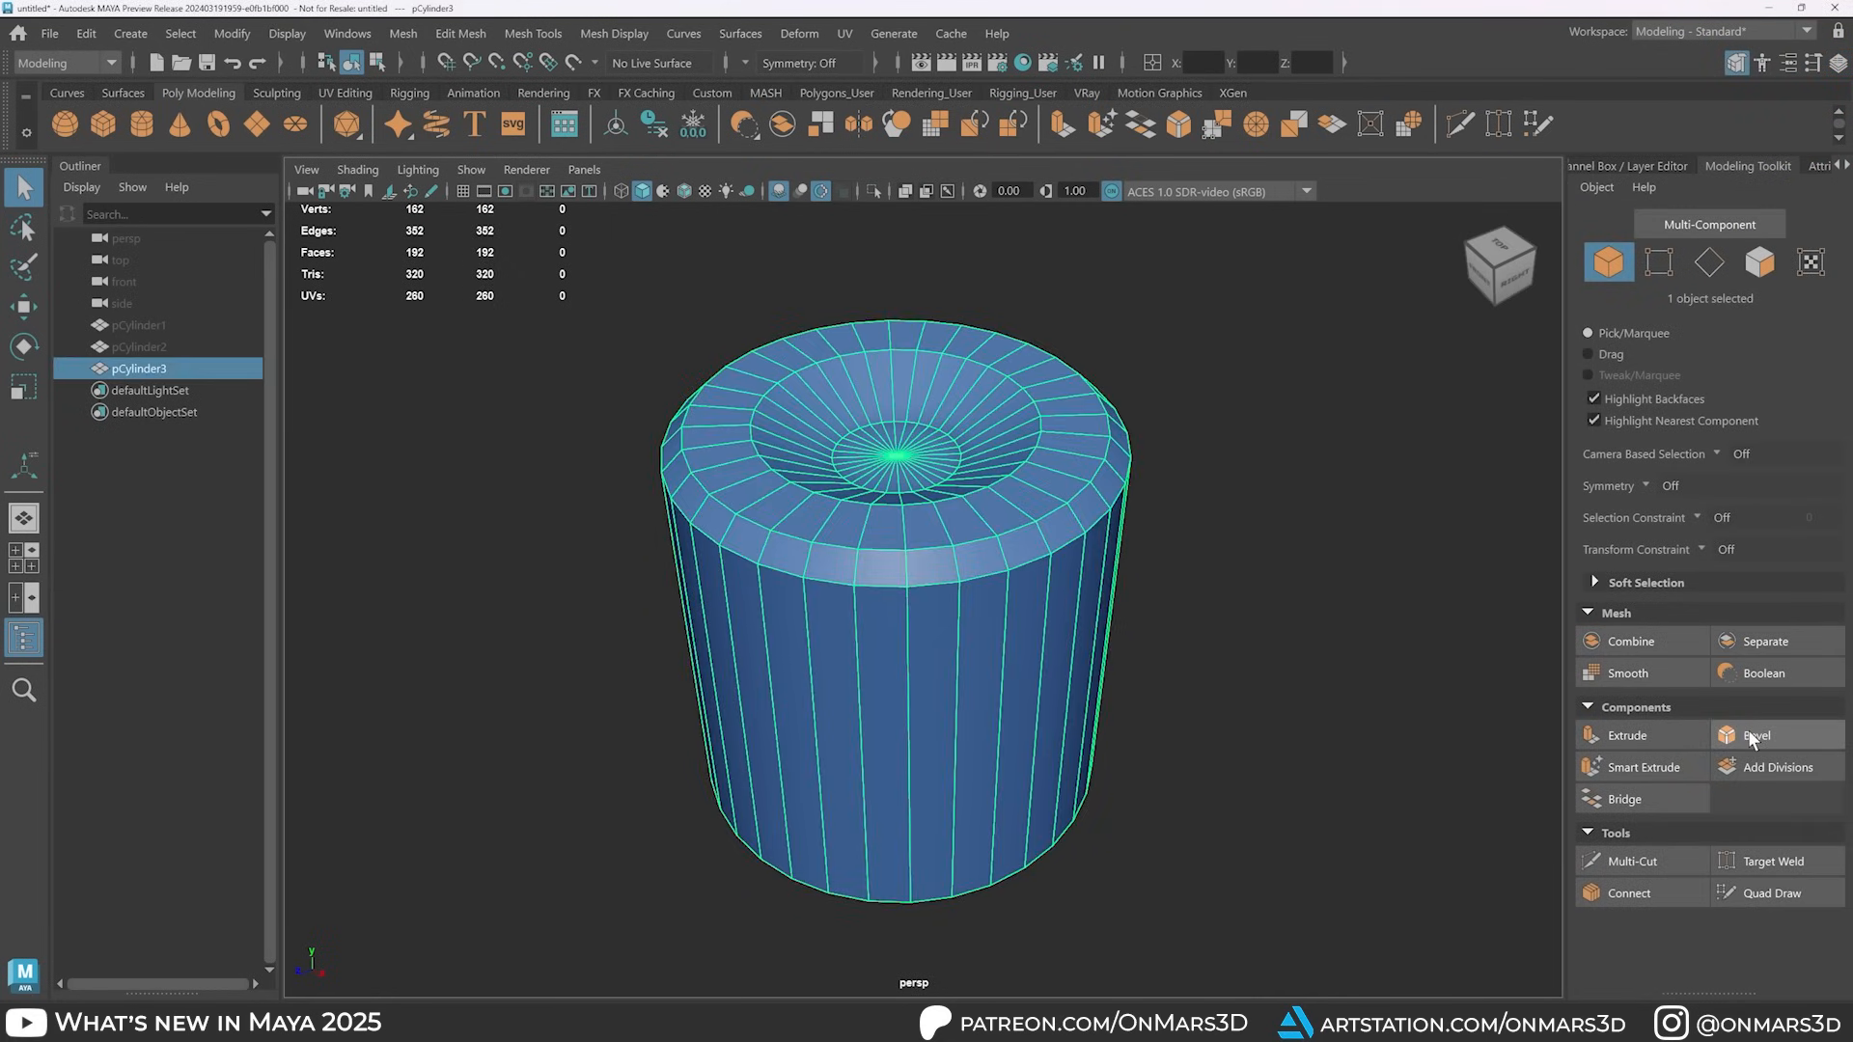
left_click(1758, 735)
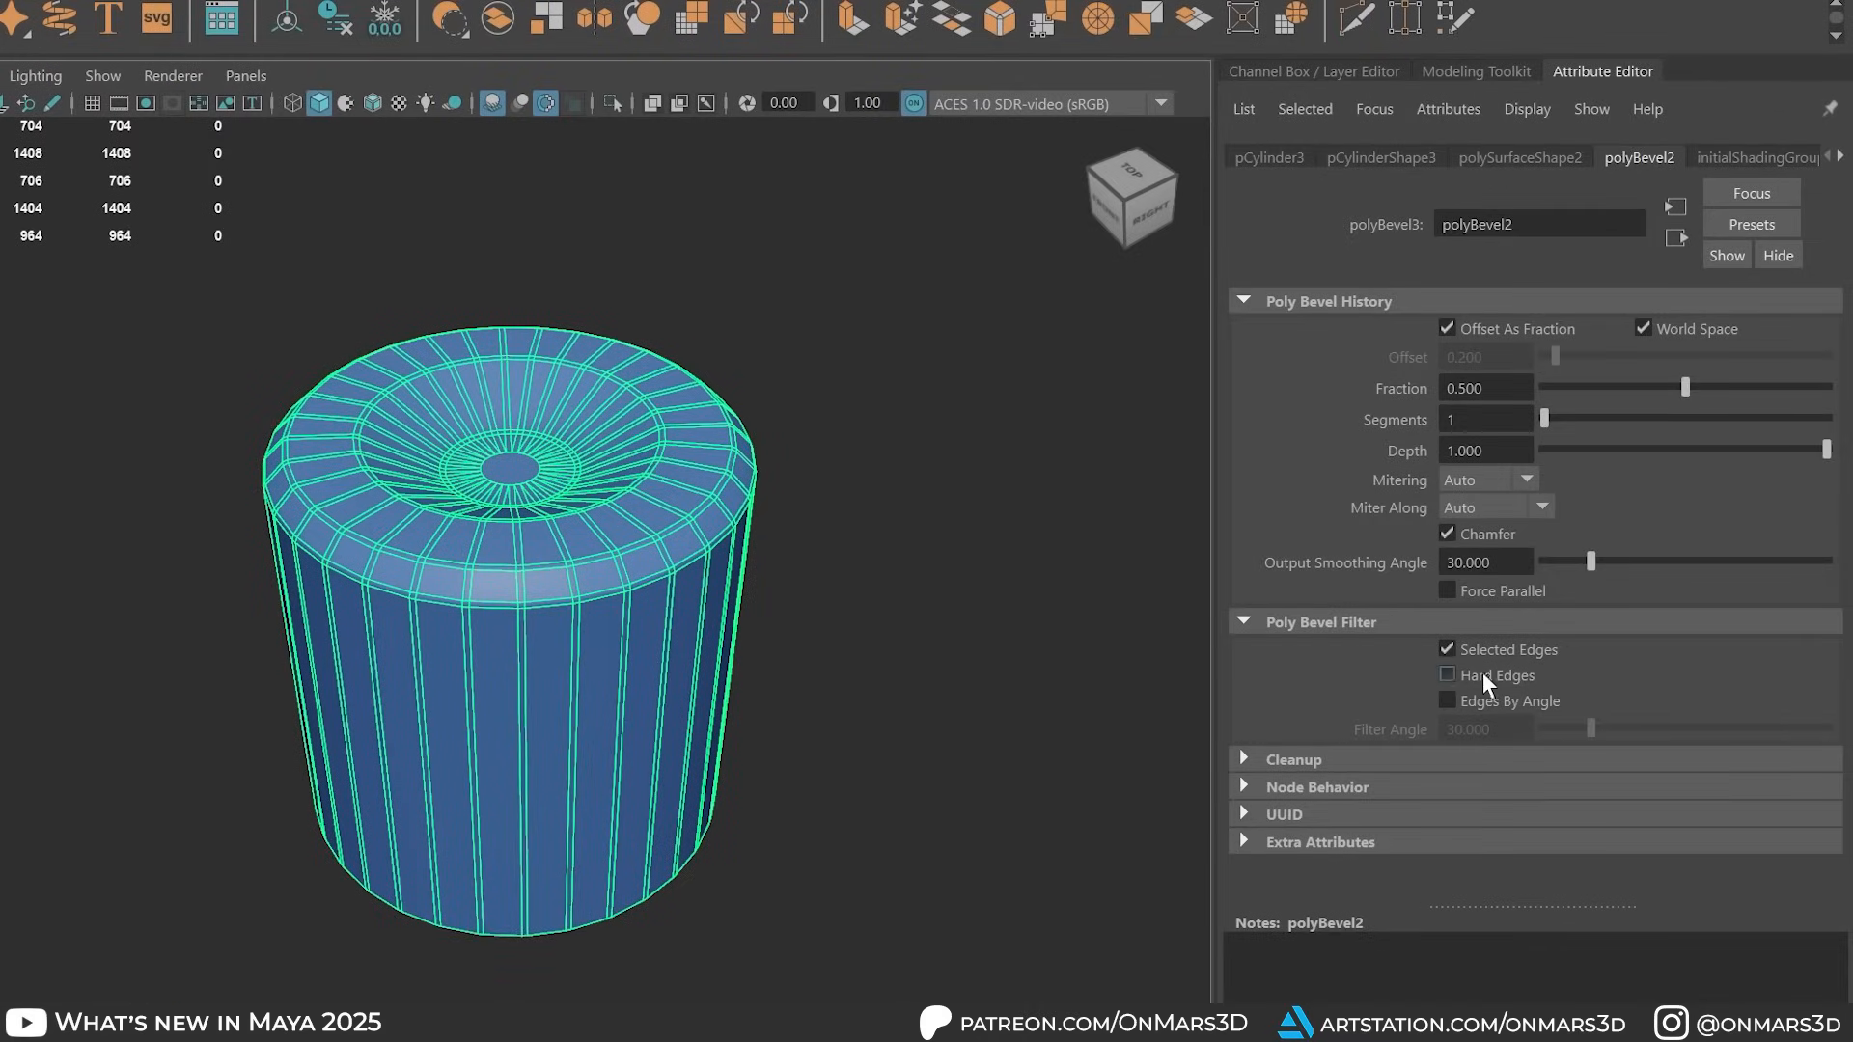
left_click(1447, 674)
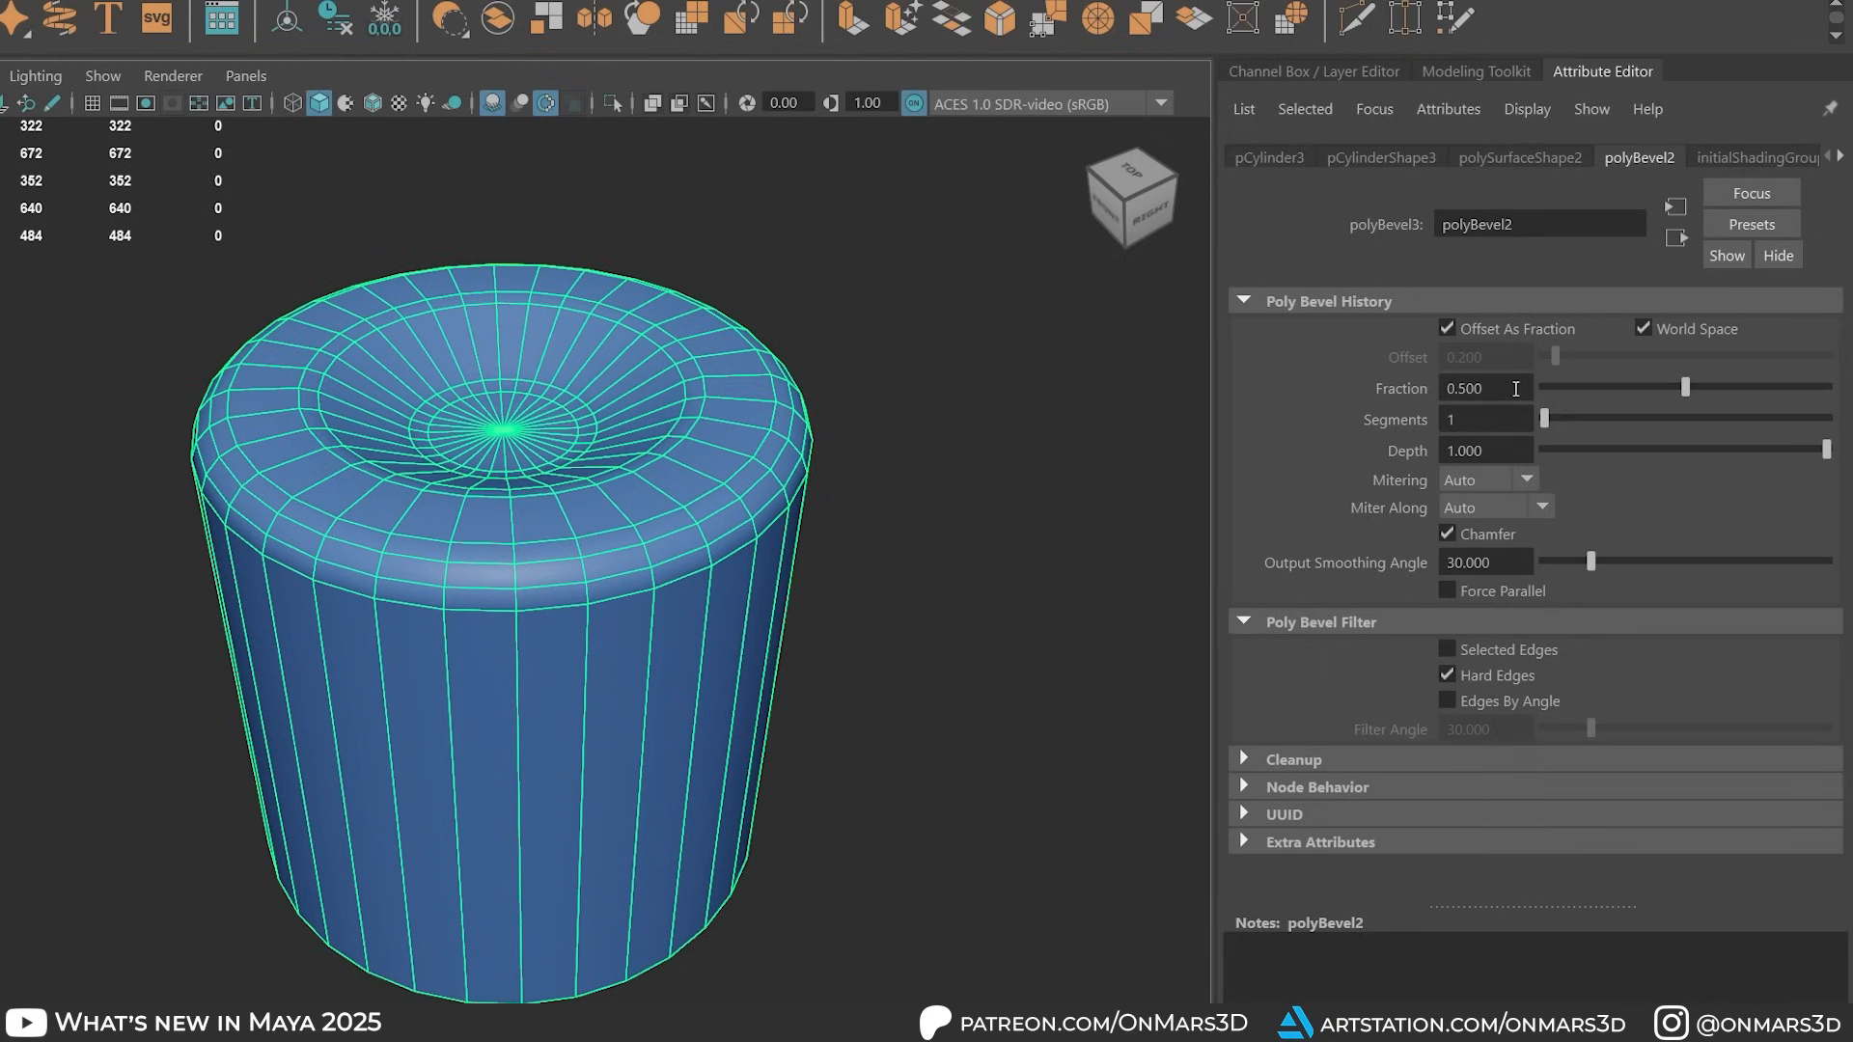
type("0.250")
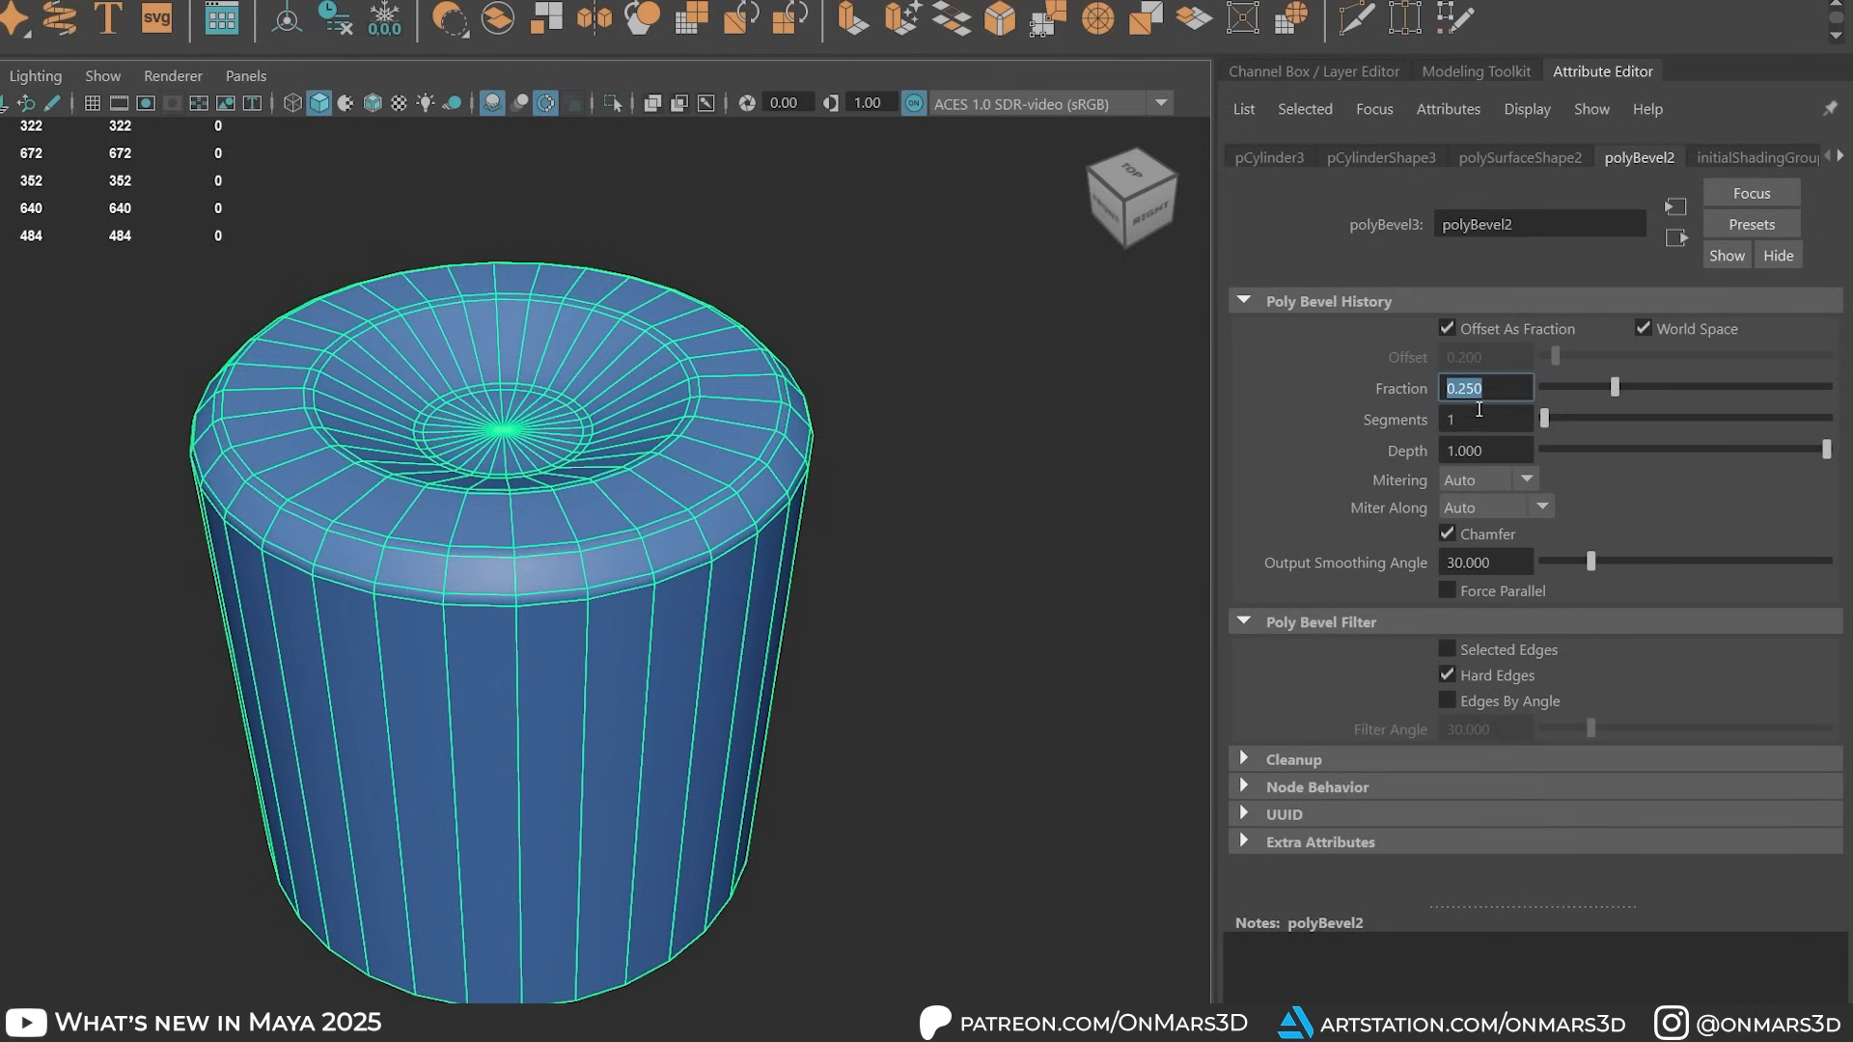
type("2")
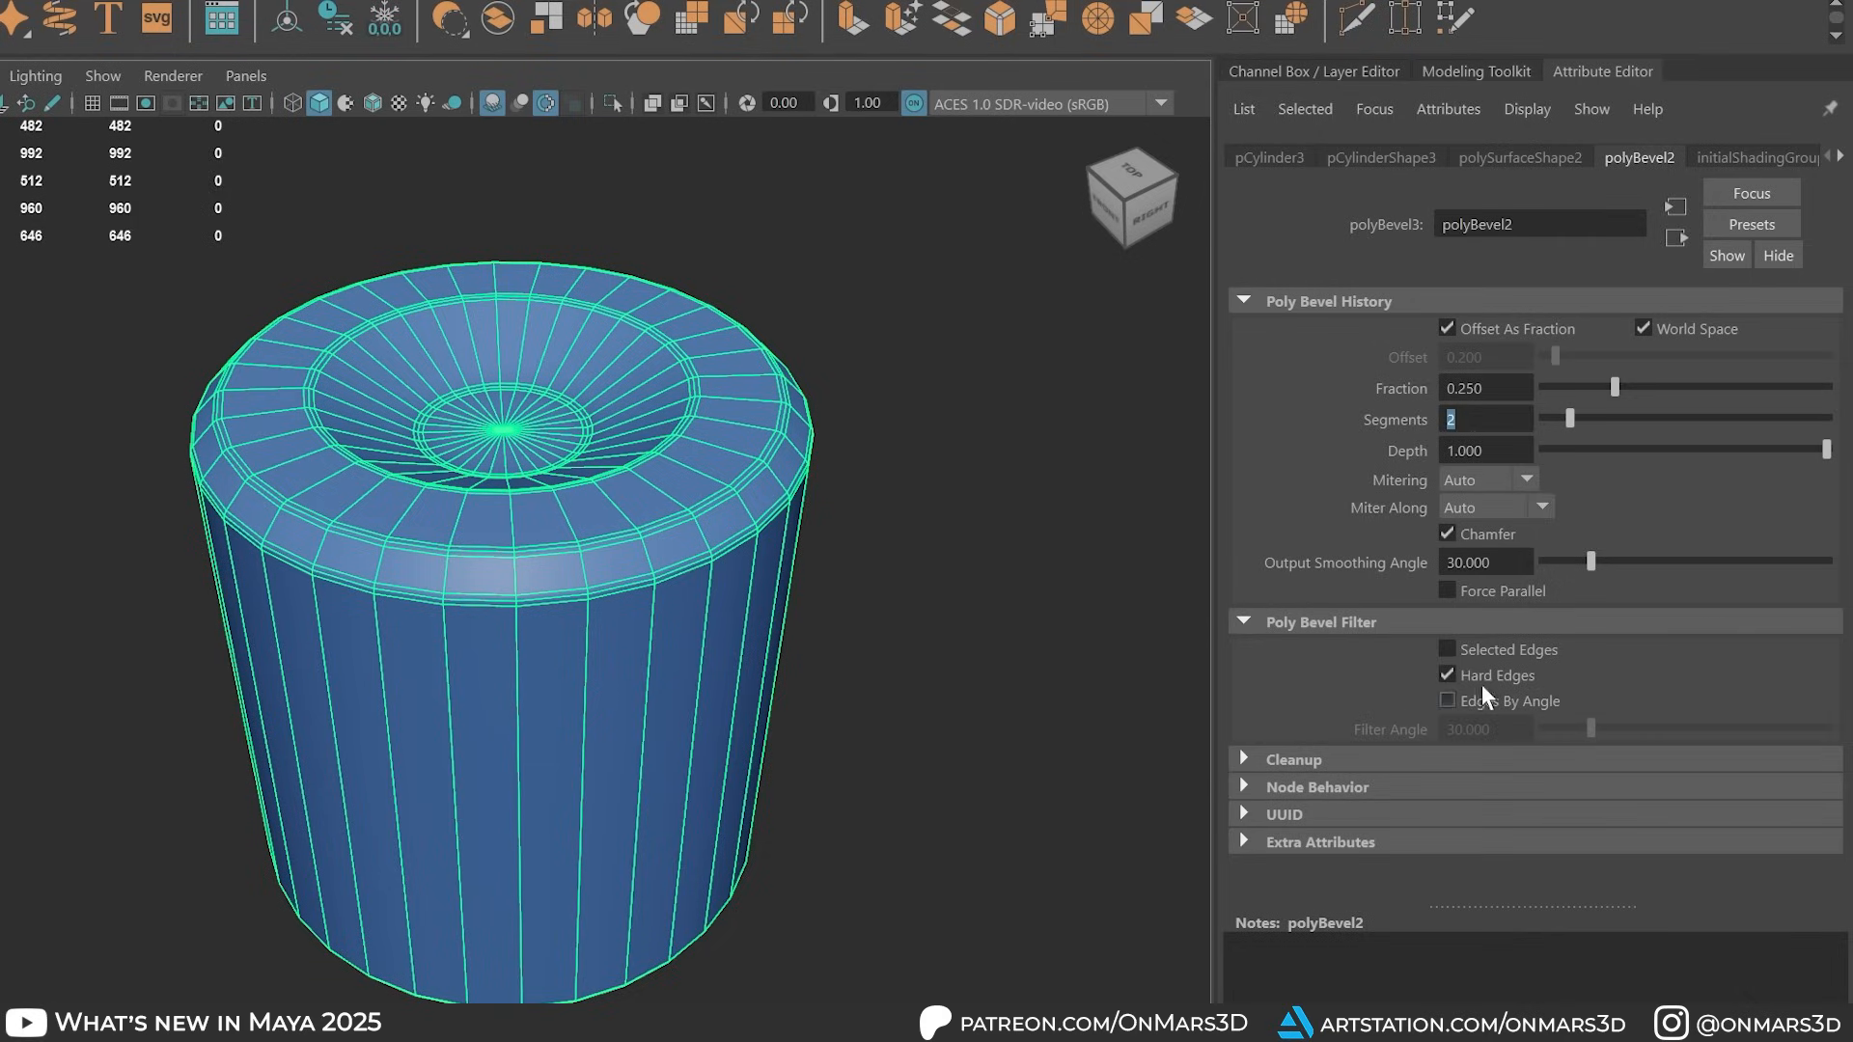
Step: Replace the hard-edge limit with Edges By Angle, filter angle about 87 degrees
left_click(1447, 675)
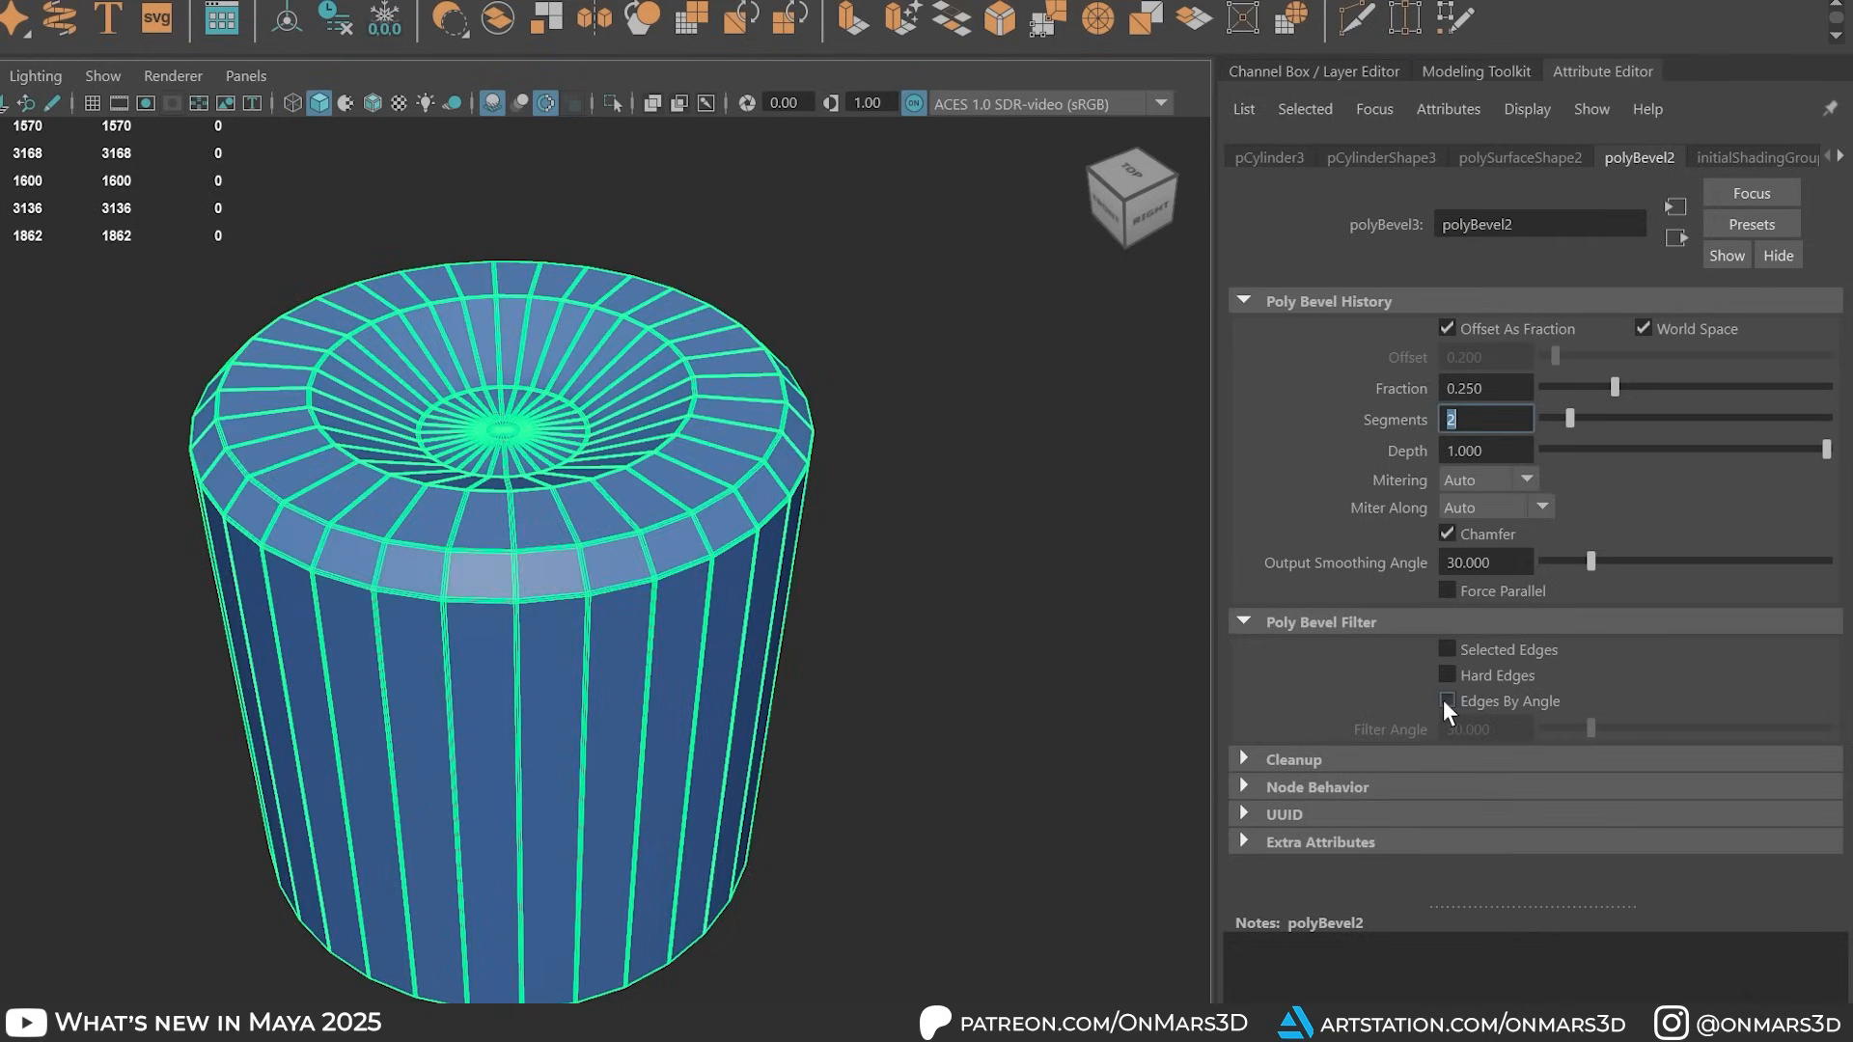
left_click(1447, 701)
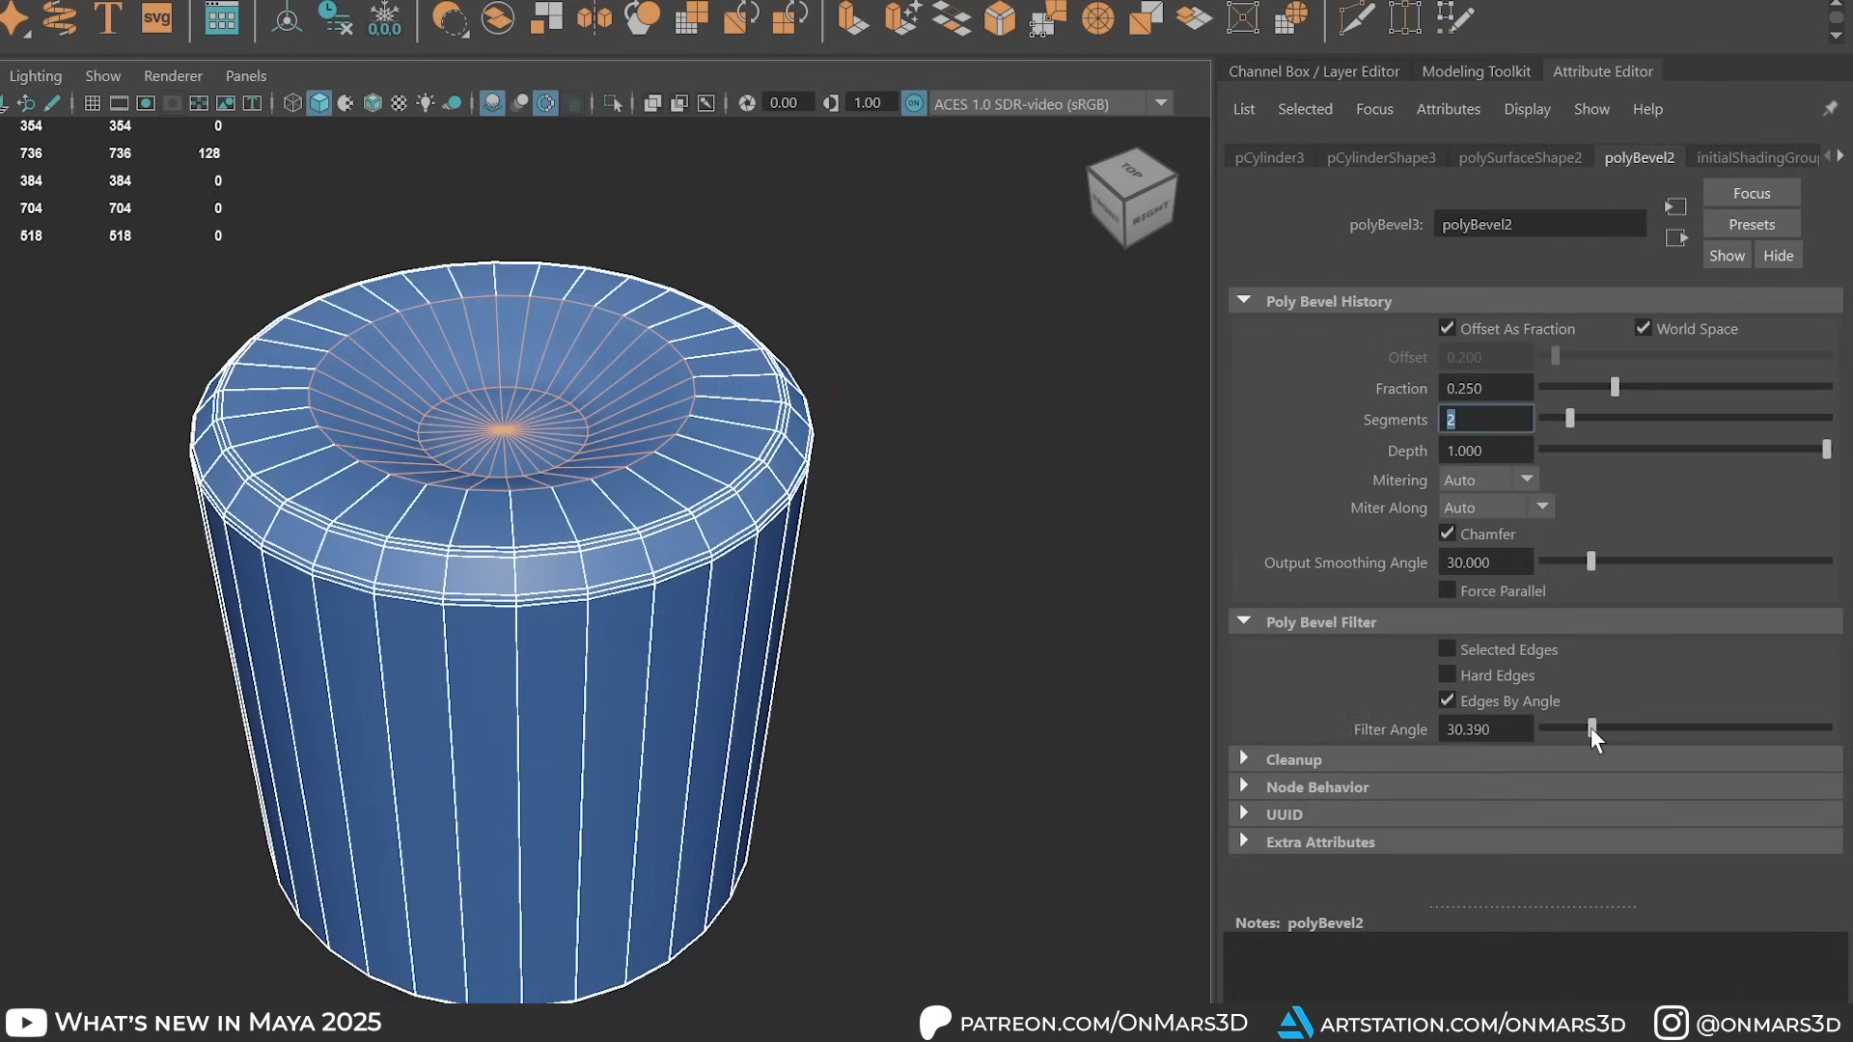
left_click_drag(1595, 730, 1673, 730)
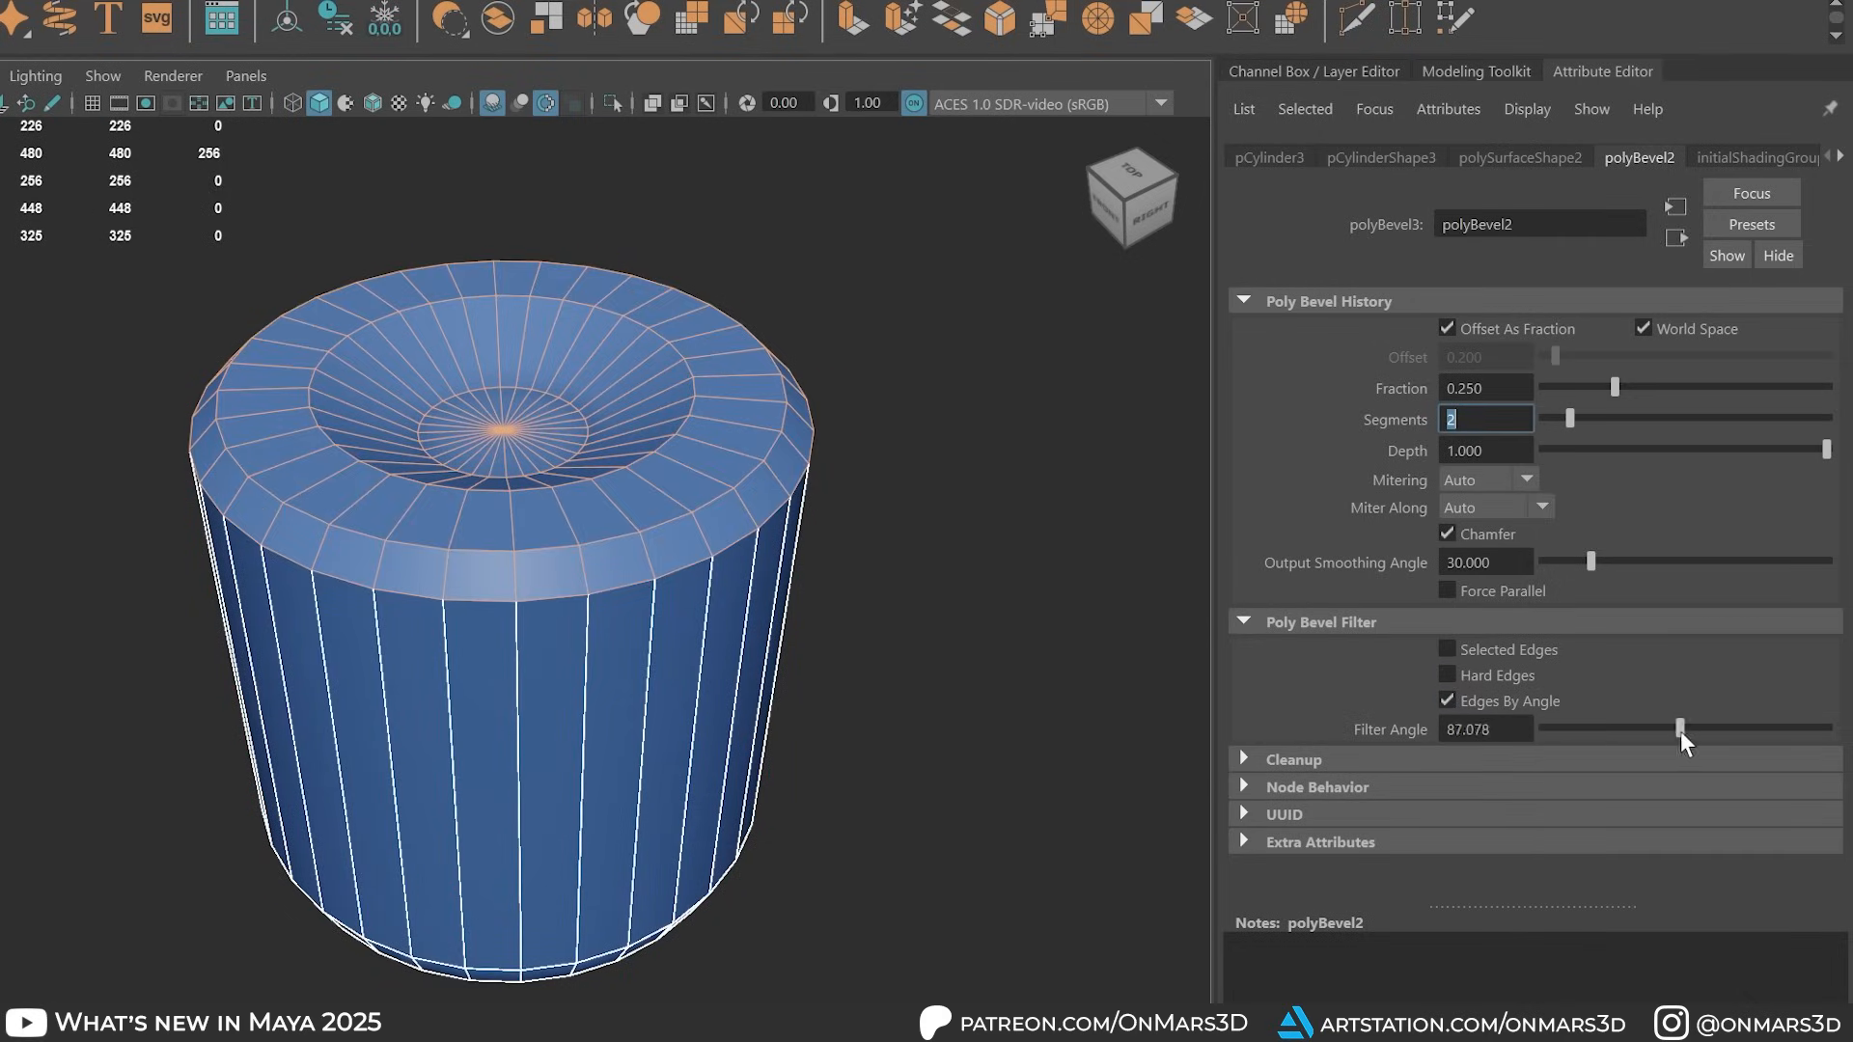
left_click_drag(1673, 729, 1573, 730)
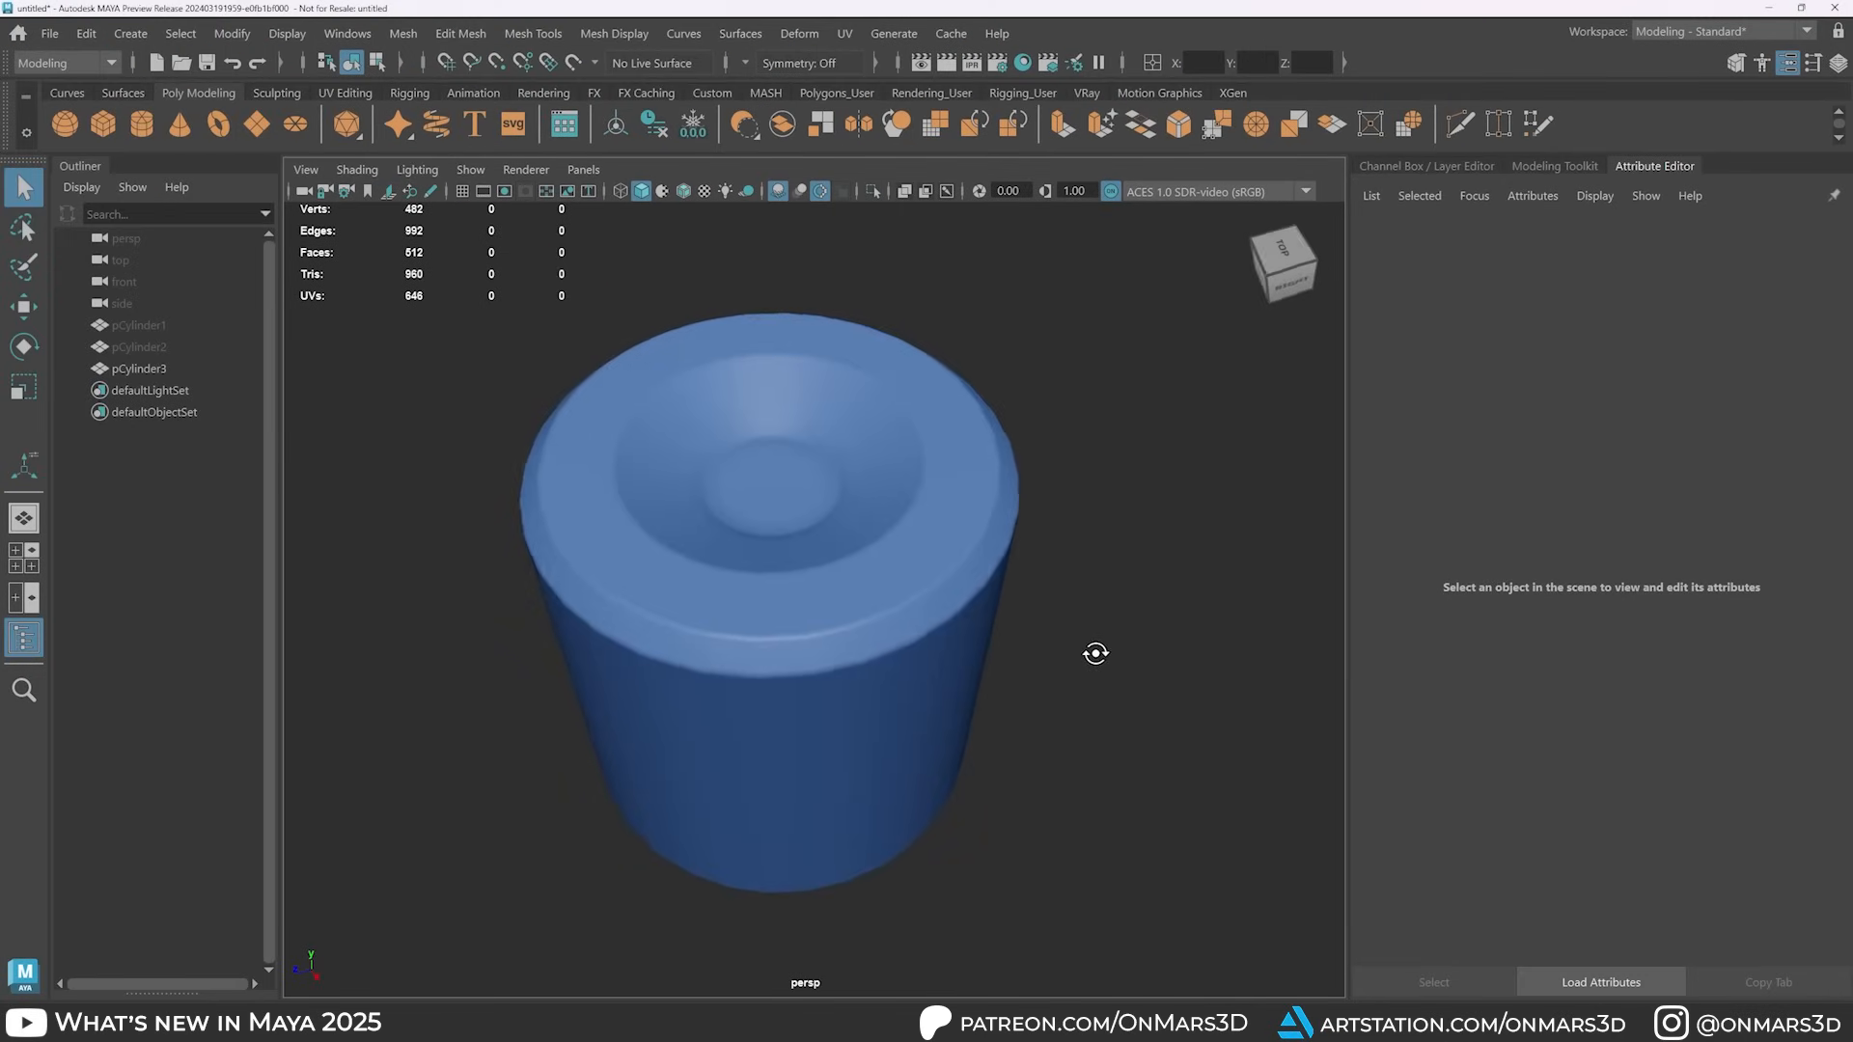
left_click(139, 367)
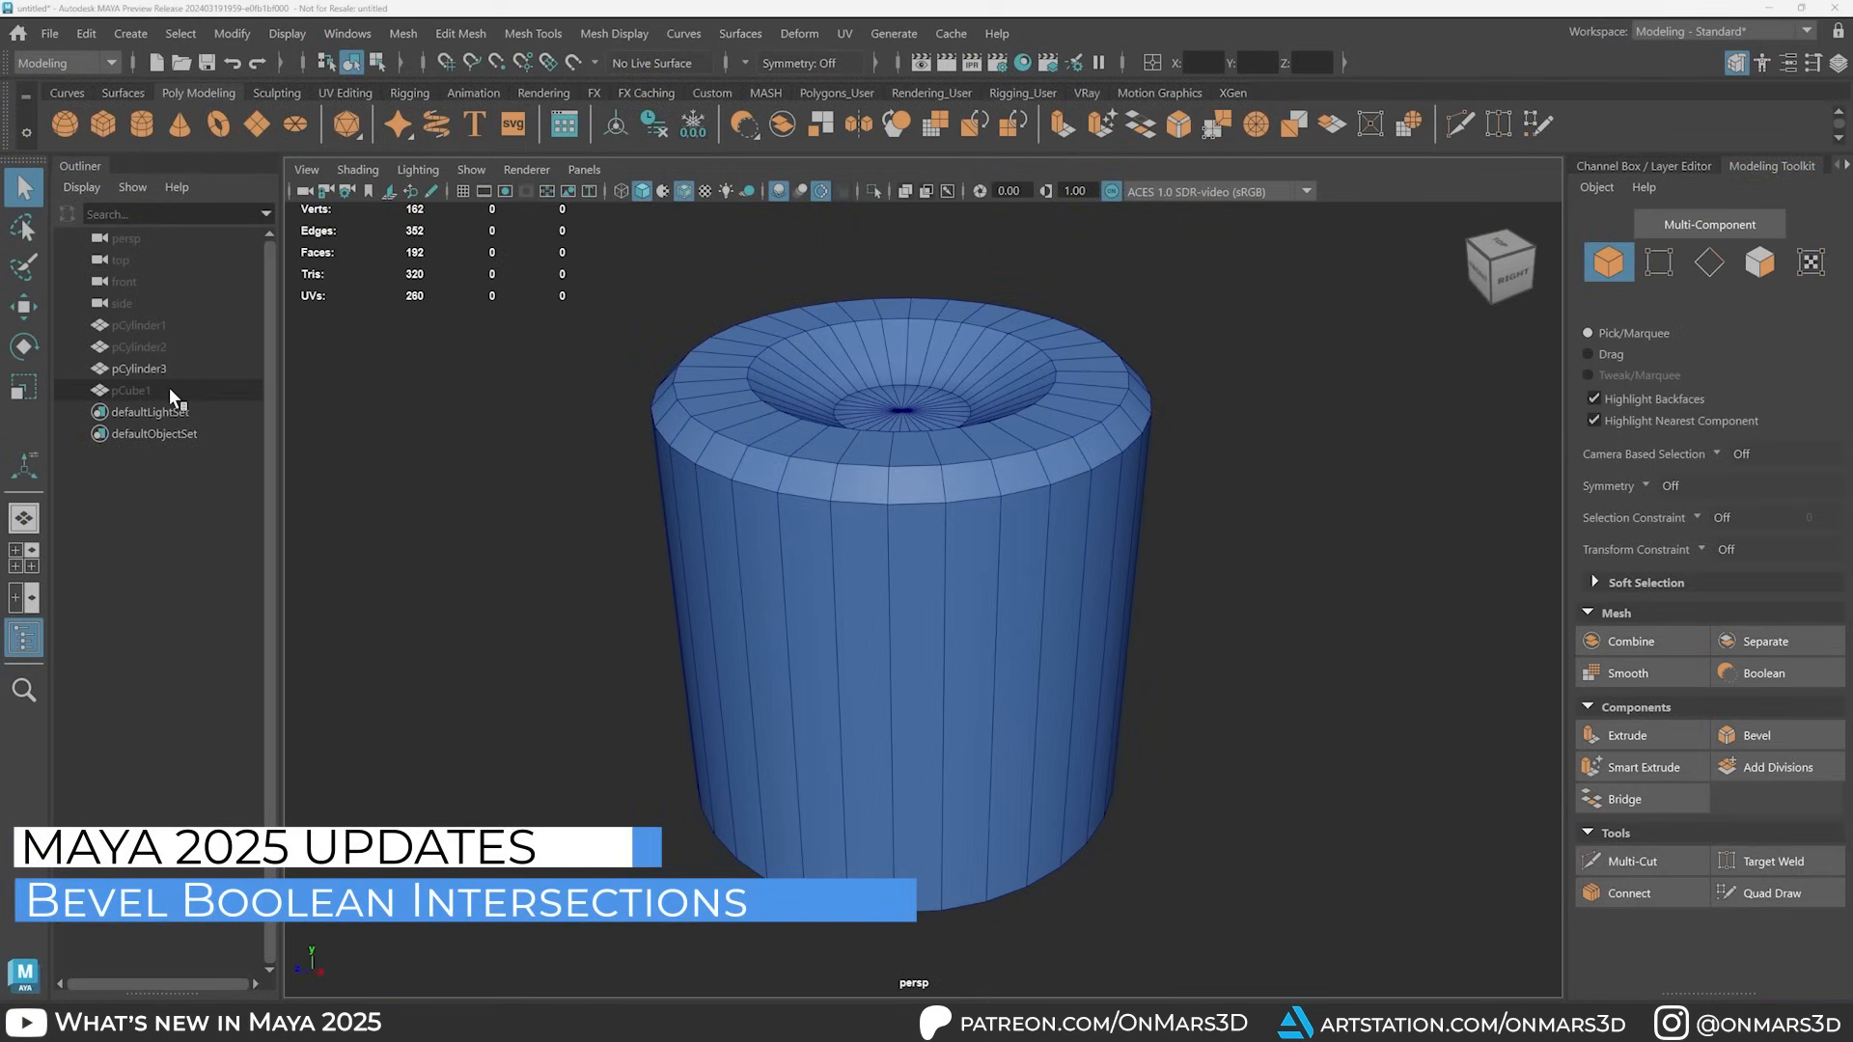
Step: Boolean-subtract the cube from the cylinder's rim to cut a box notch
left_click(131, 390)
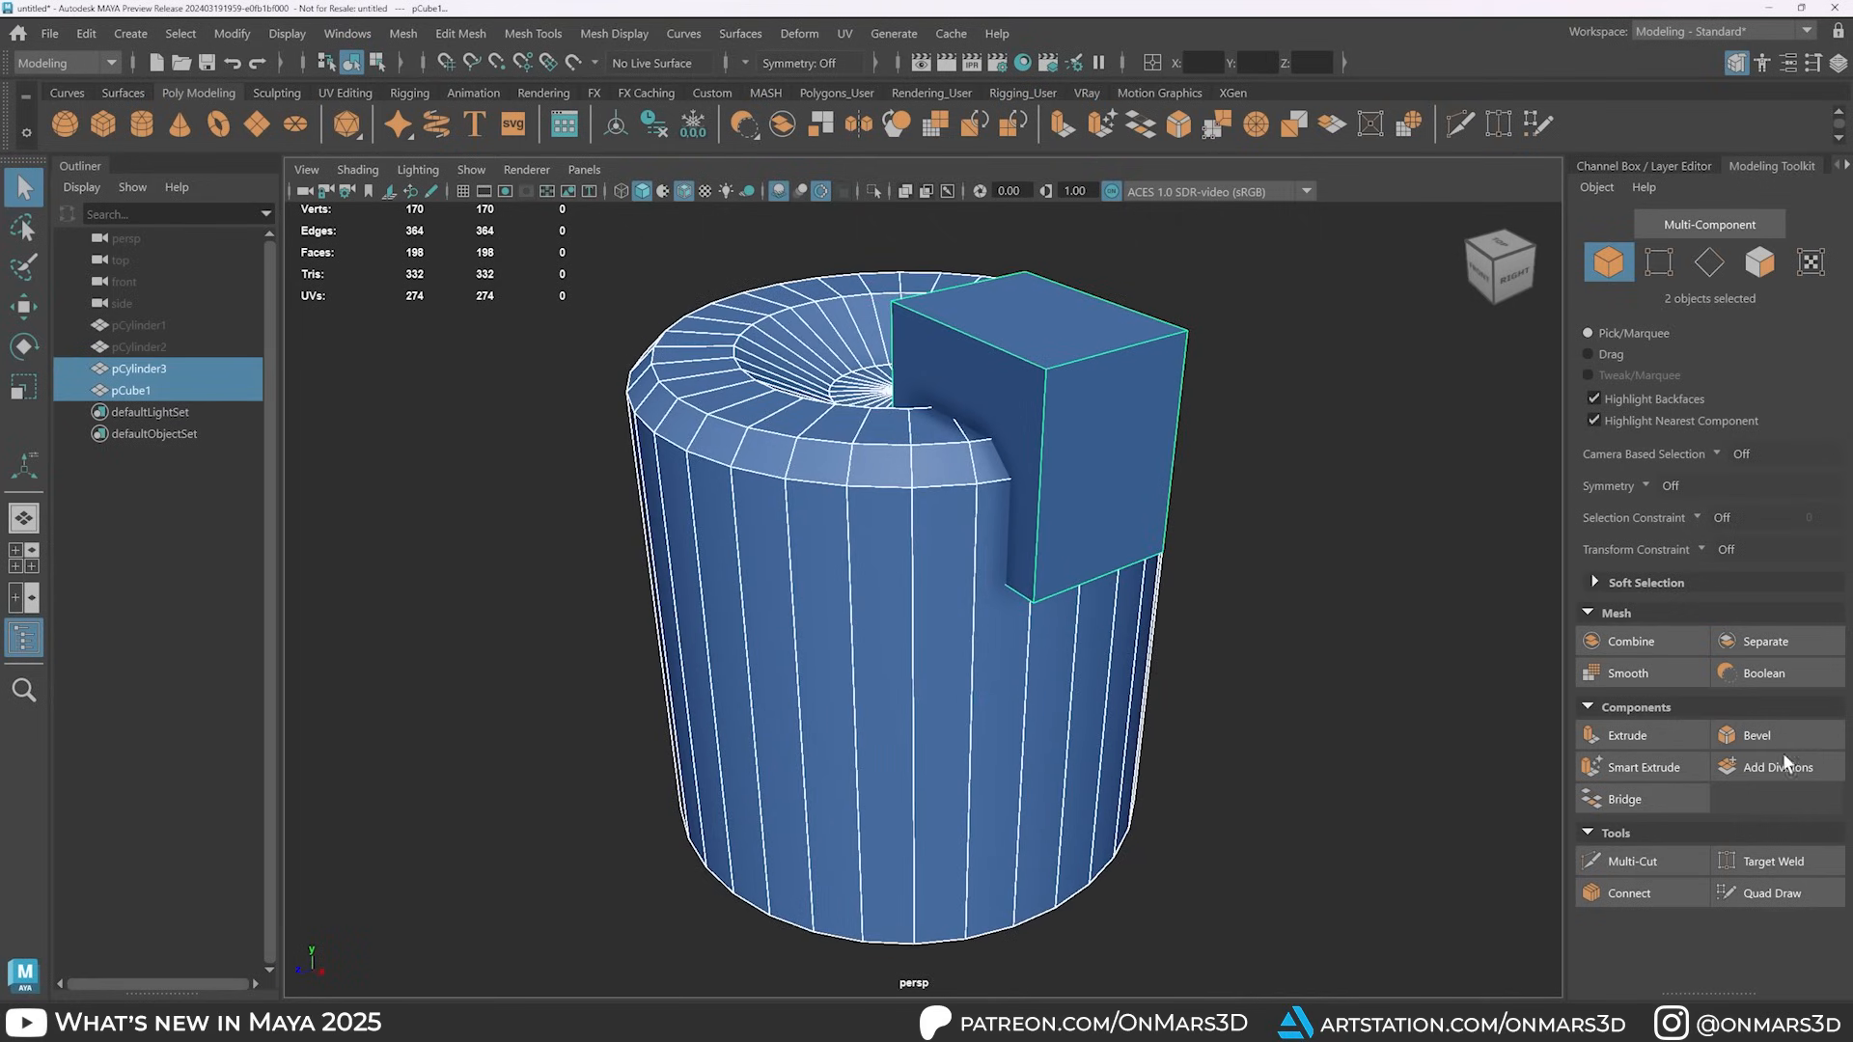
left_click(1760, 673)
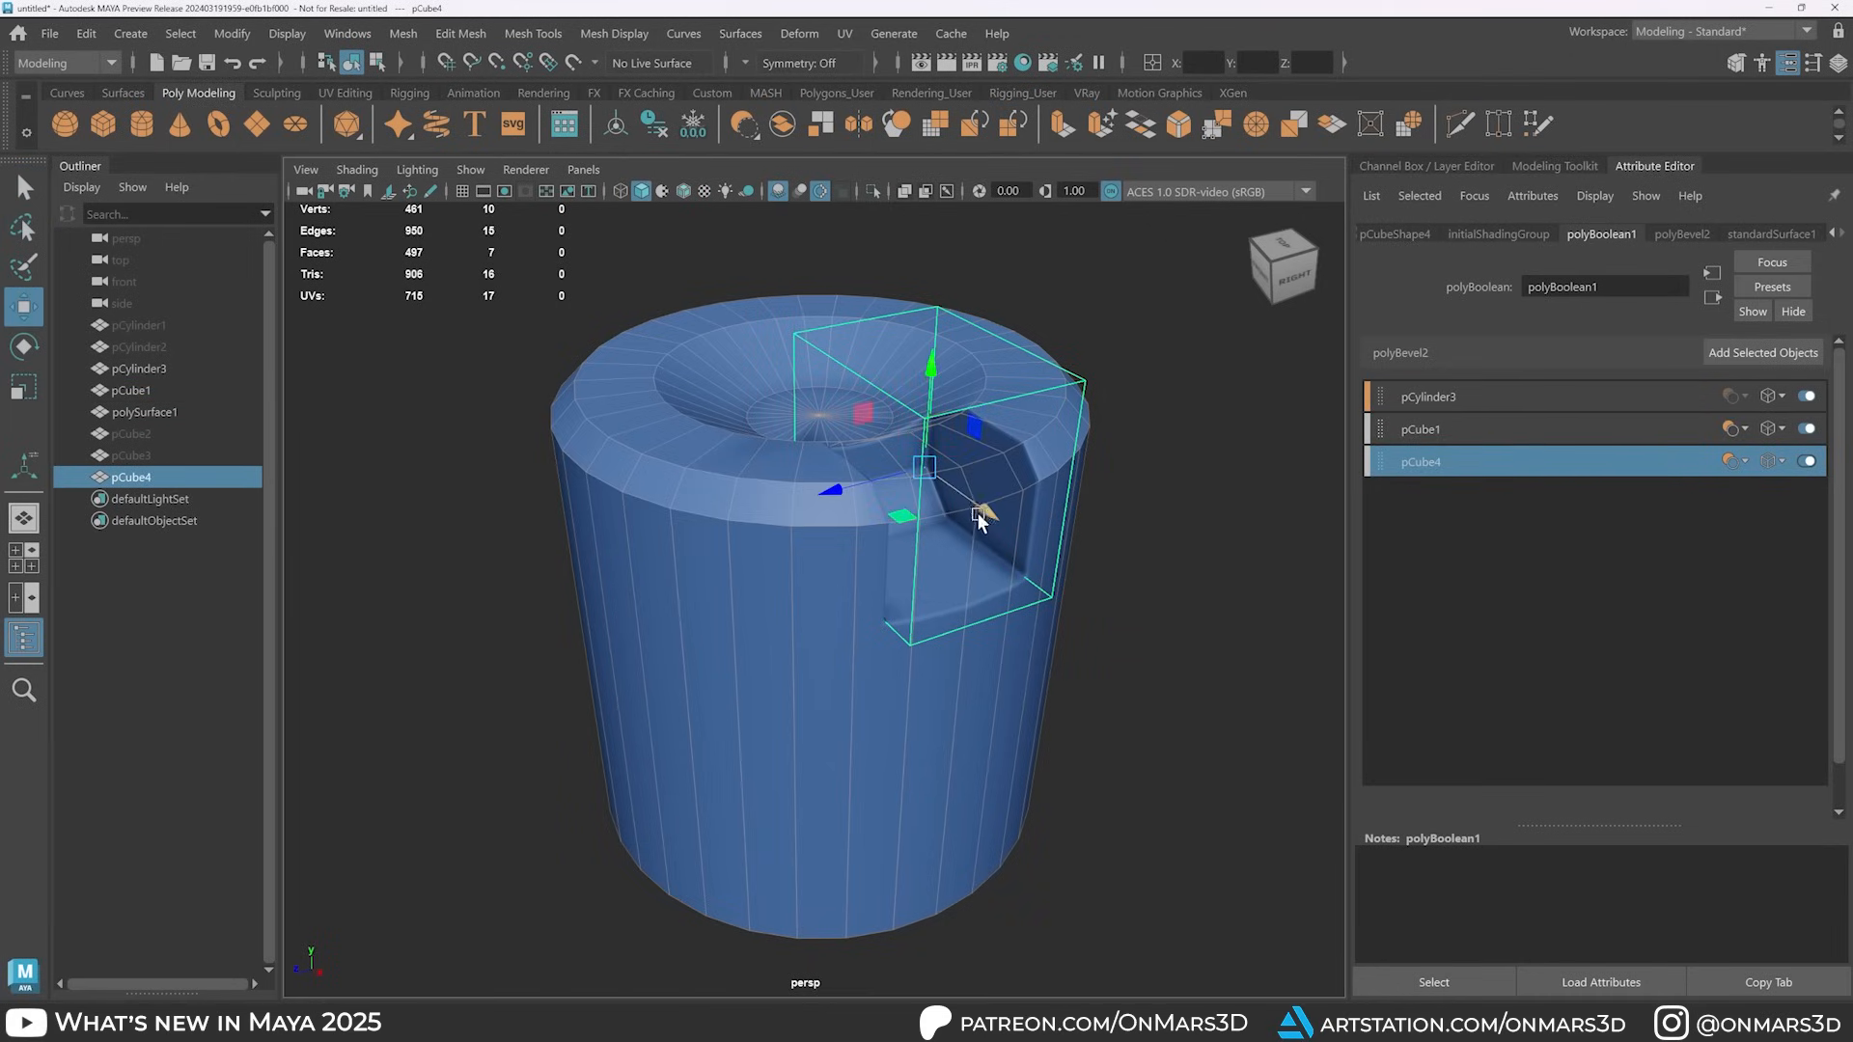
left_click(1773, 786)
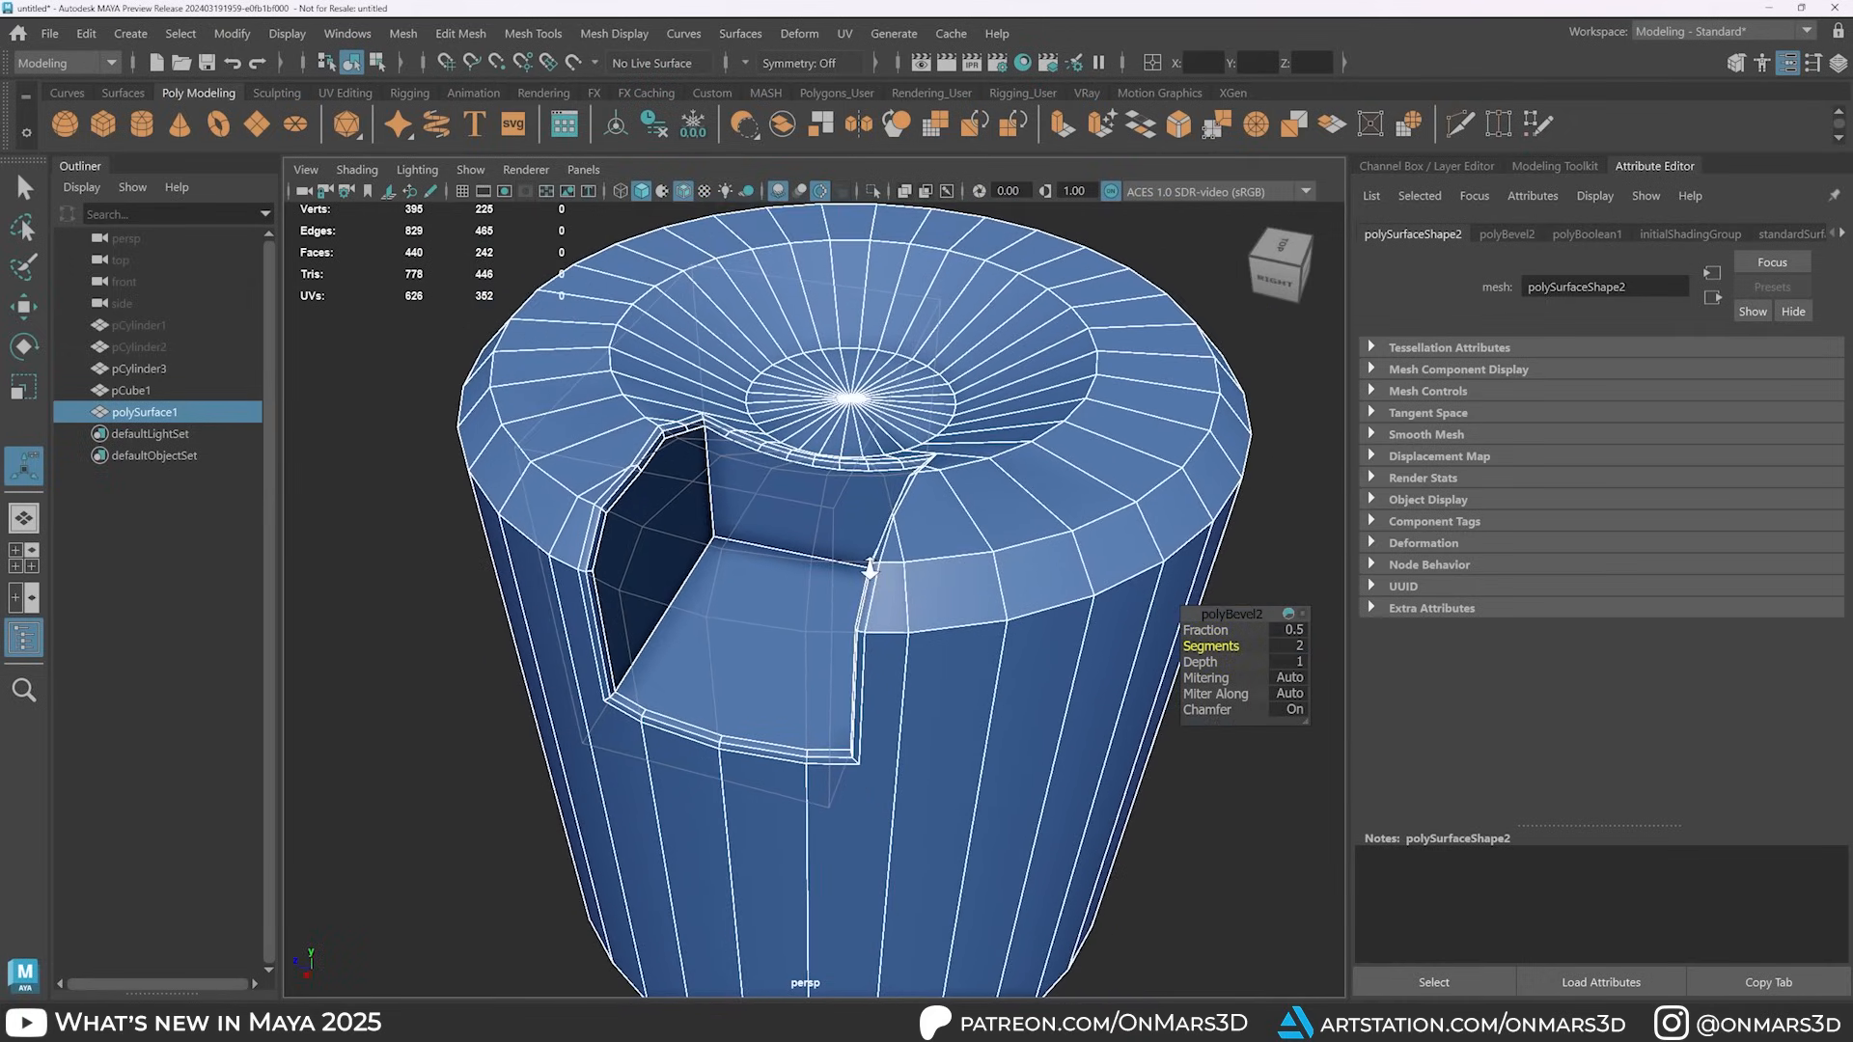
Step: Bevel the notch's intersection edges and retopologize the head at 5000 faces
left_click(1286, 630)
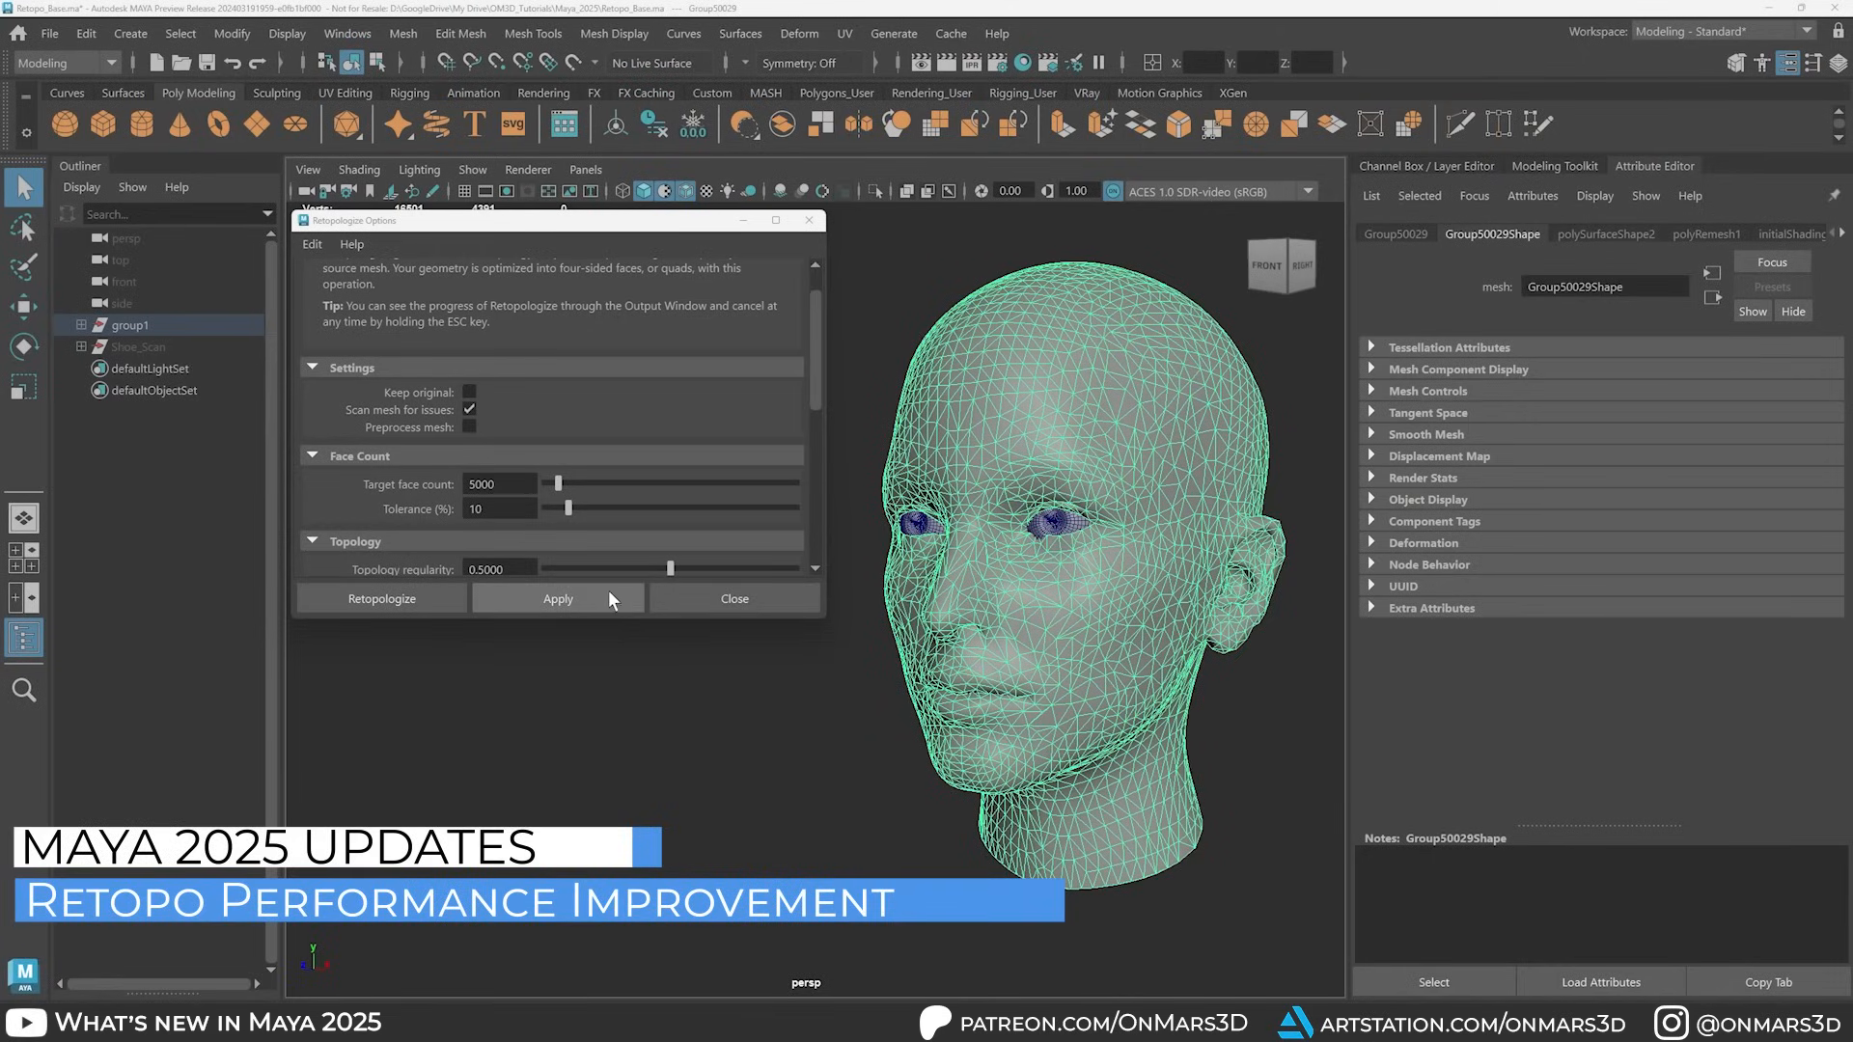
left_click(557, 598)
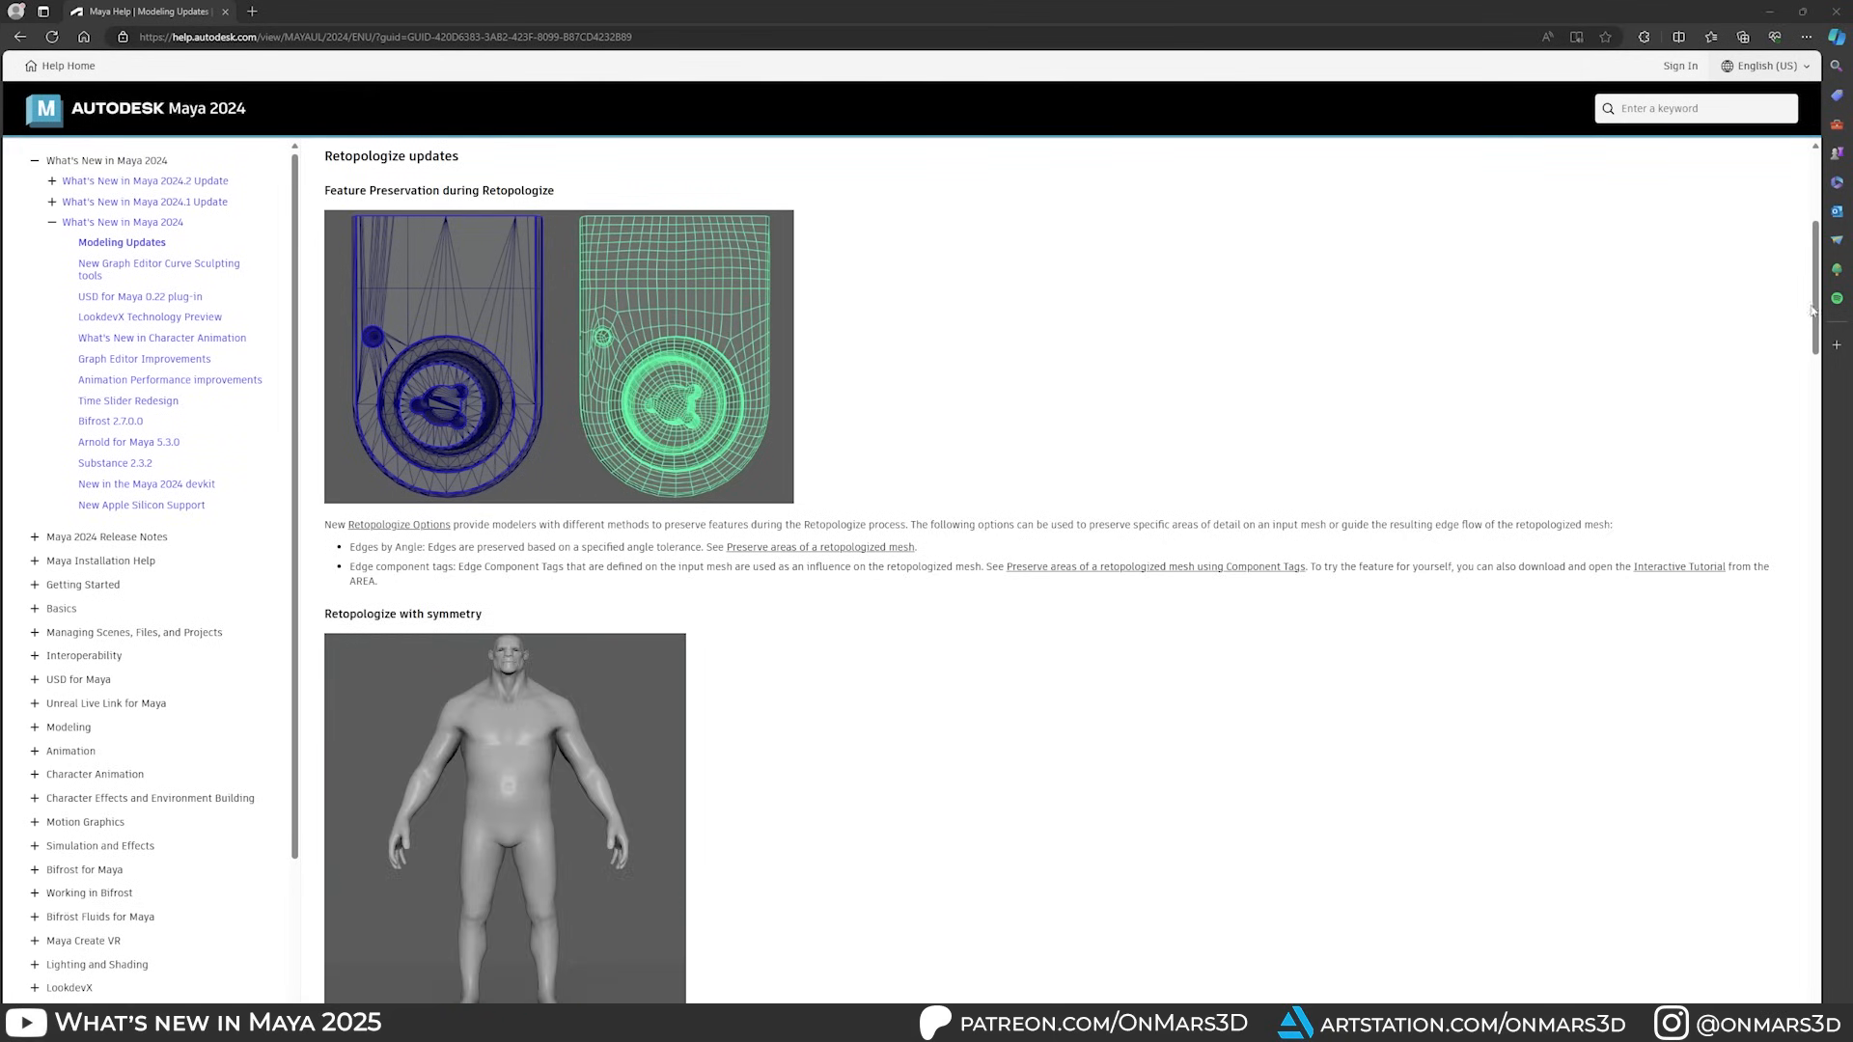
scroll("down", 3)
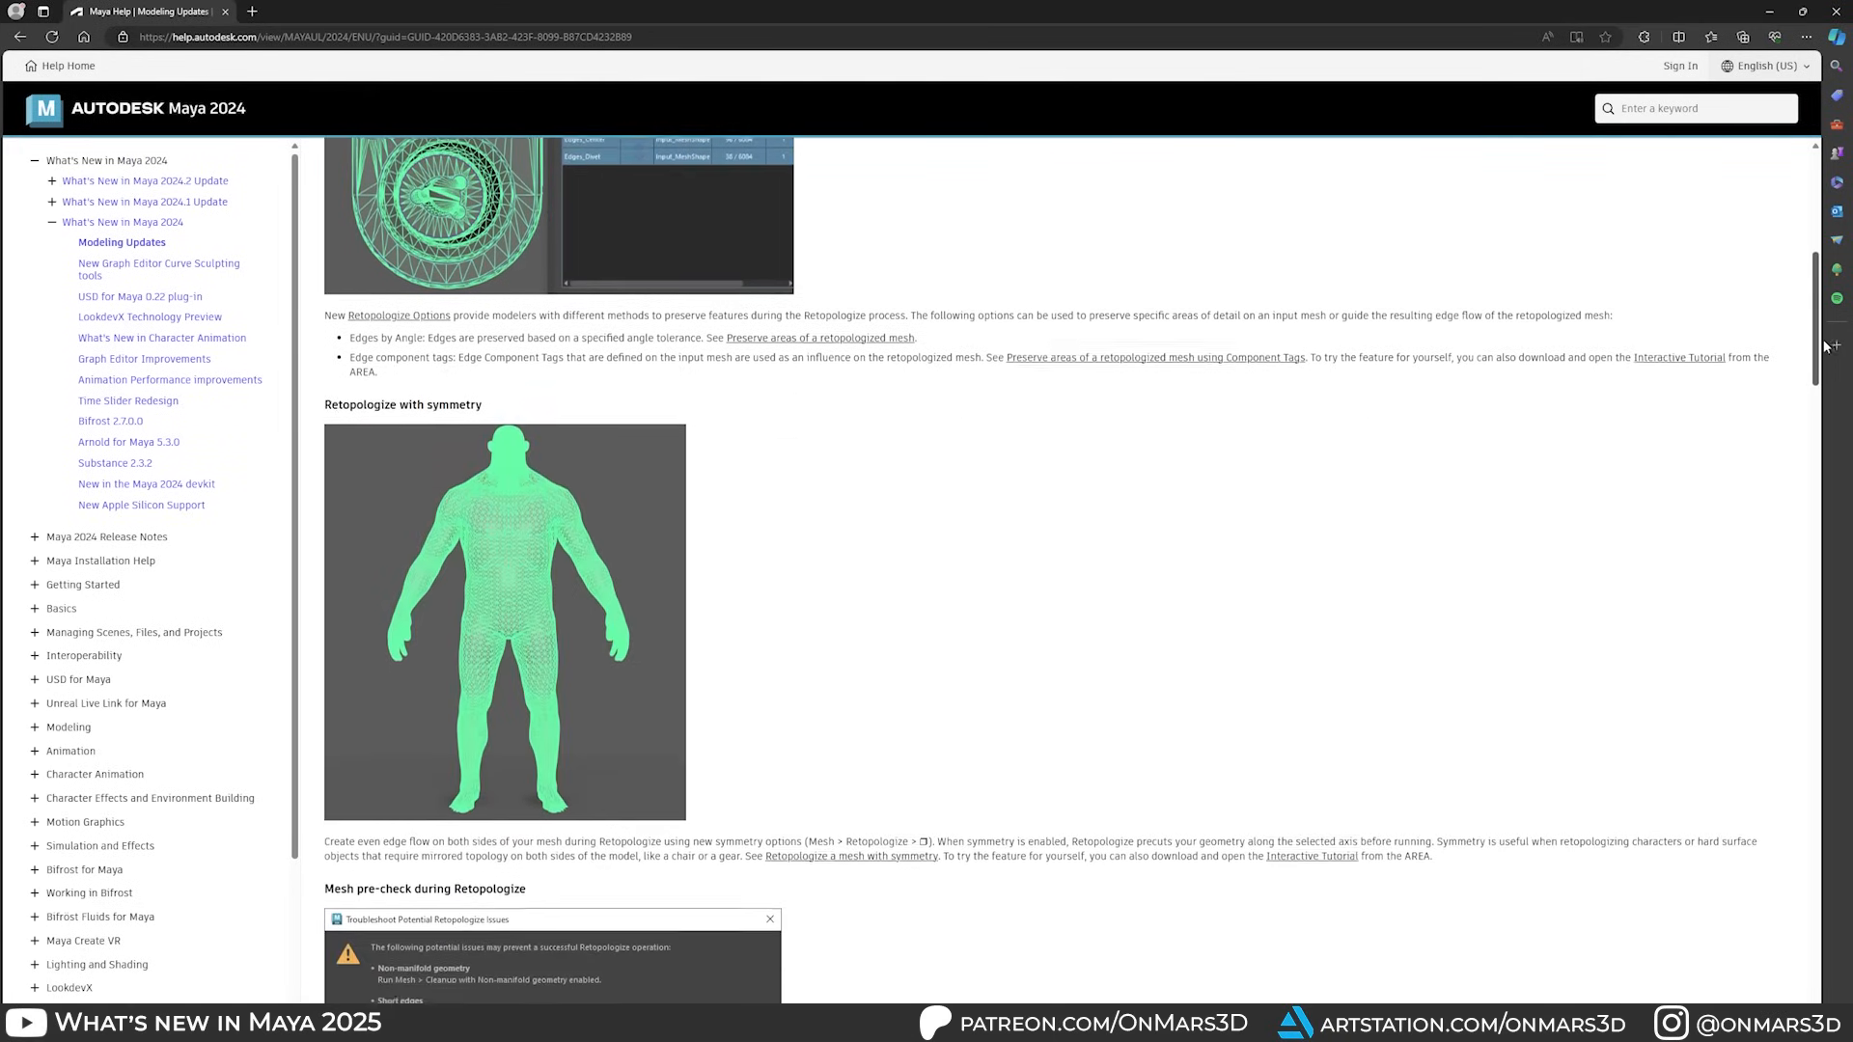
scroll("down", 3)
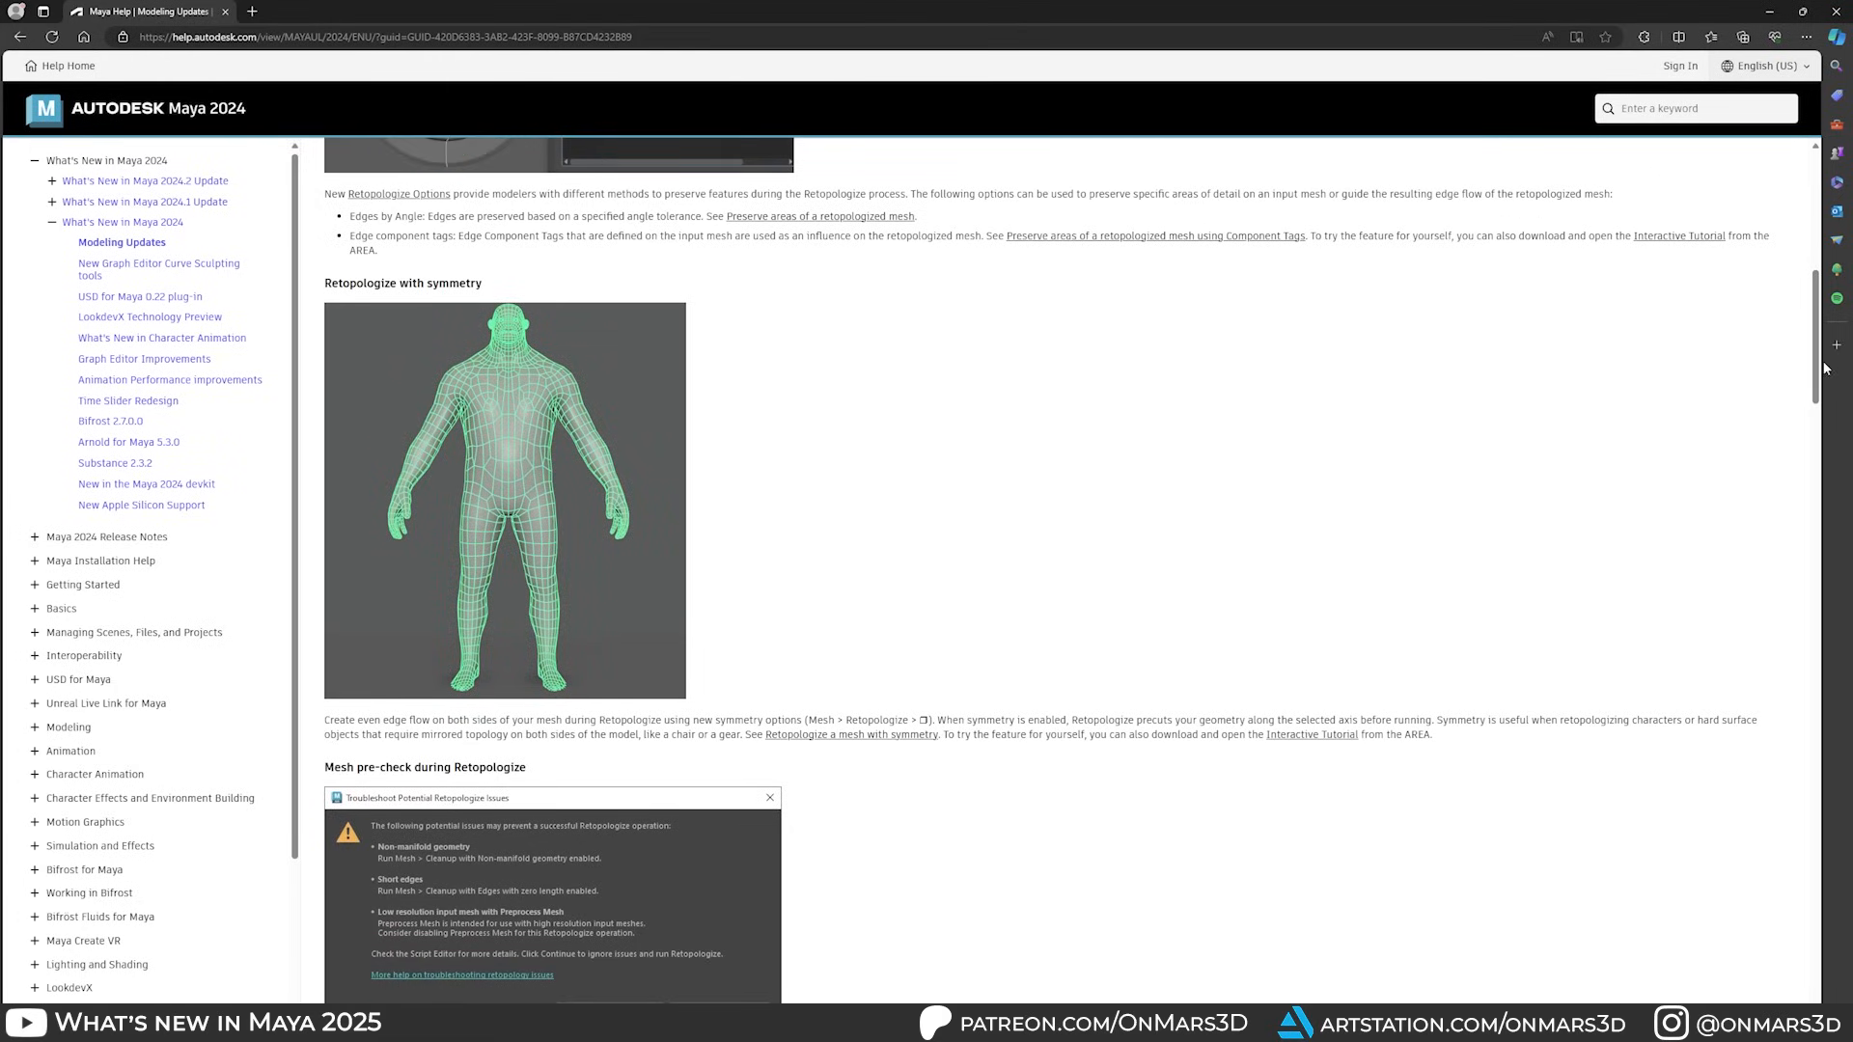
scroll("down", 3)
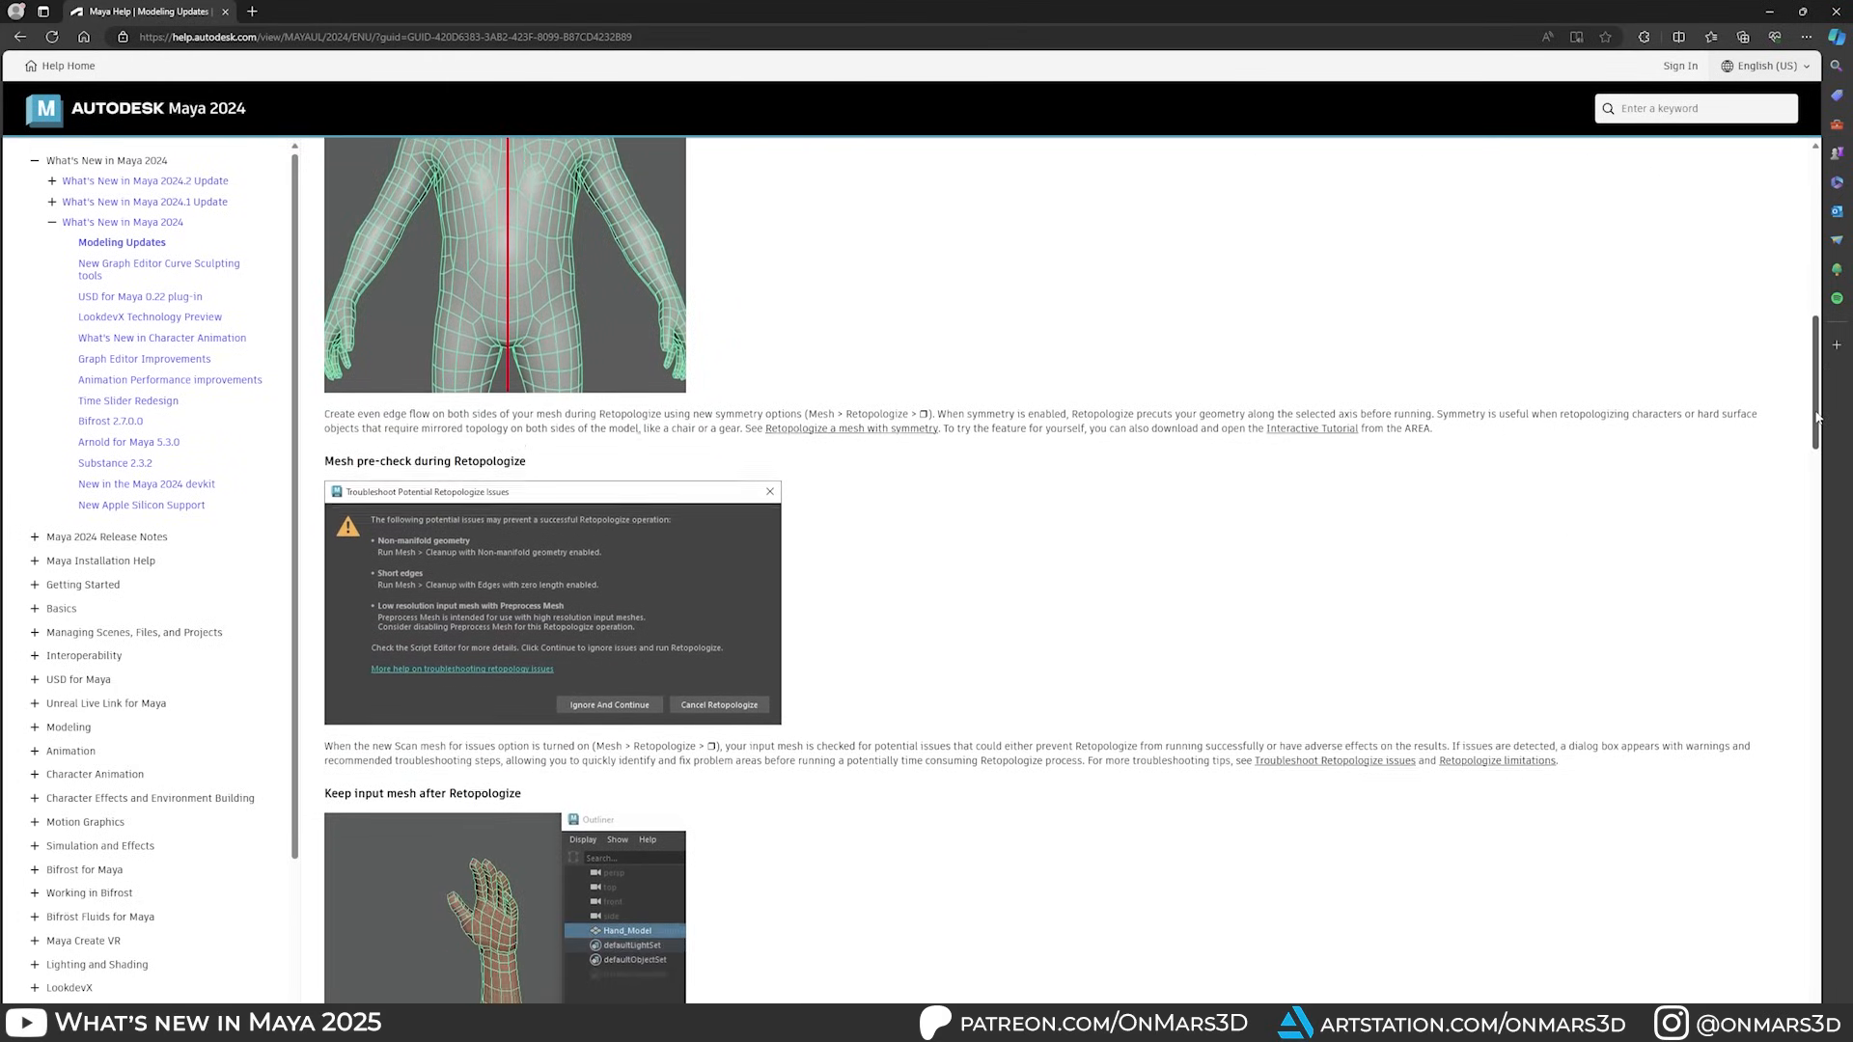
scroll("down", 3)
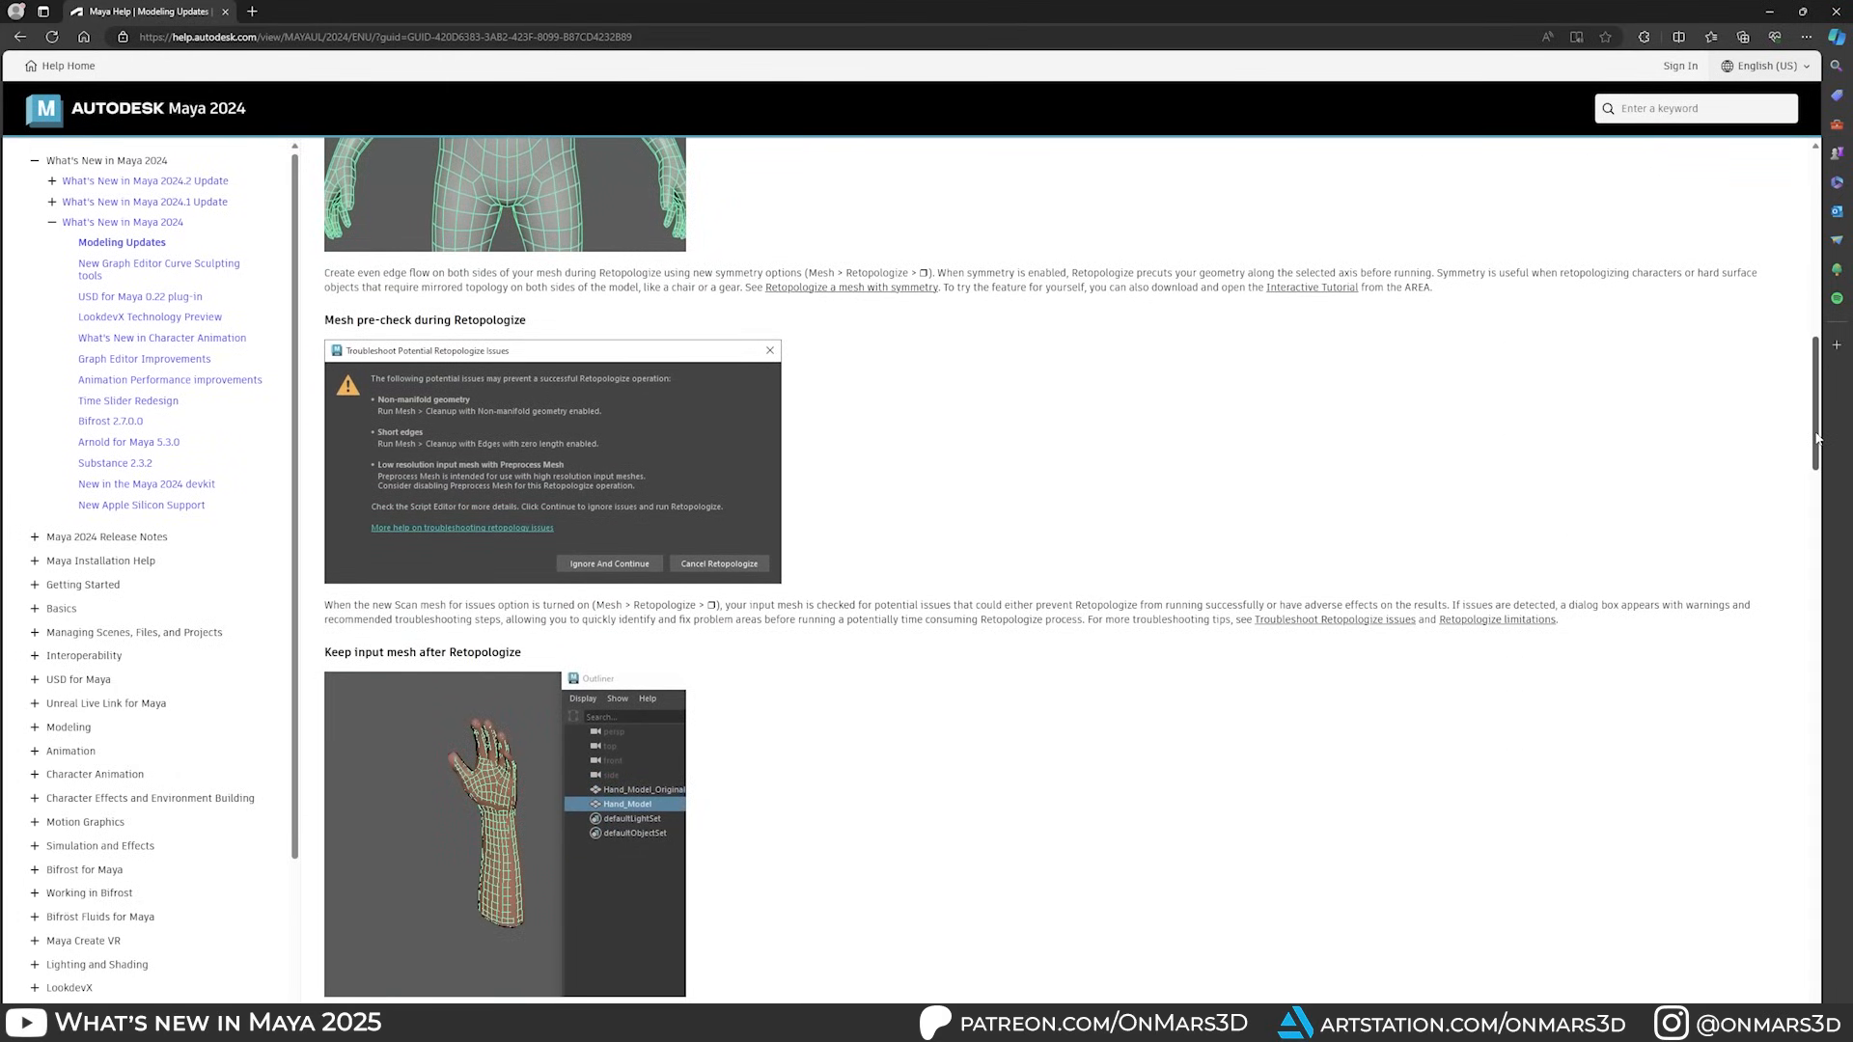
scroll("down", 3)
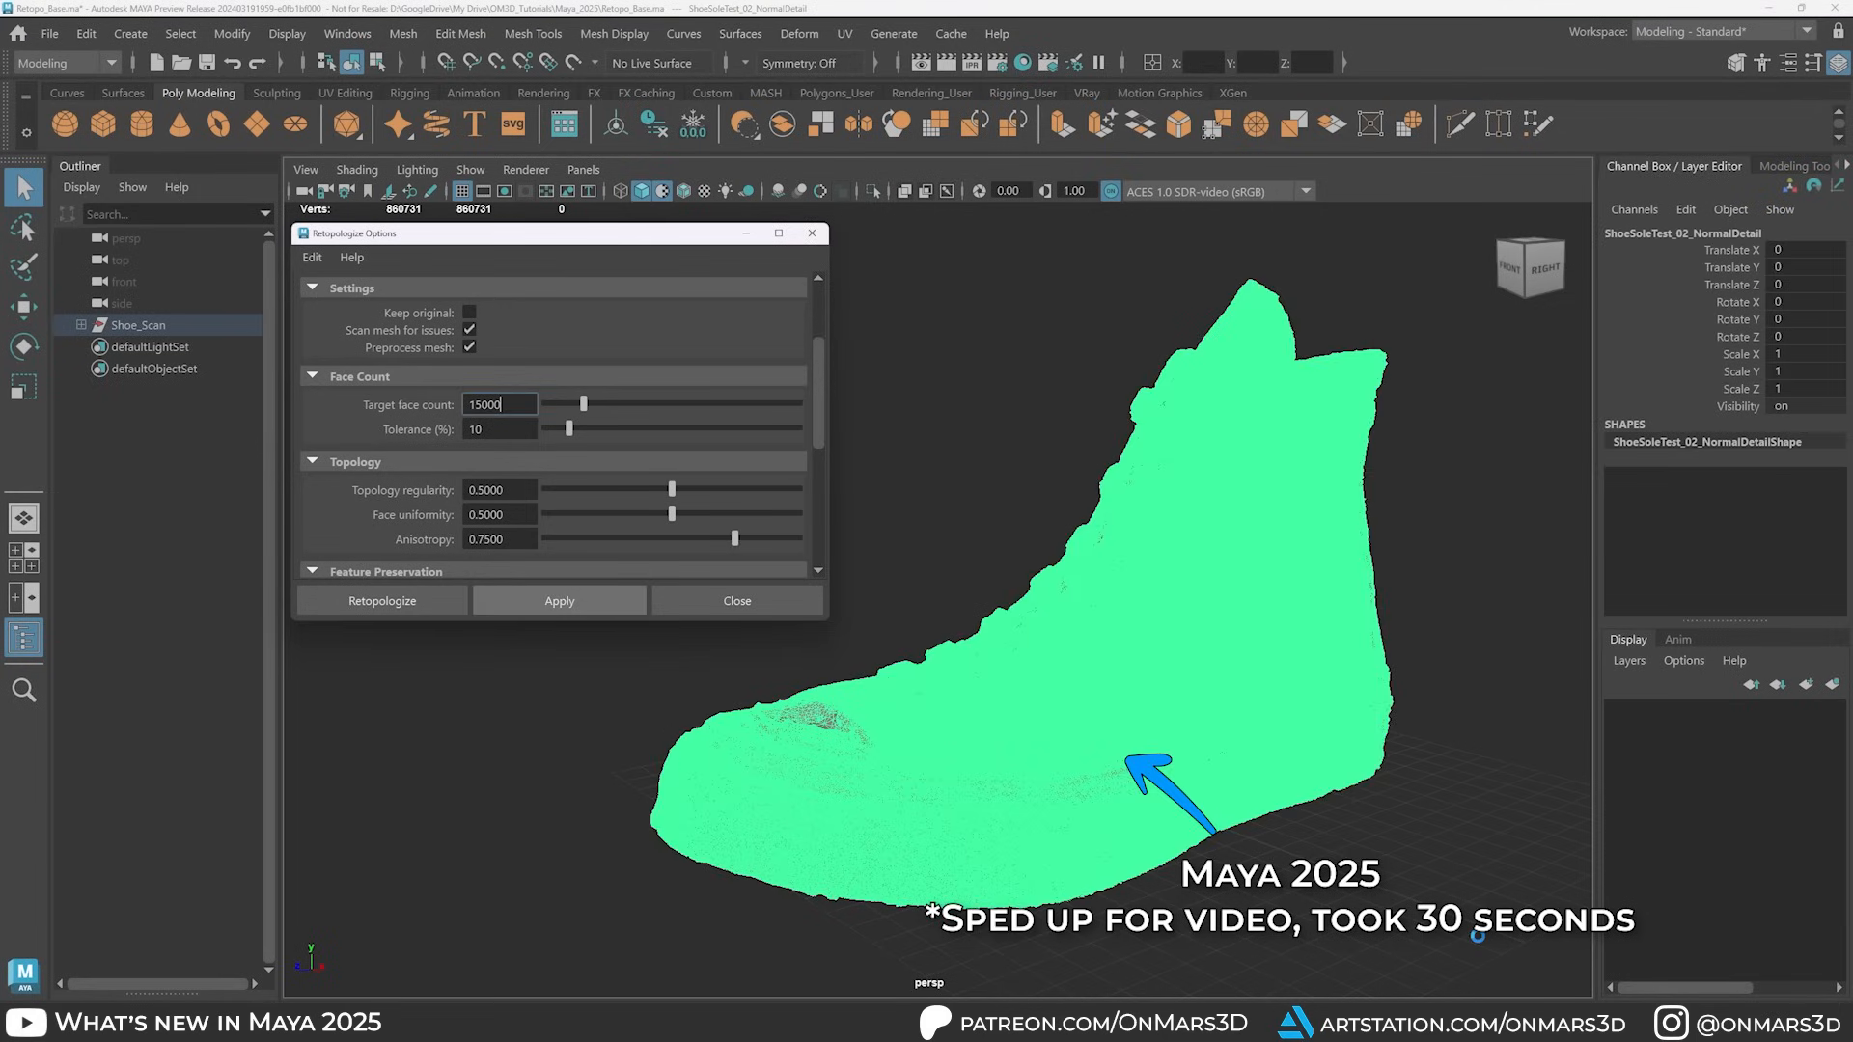
Step: Retopologize the shoe scan with a 15,000-face target and orbit to inspect the result
left_click(380, 600)
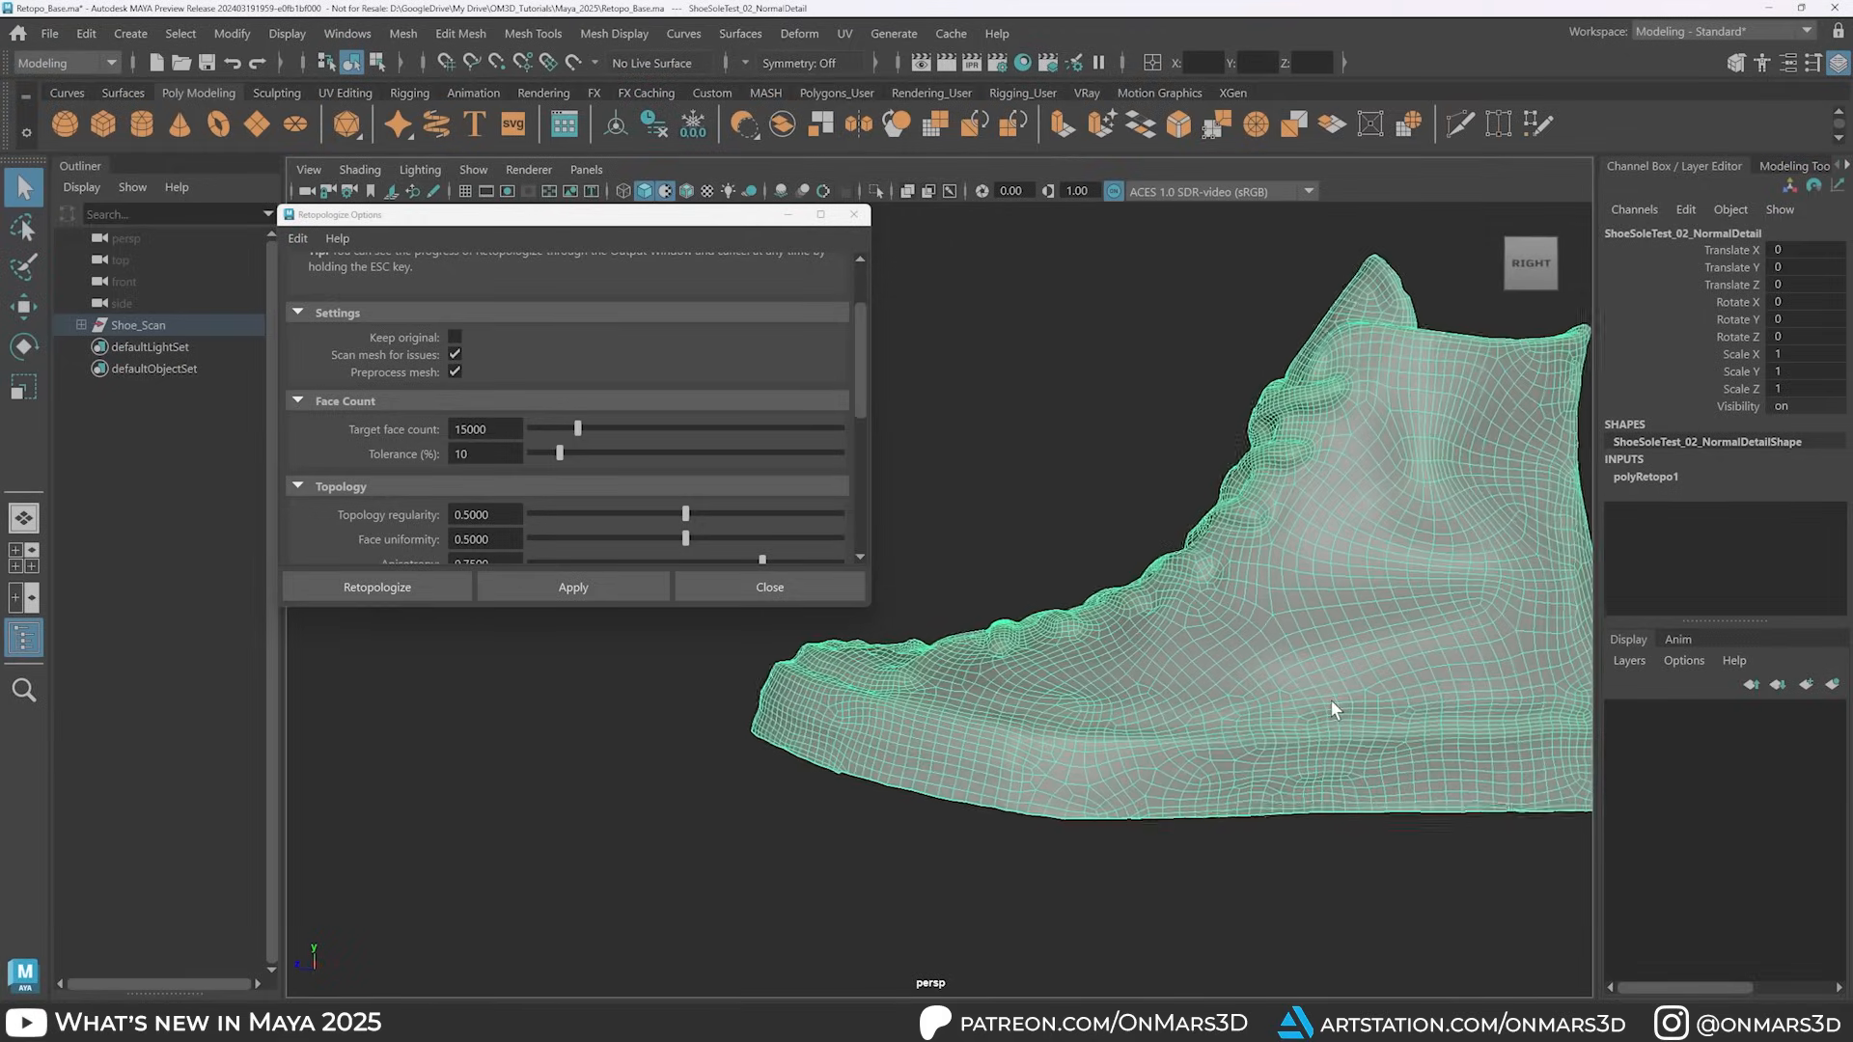
left_click(768, 588)
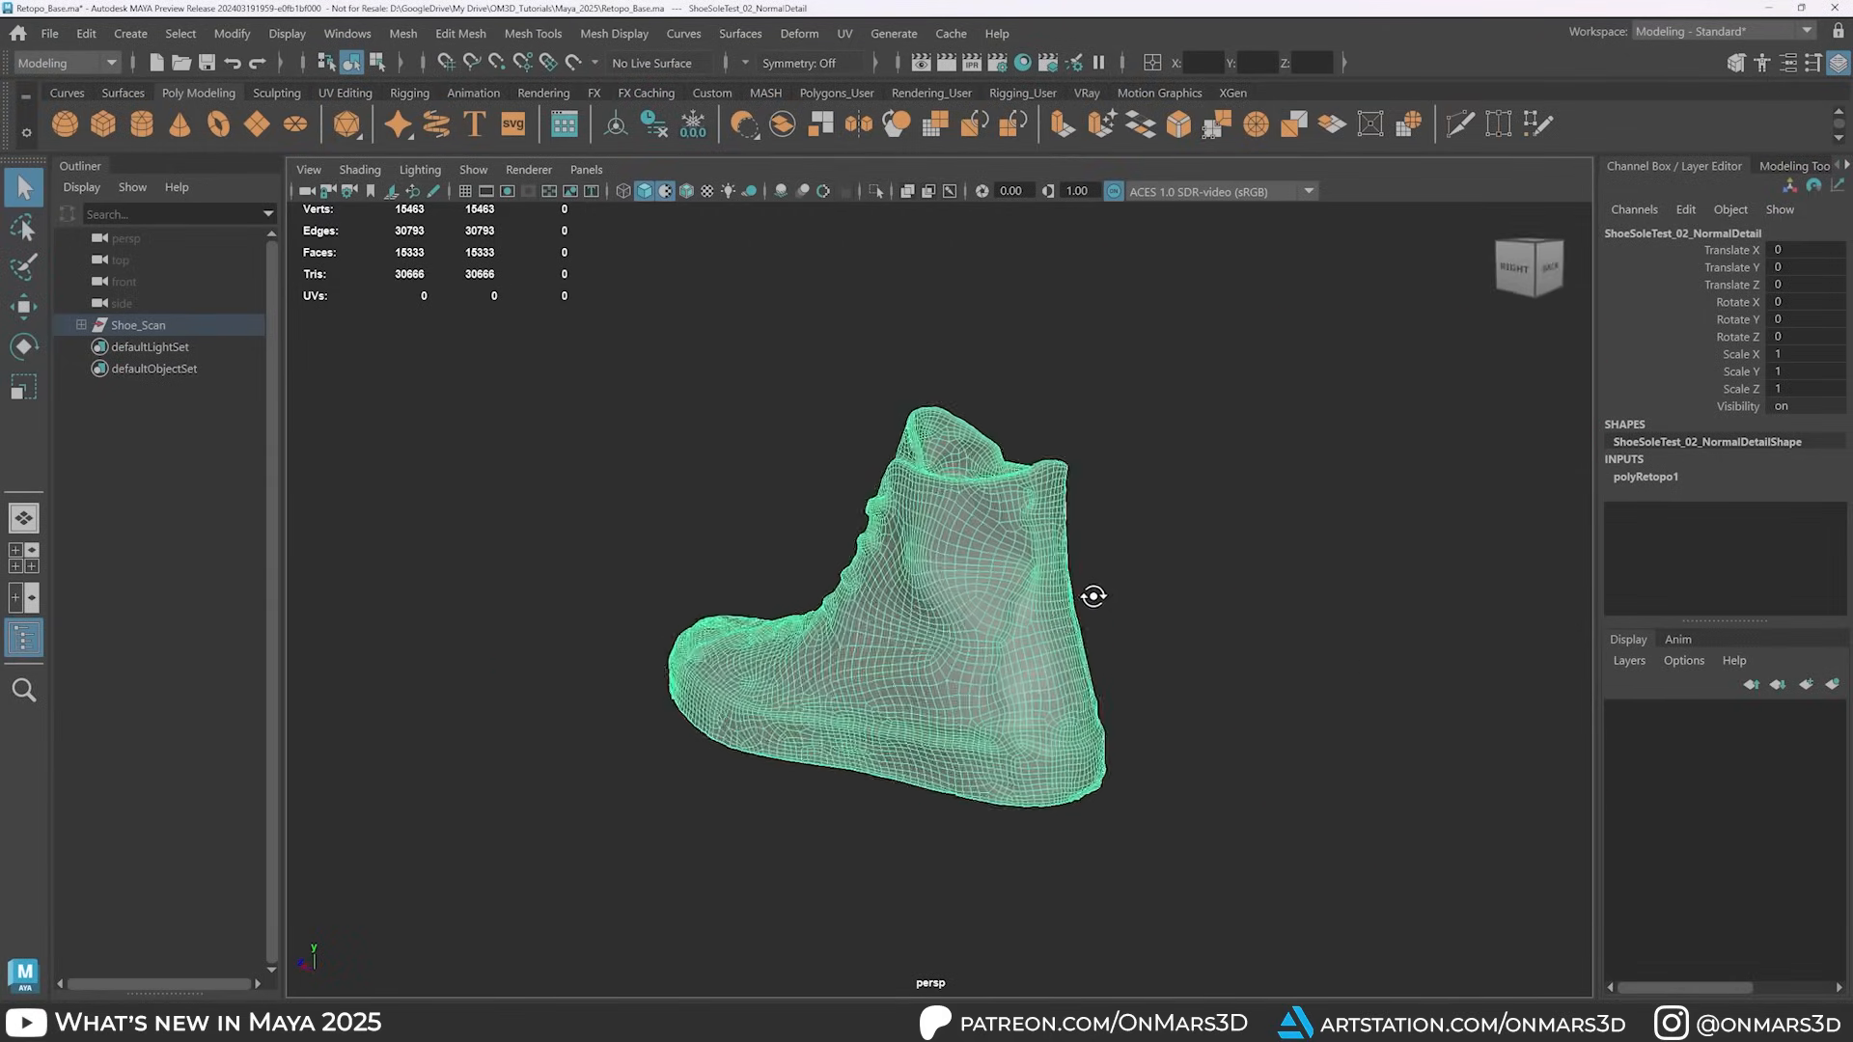
left_click_drag(1093, 596, 770, 609)
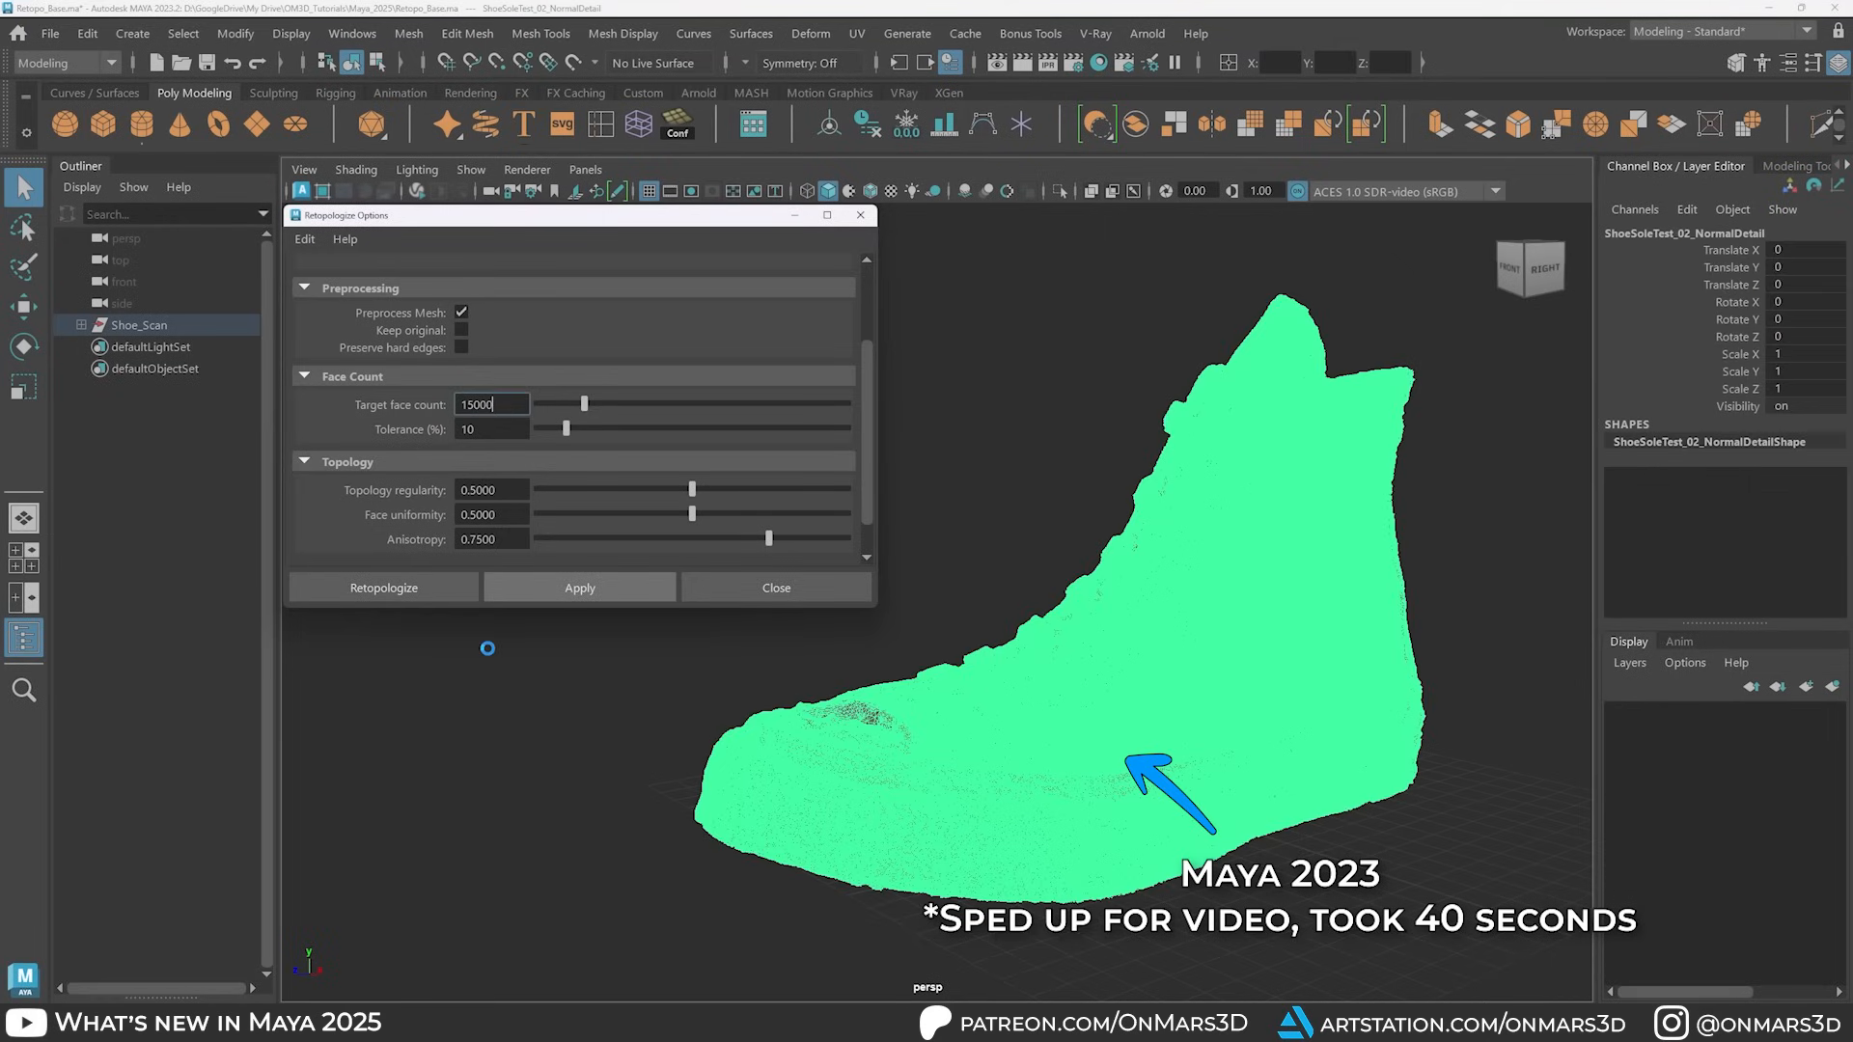
left_click(579, 588)
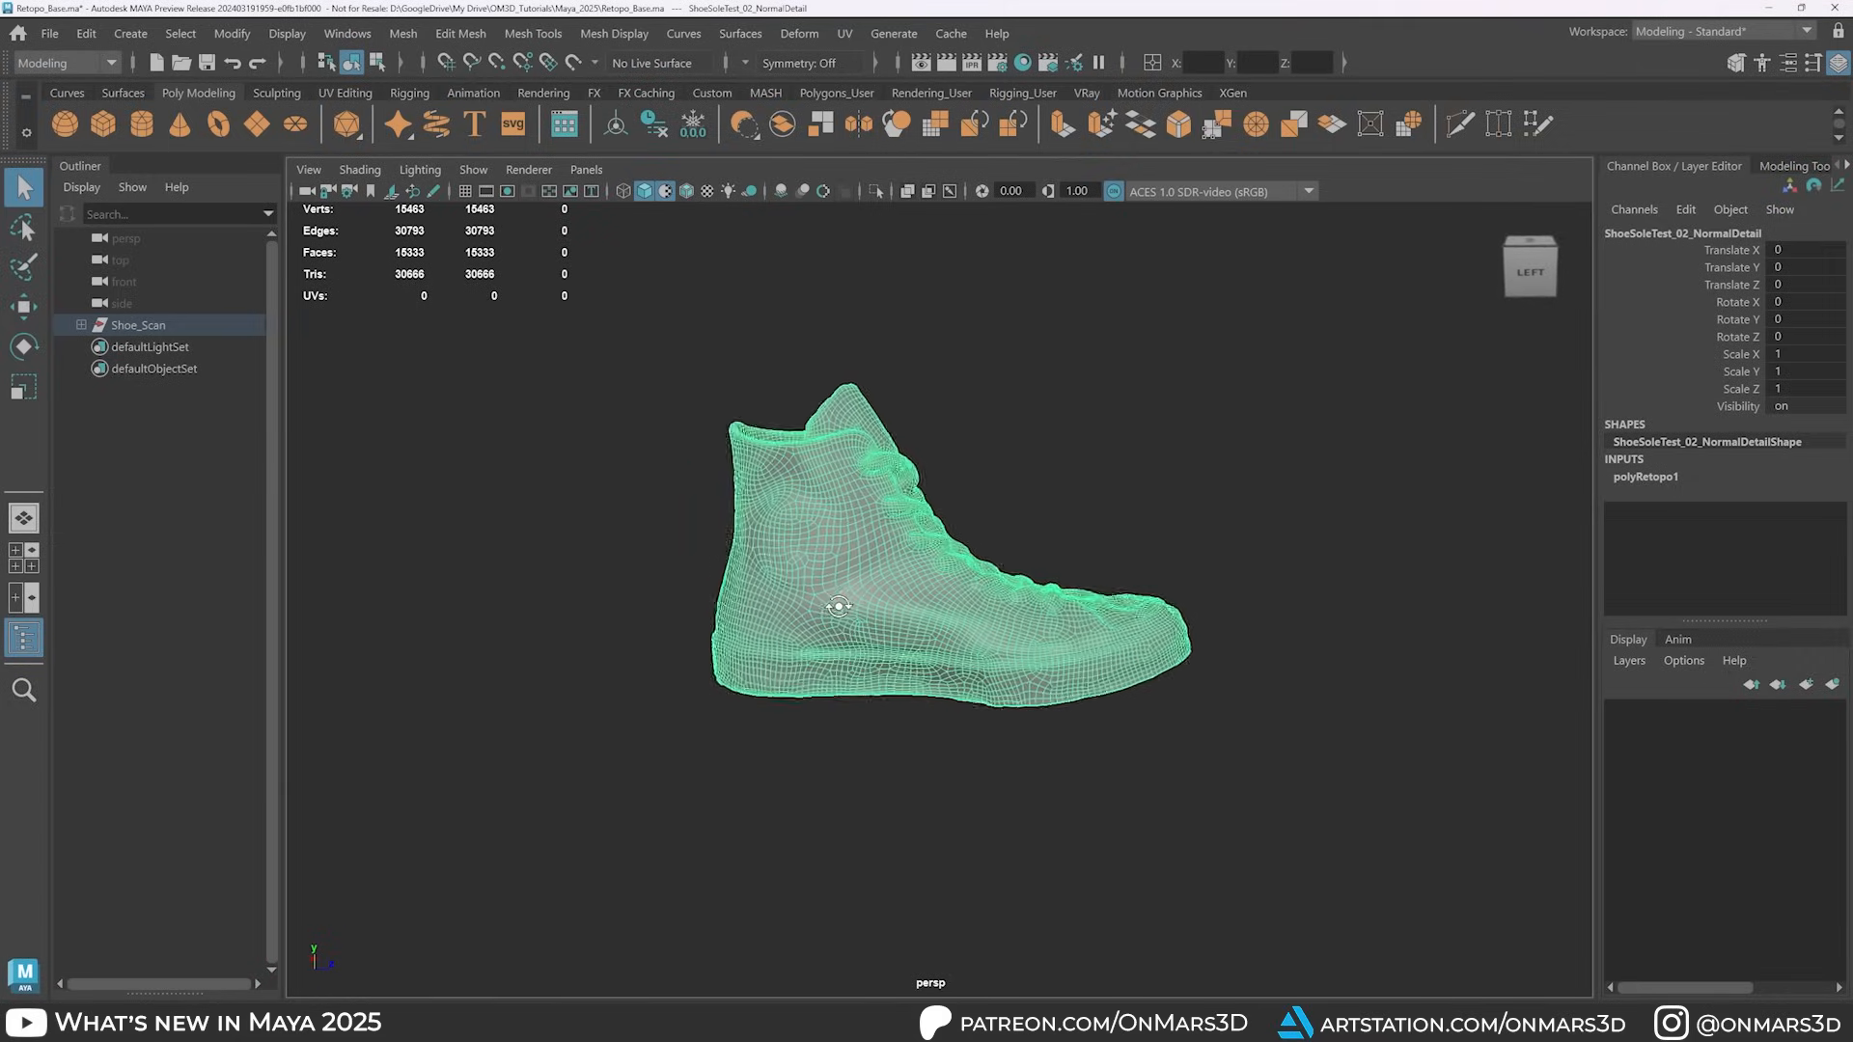
left_click_drag(838, 606, 624, 607)
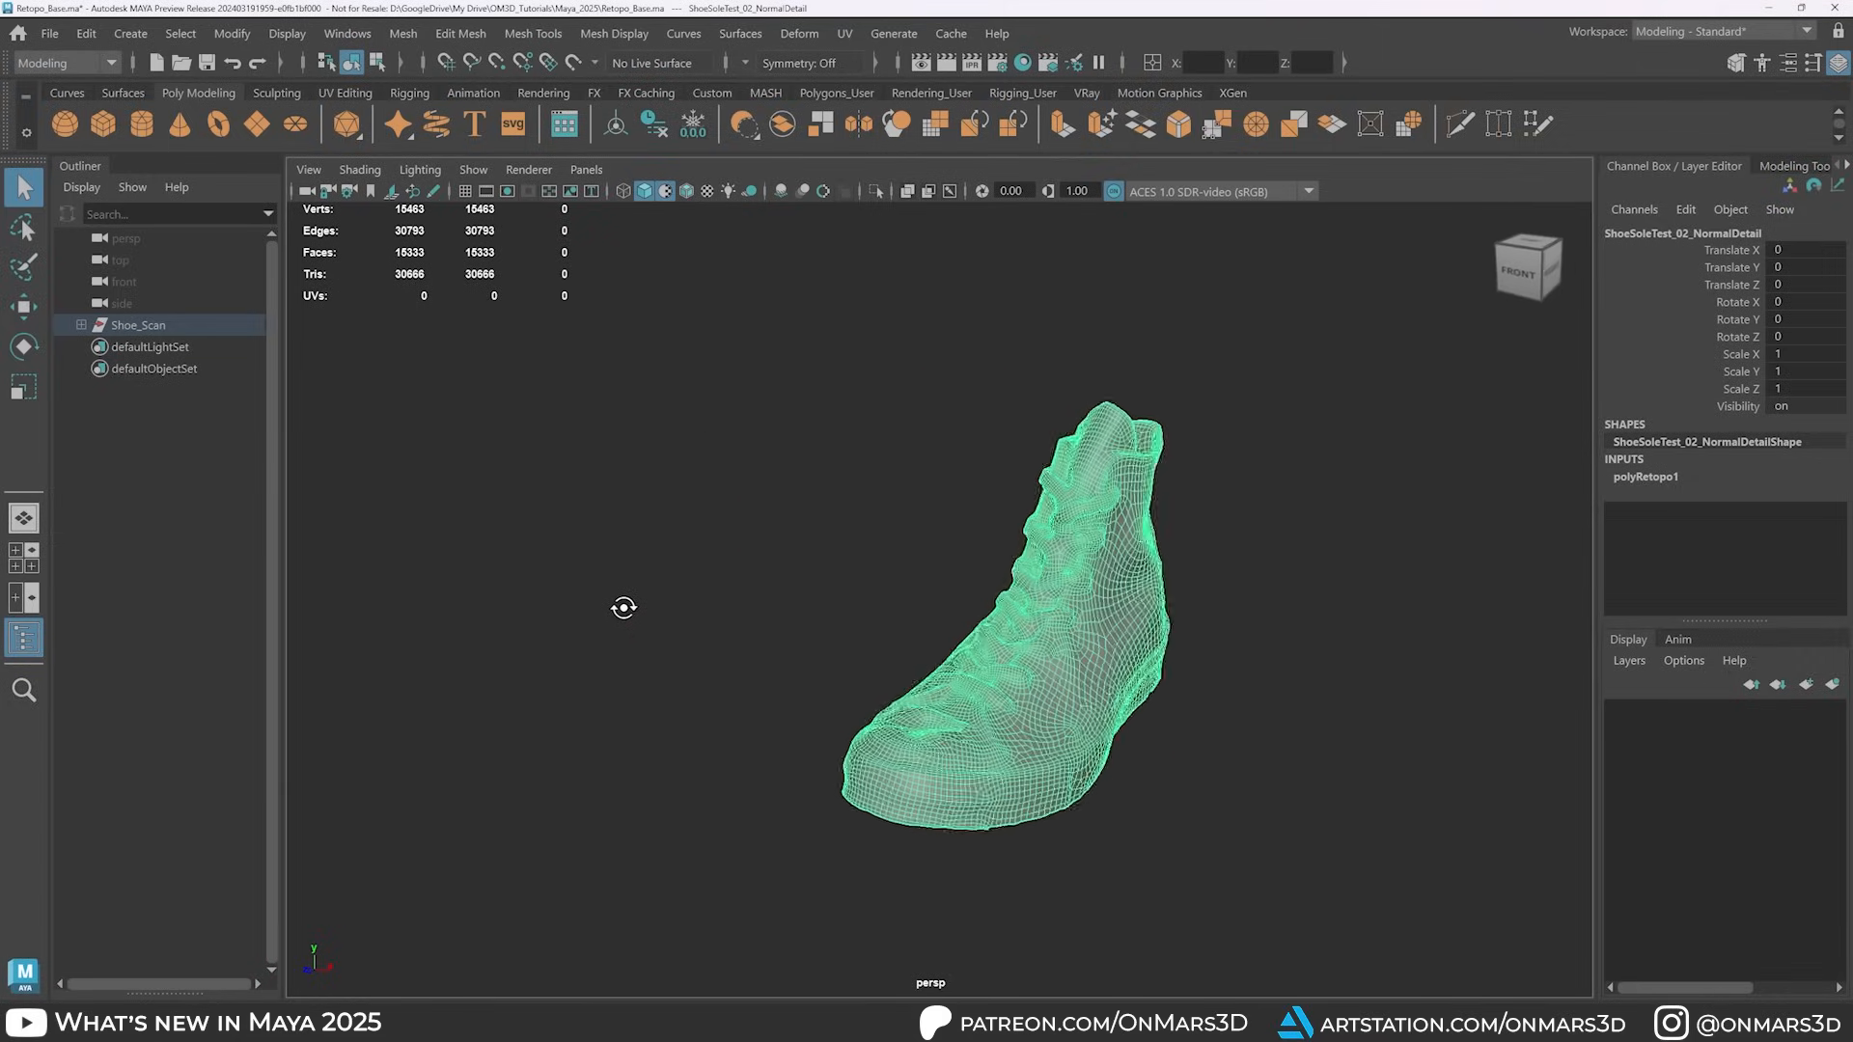
left_click_drag(622, 607, 527, 594)
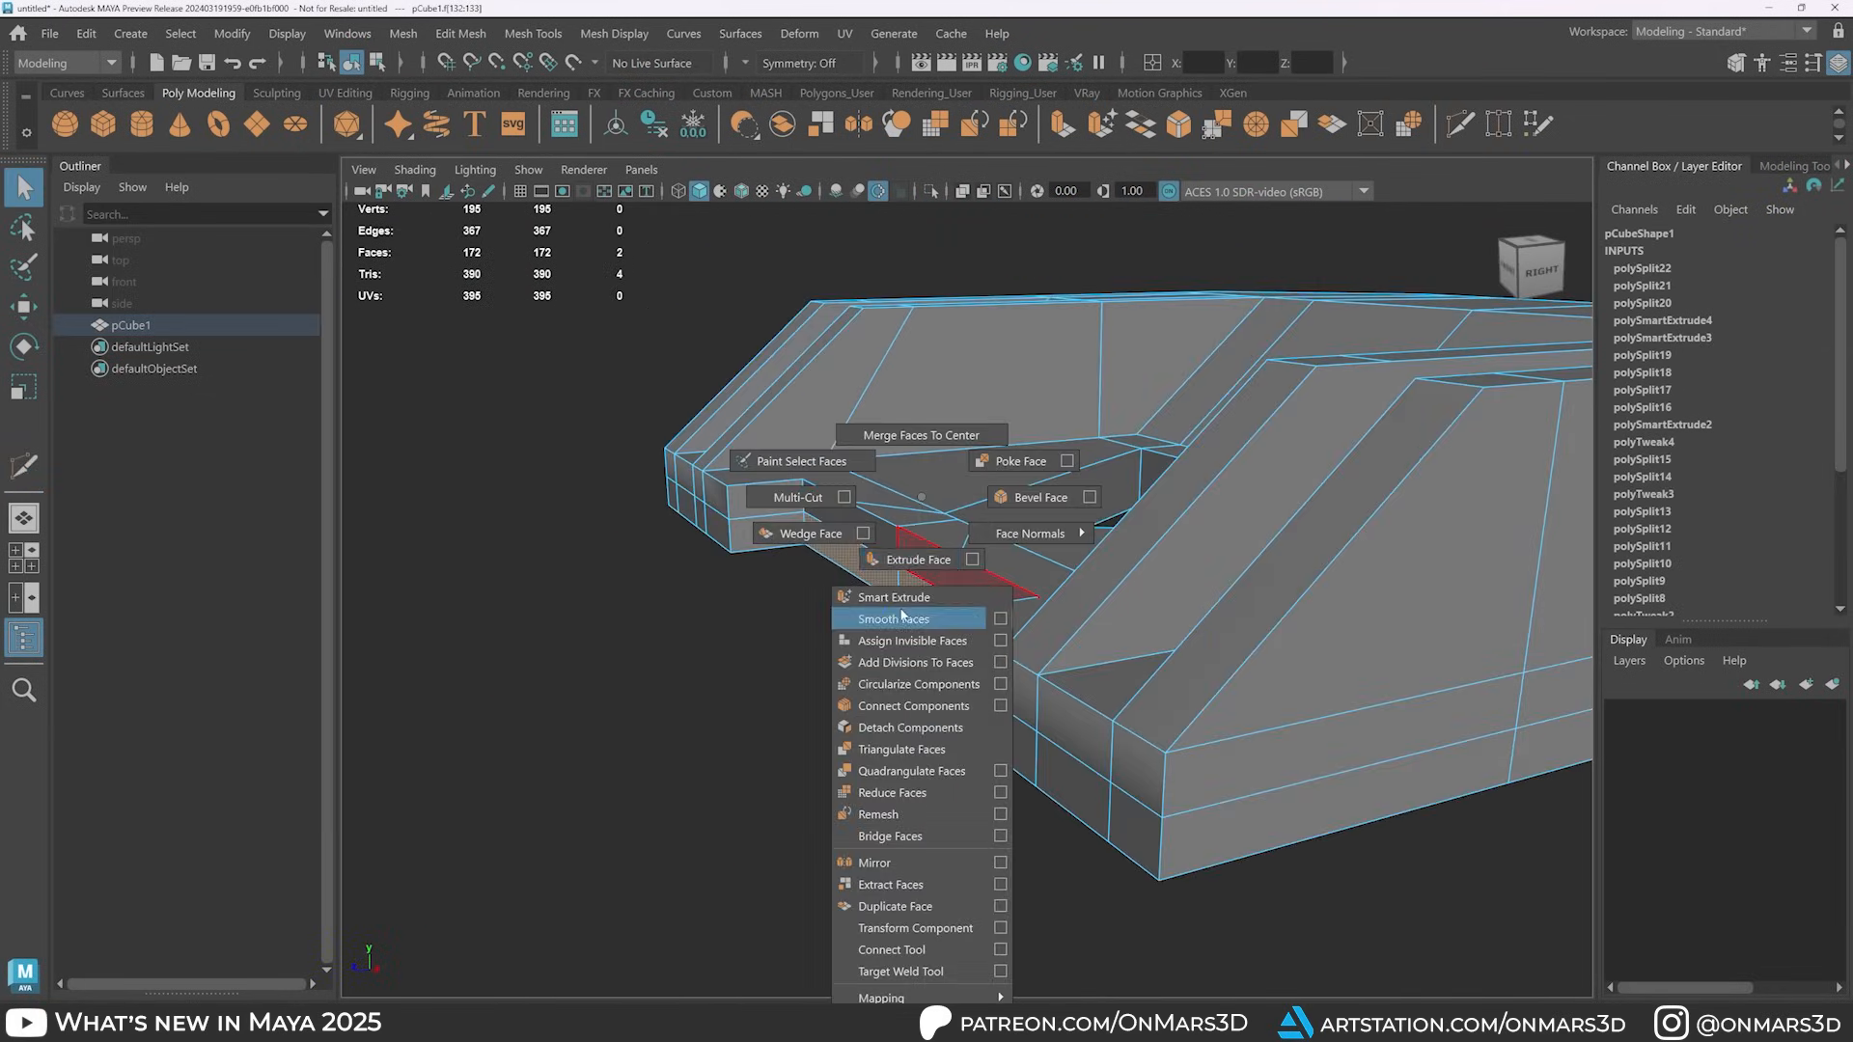
Step: Smart Extrude two face selections into stepped ledges and recessed channels
left_click(891, 618)
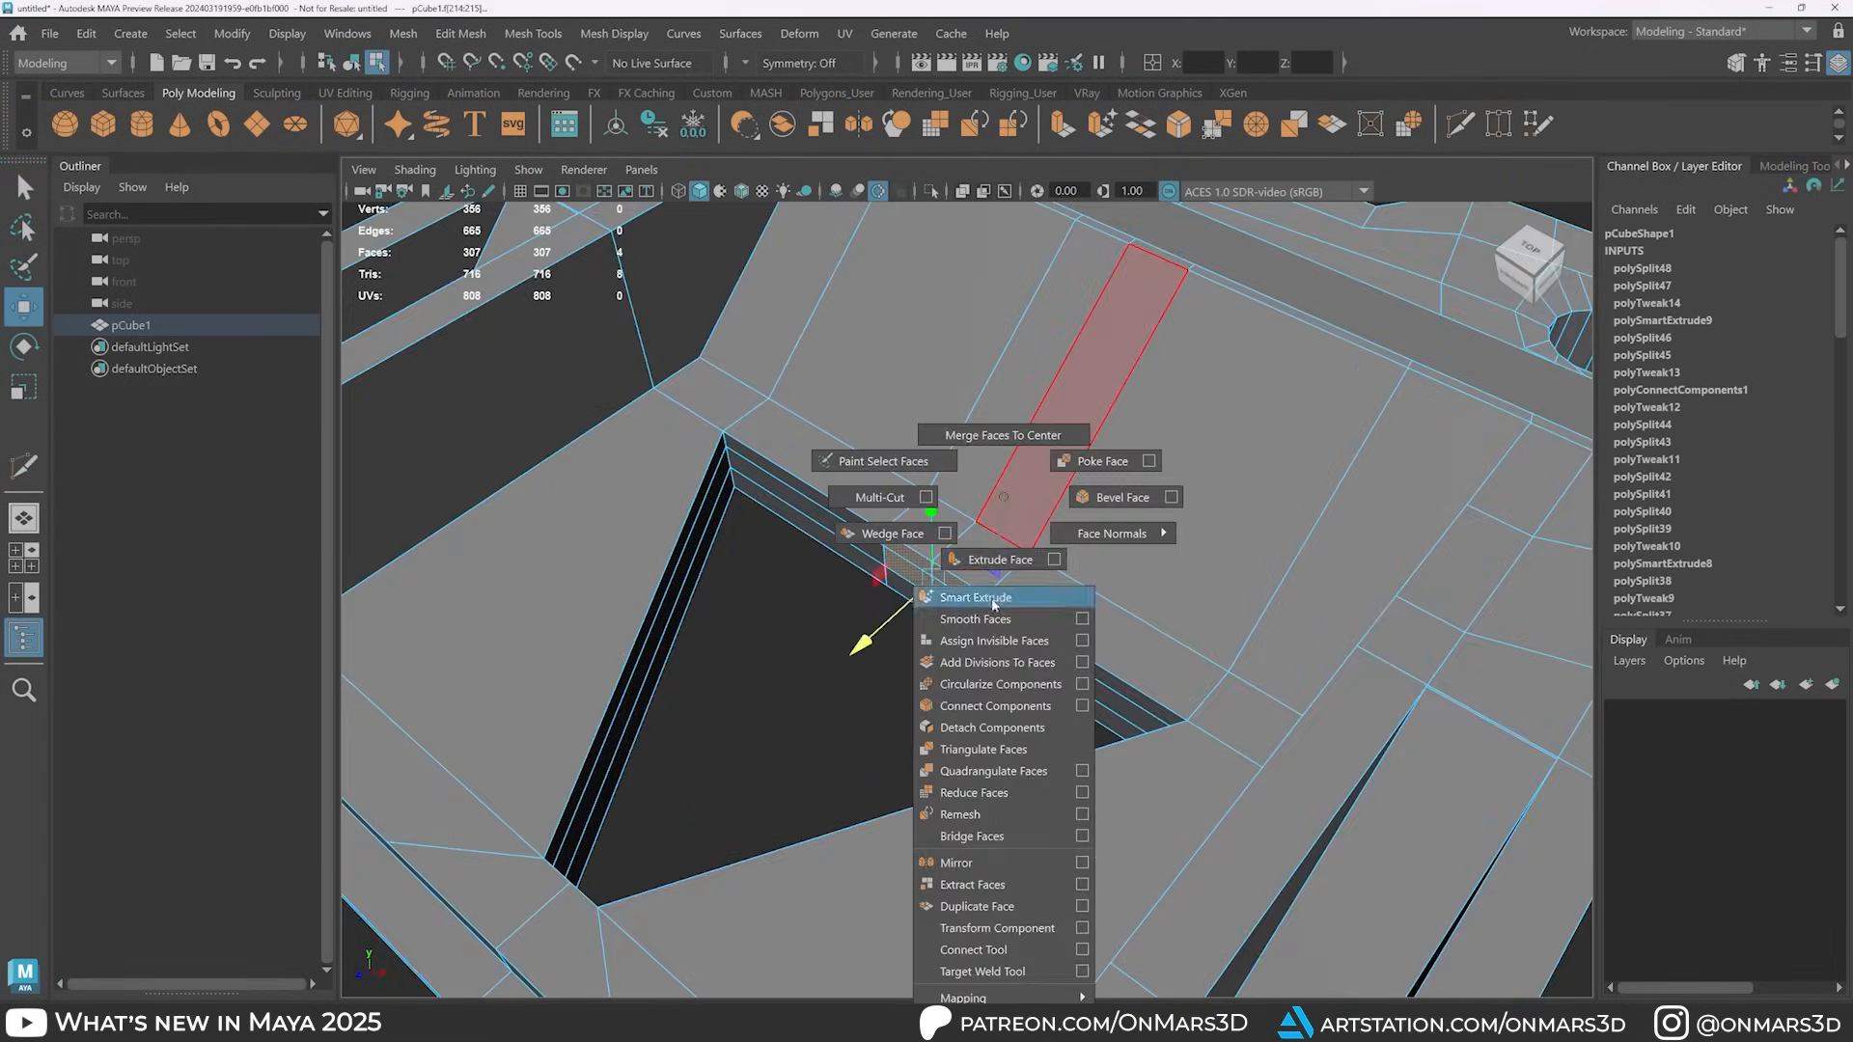
left_click(974, 596)
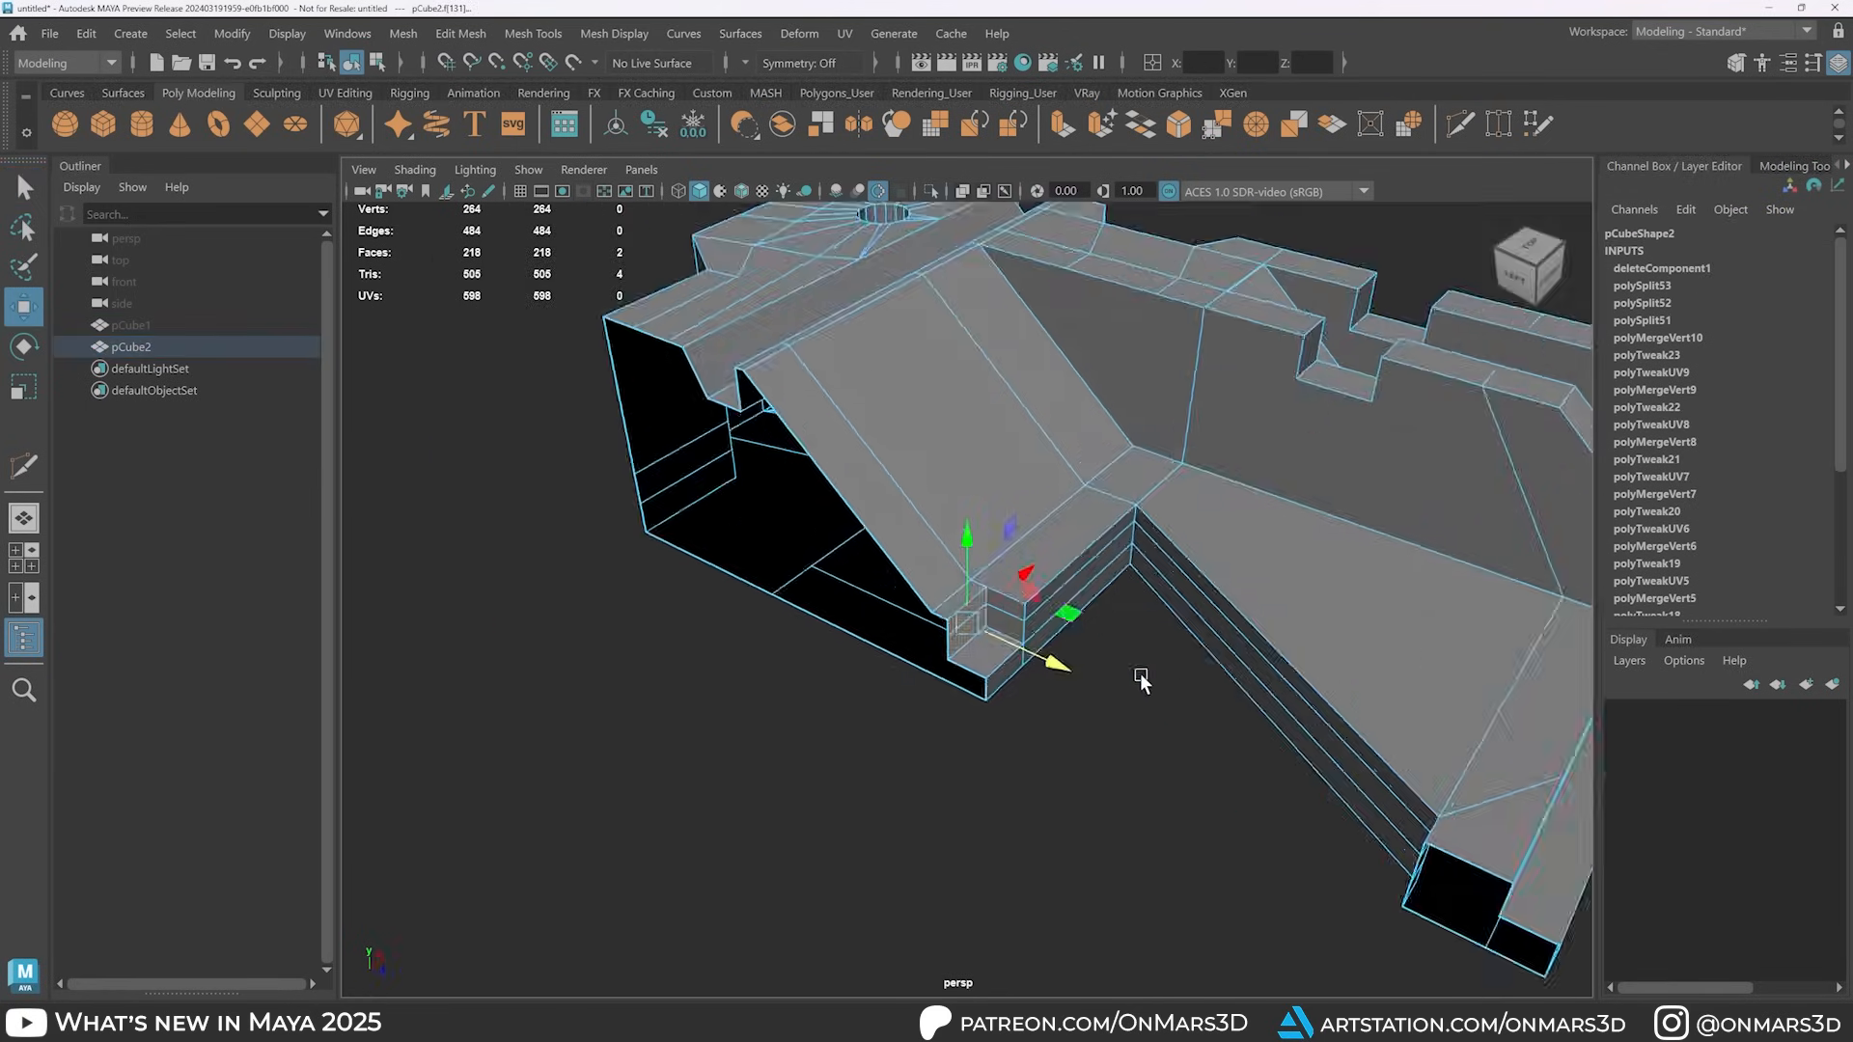
left_click_drag(1141, 683, 1069, 410)
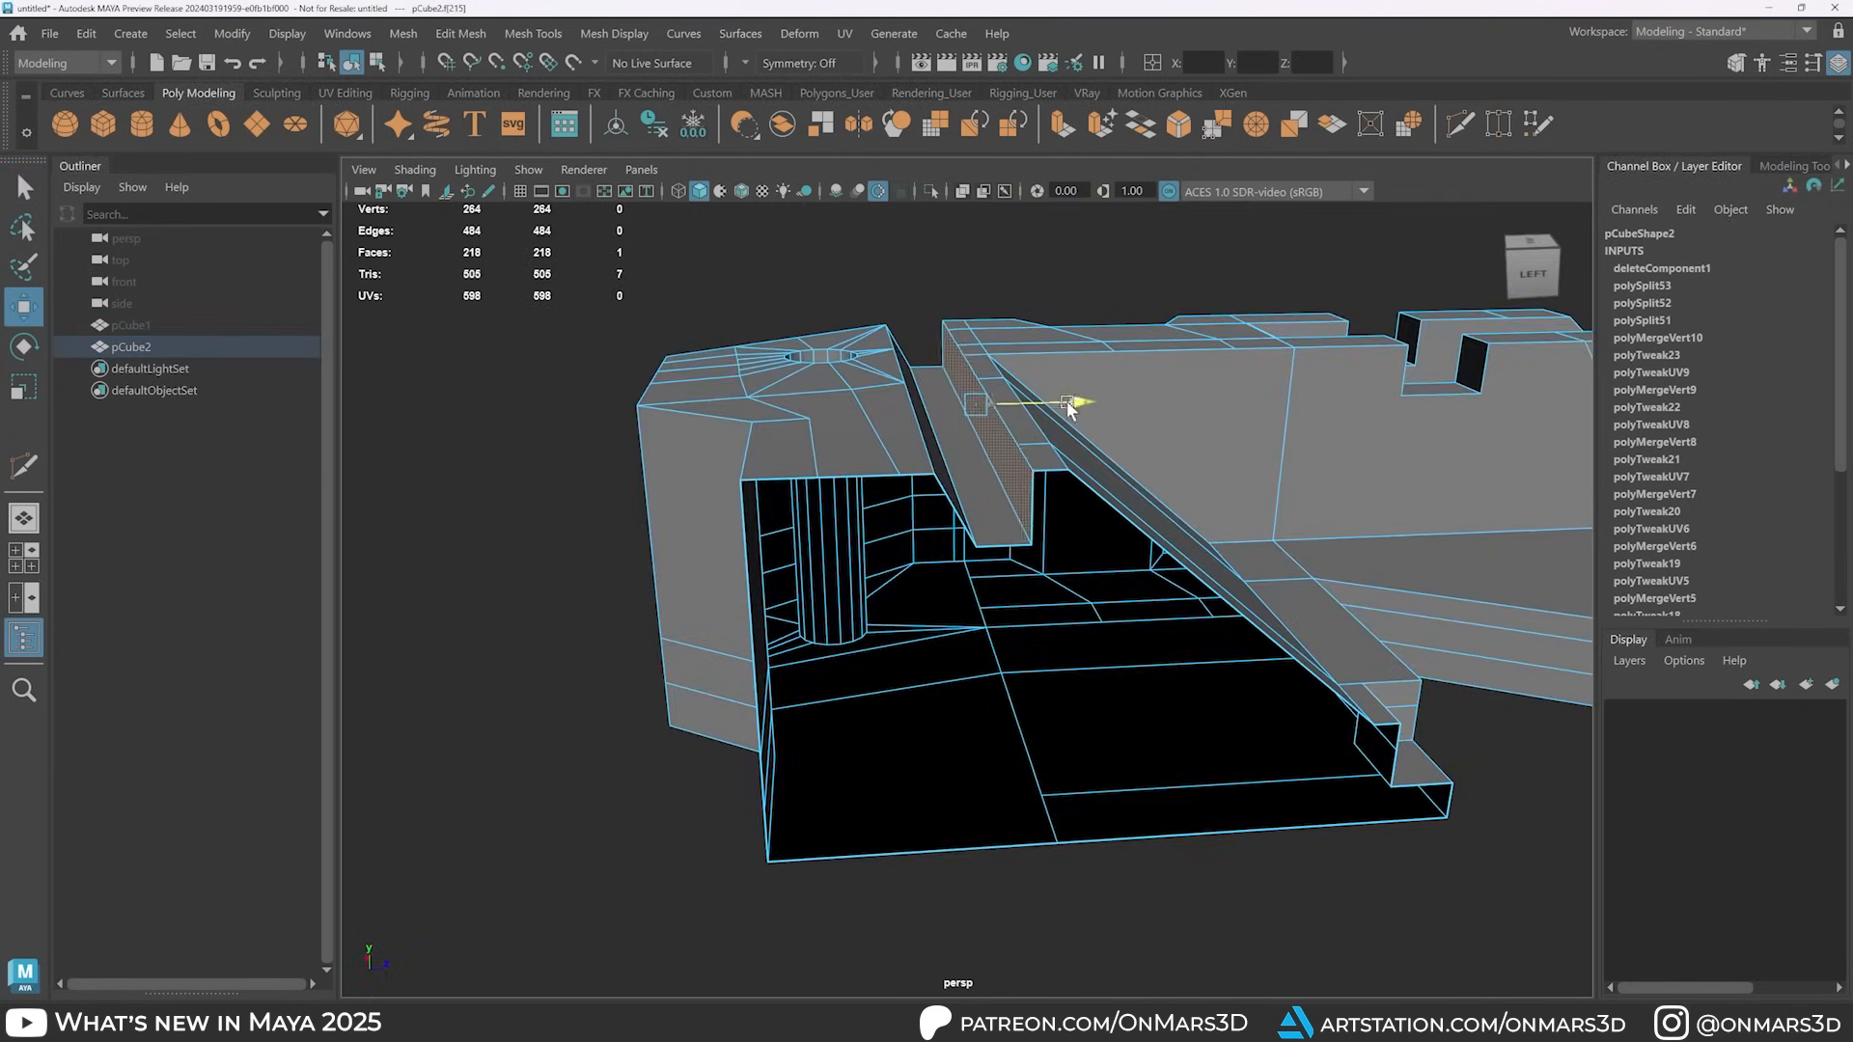
Step: Bevel the part's edges and apply Soften/Harden Edges from the marking menu
right_click(1063, 408)
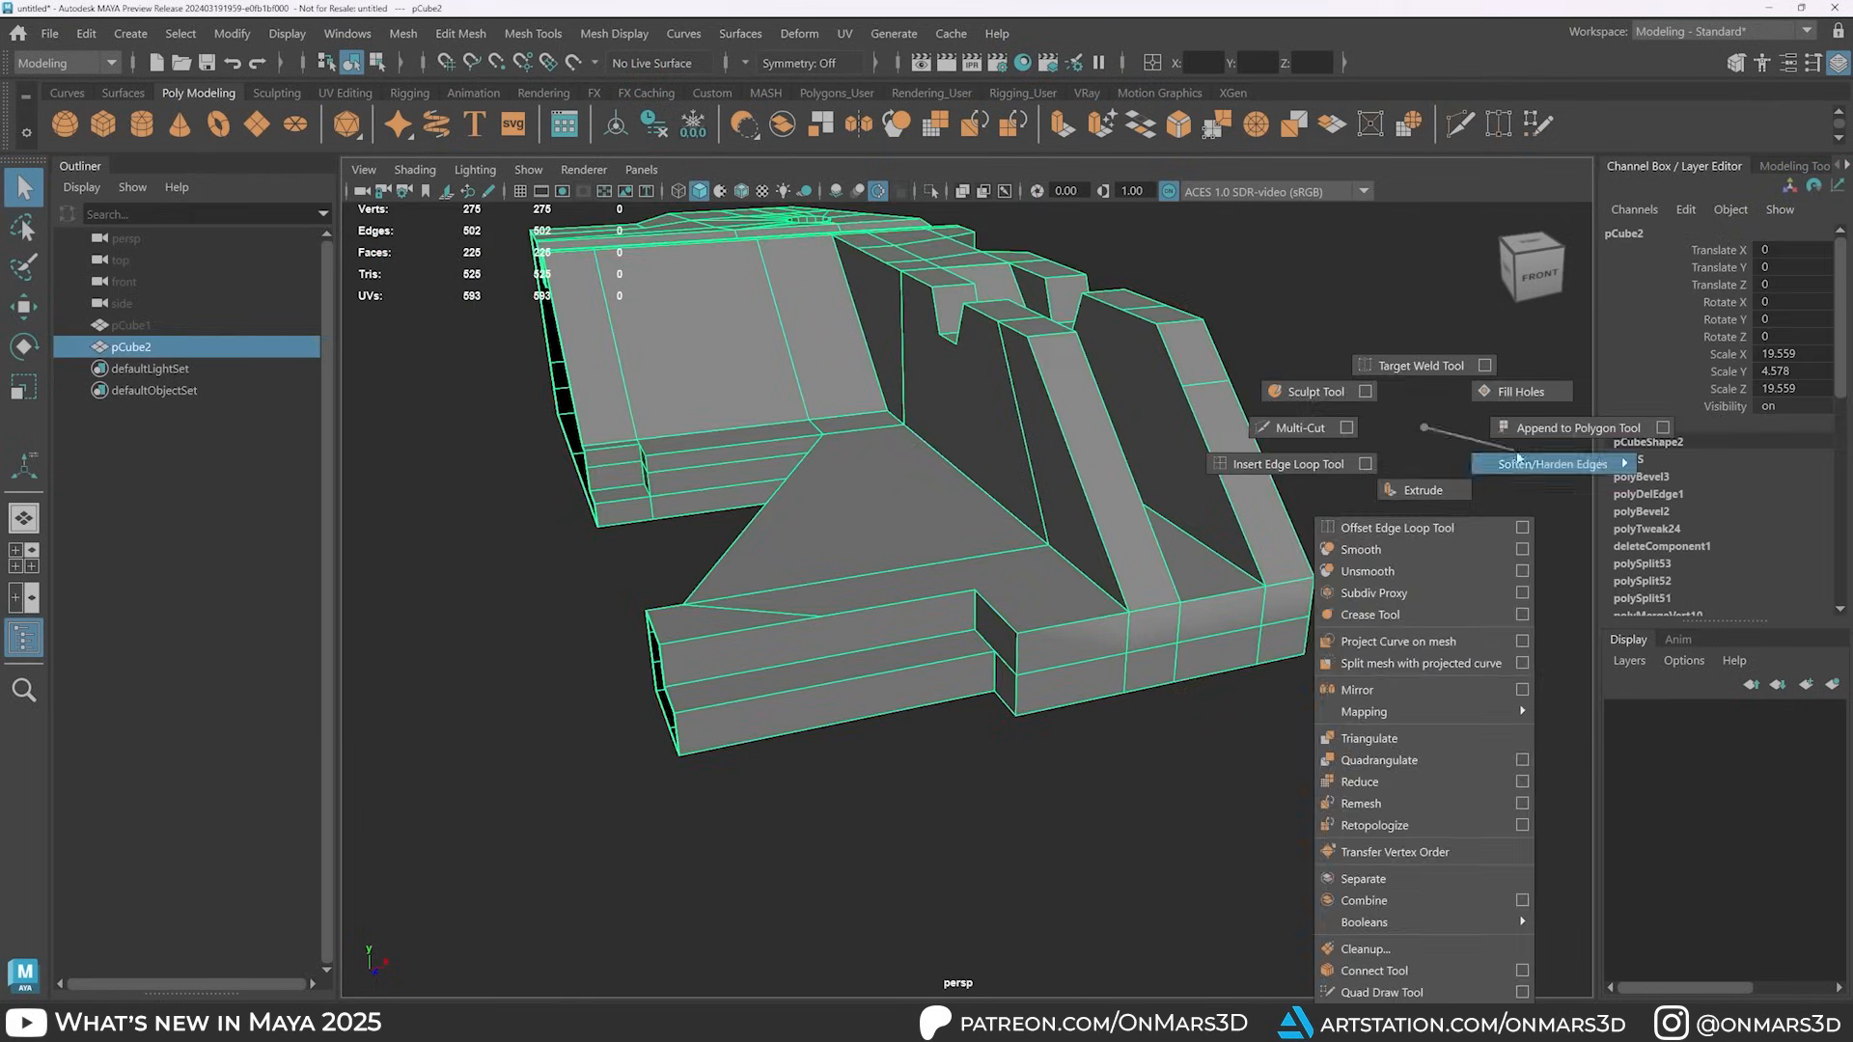
left_click(1549, 463)
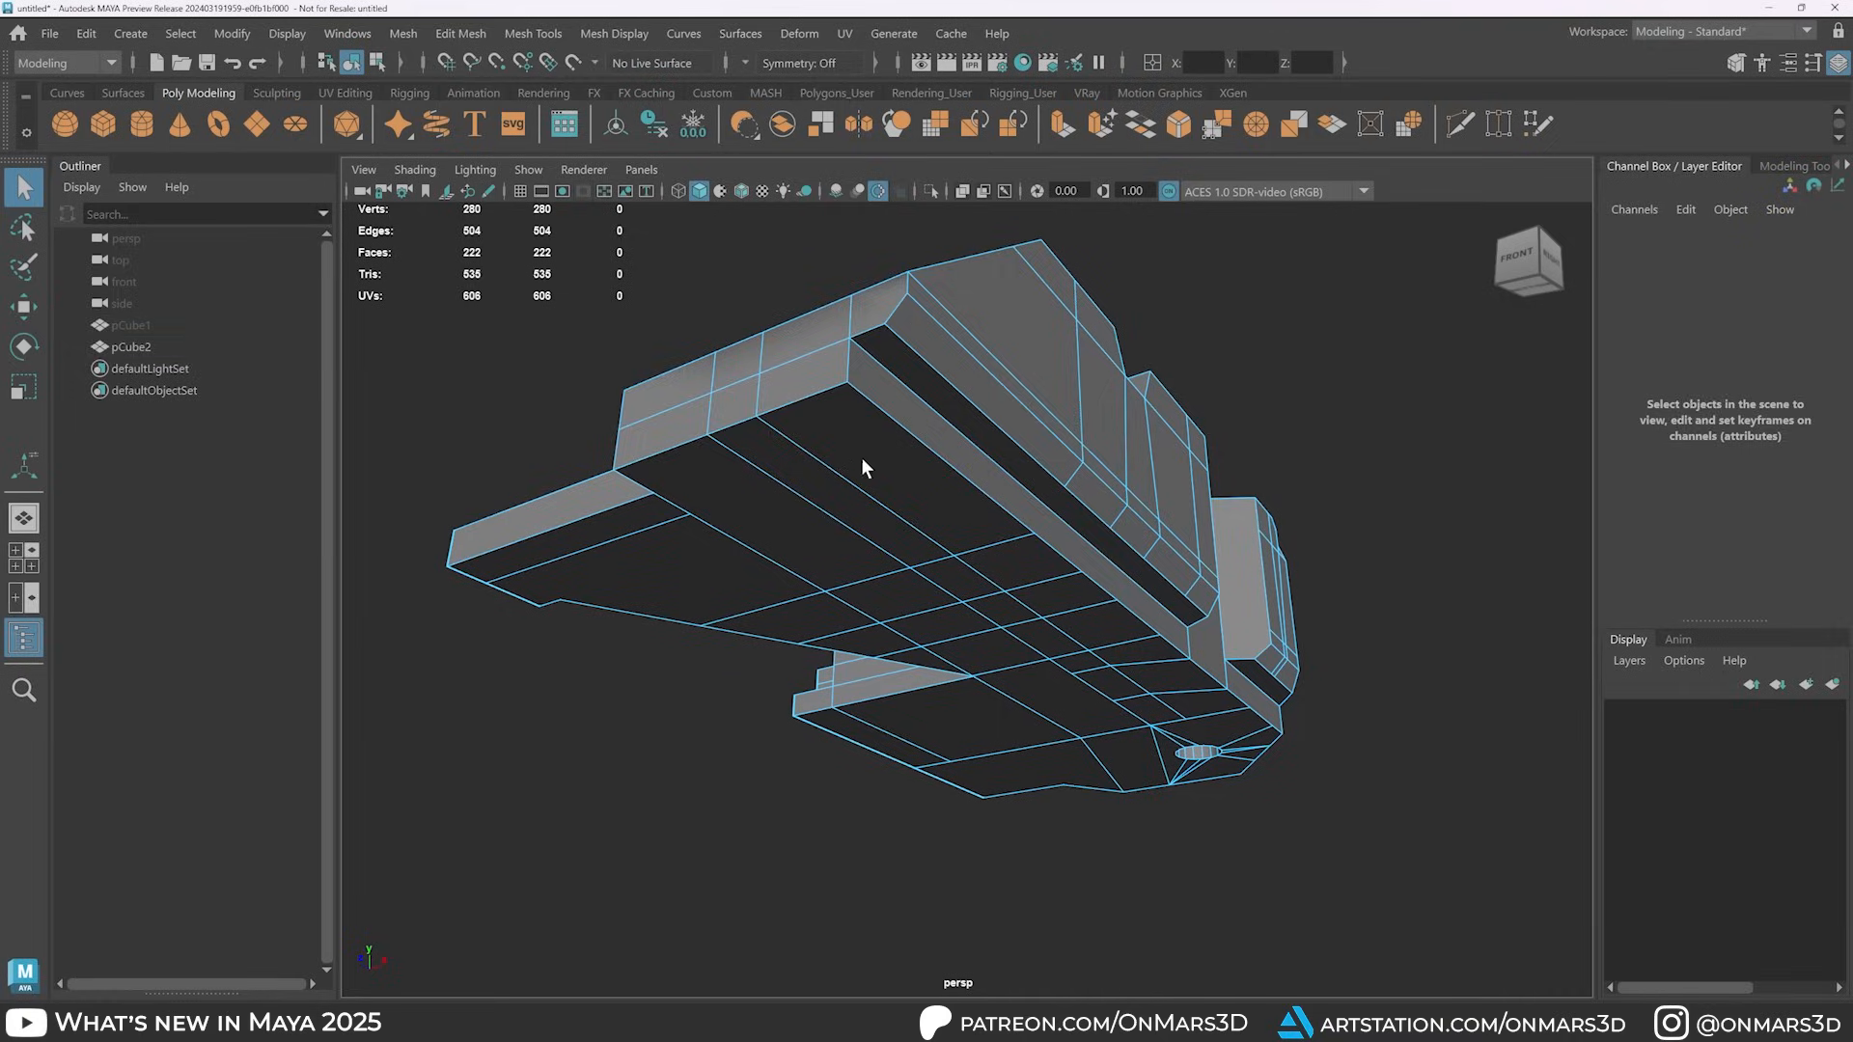
Step: Bevel all edges of the combined asset via the Modeling Toolkit and orbit to review
right_click(1193, 638)
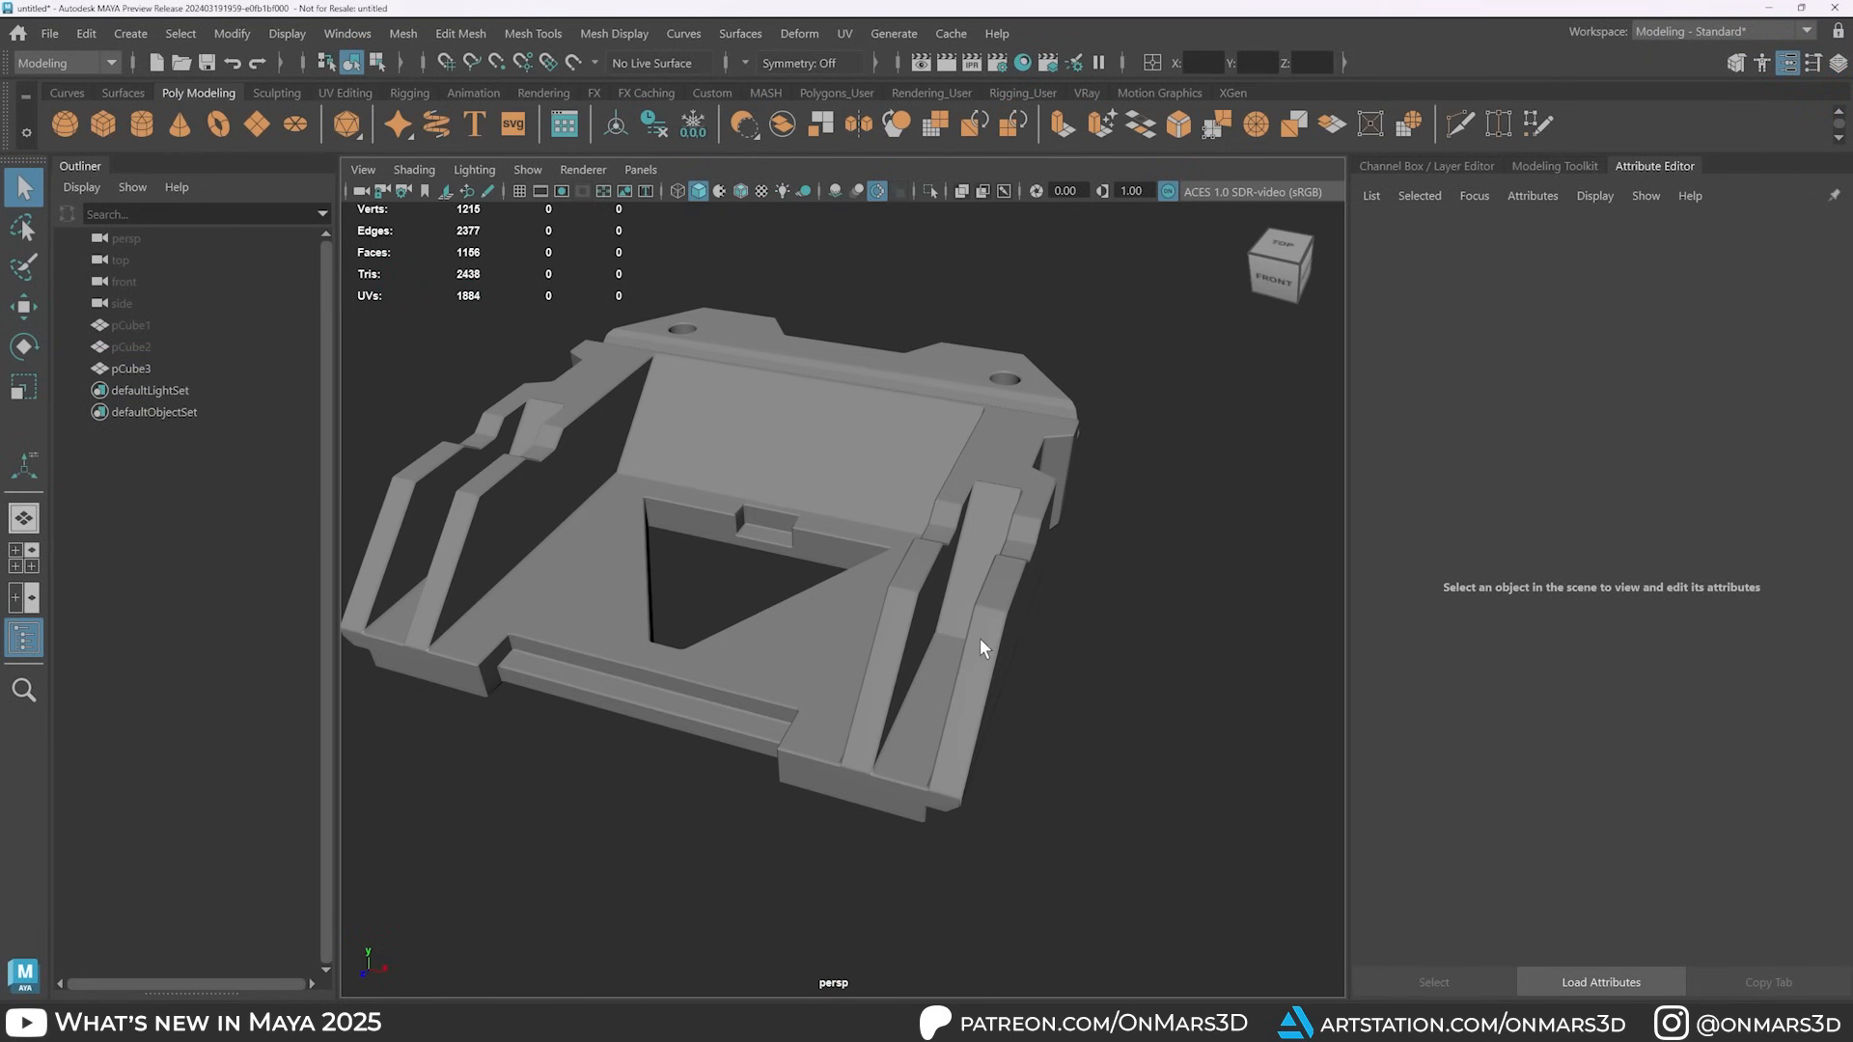
left_click(131, 368)
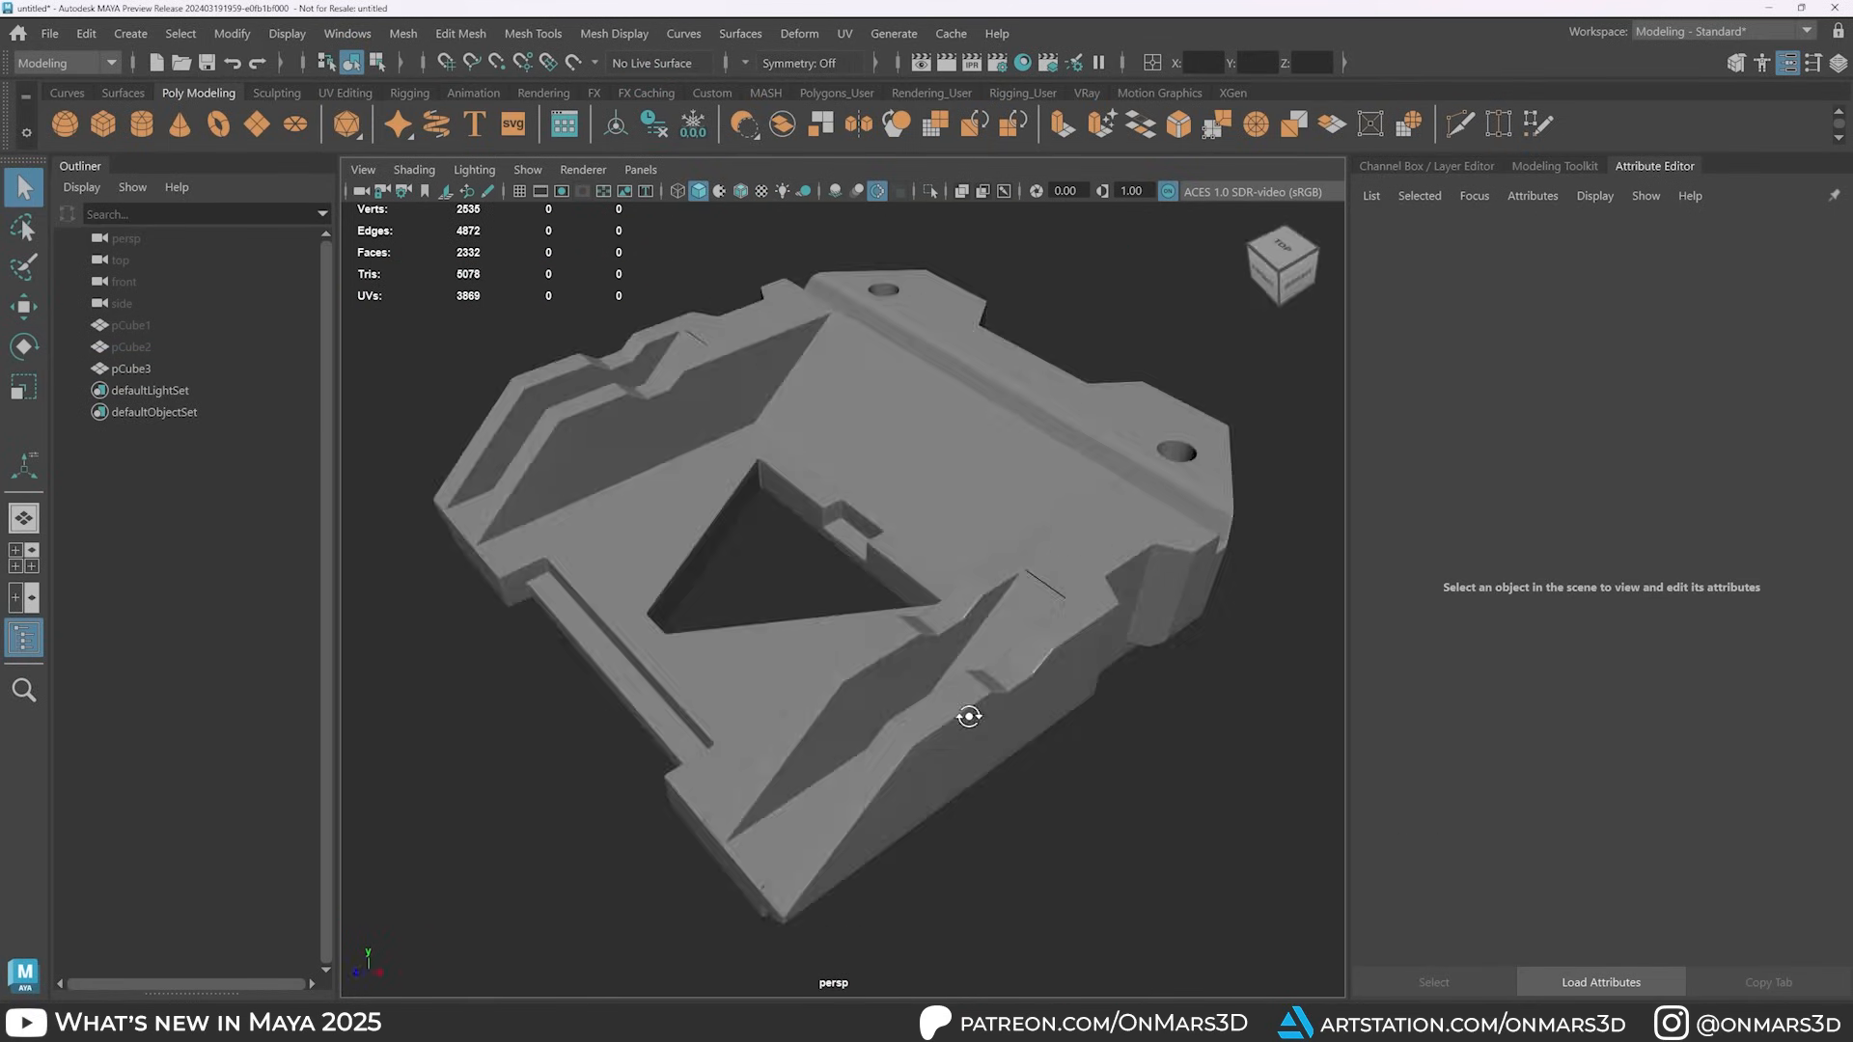
left_click_drag(969, 715, 1174, 637)
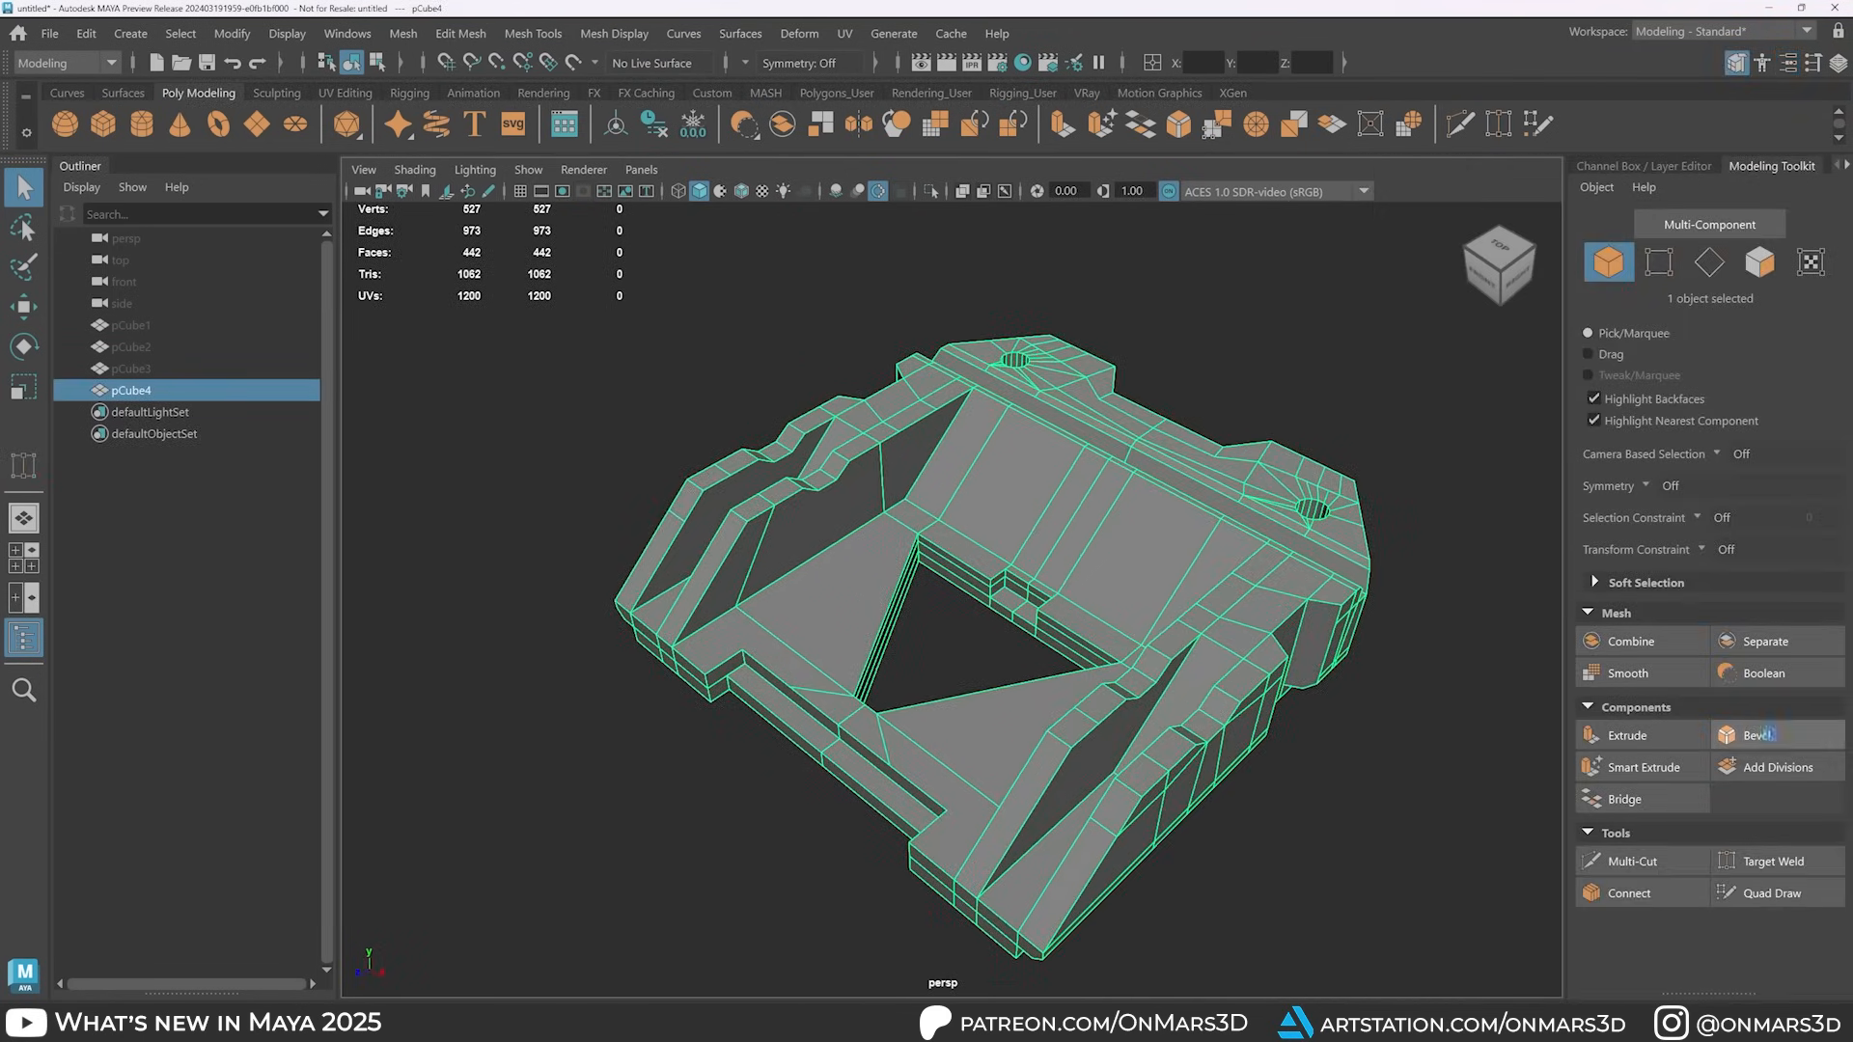
left_click(1762, 734)
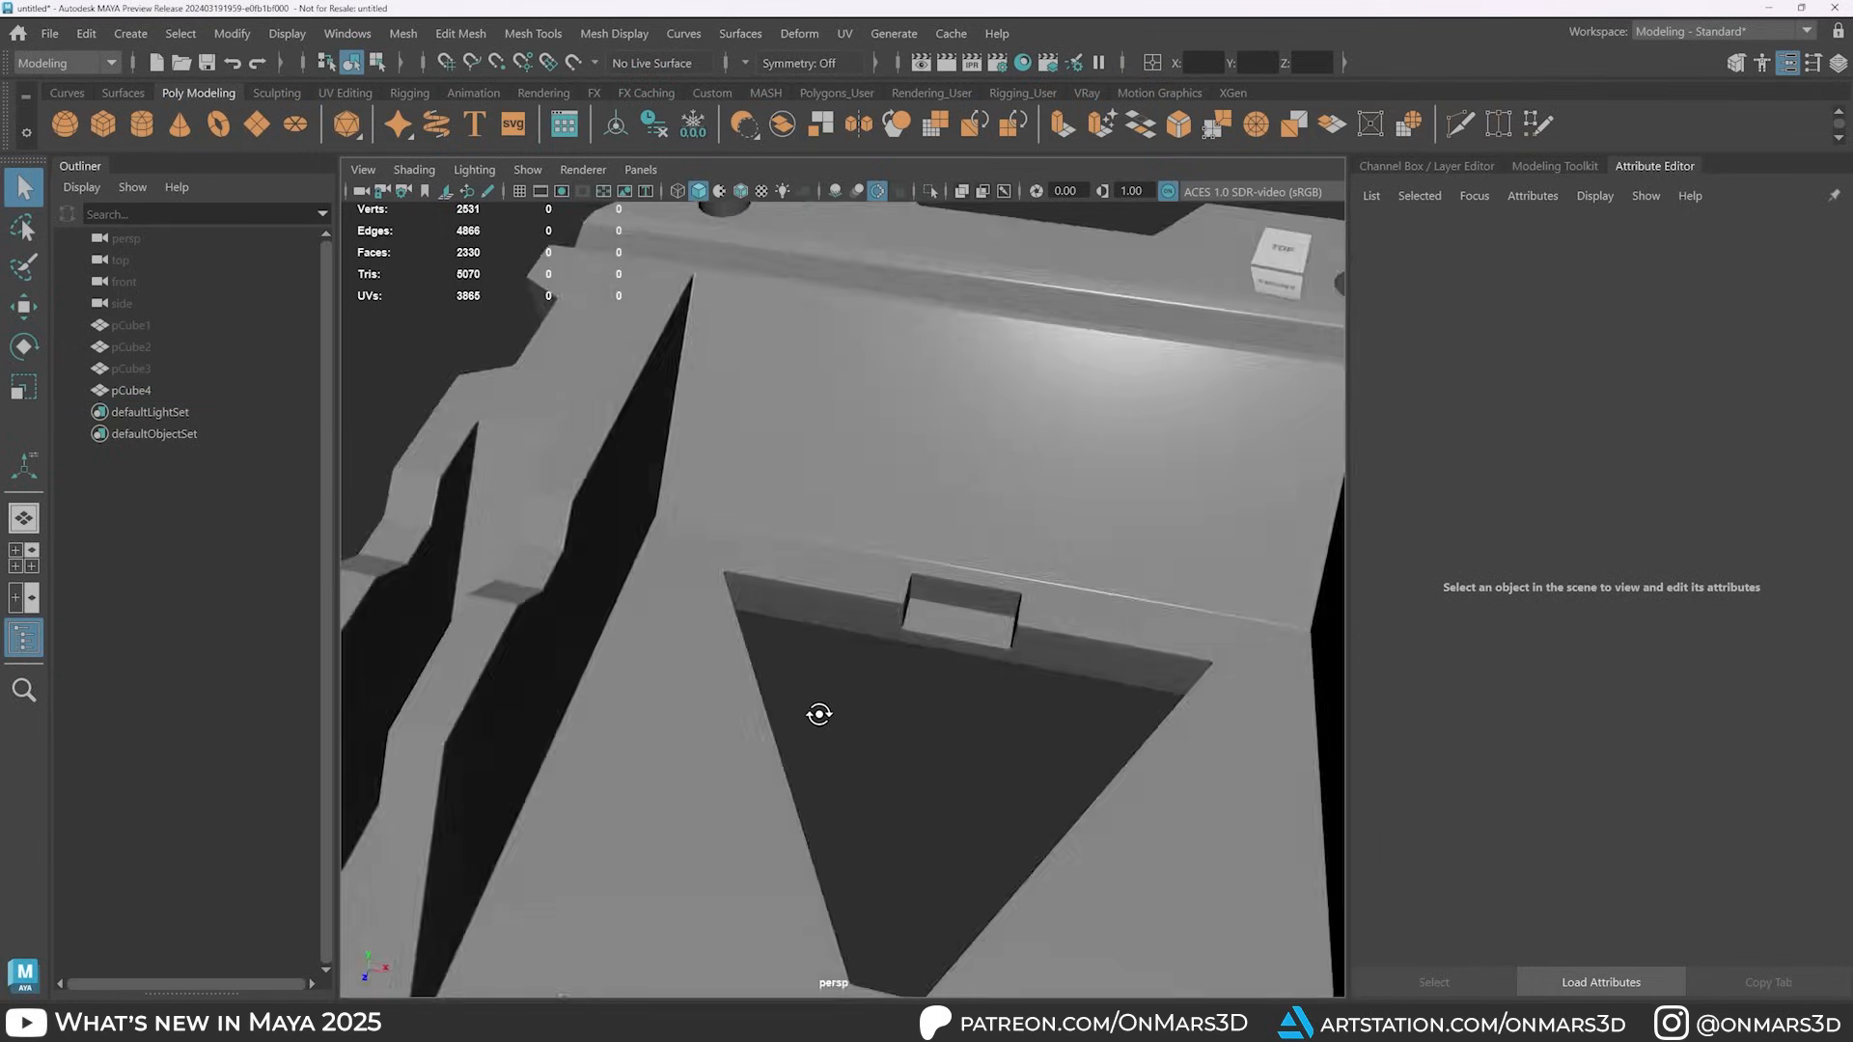
left_click(131, 390)
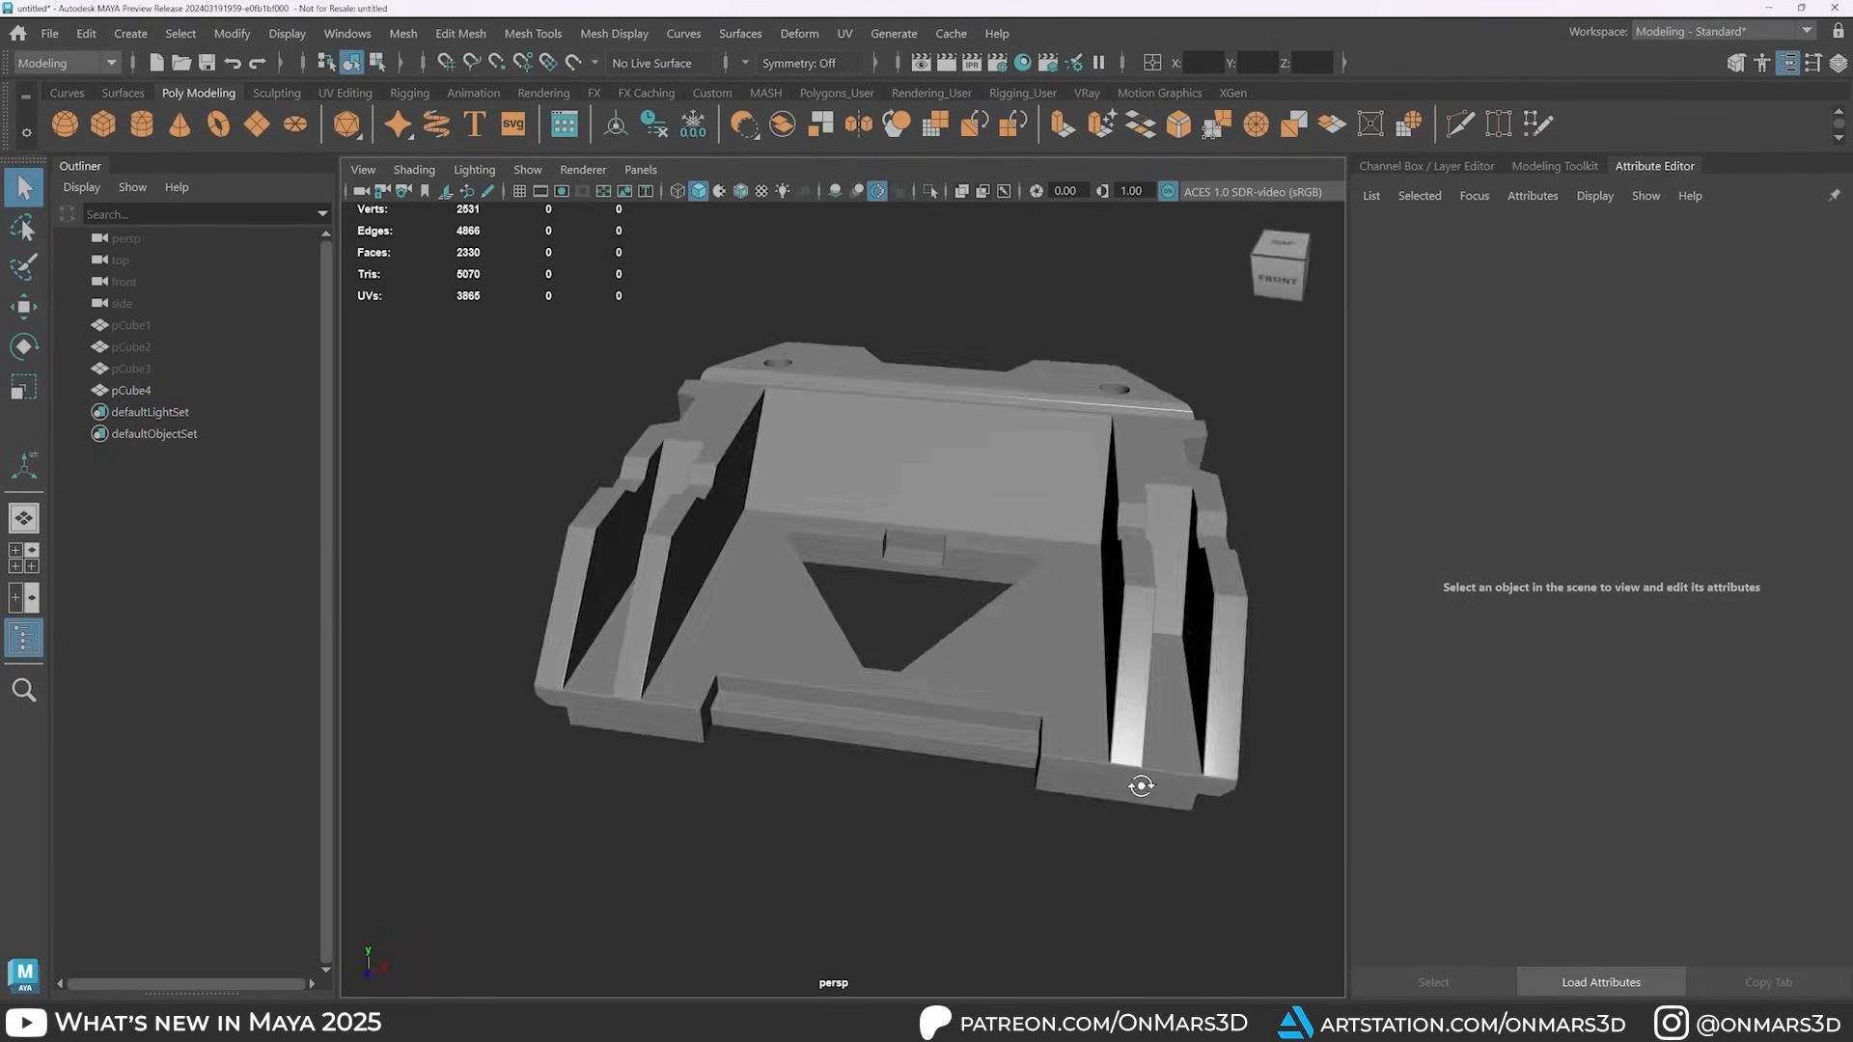
left_click_drag(1141, 786, 1052, 517)
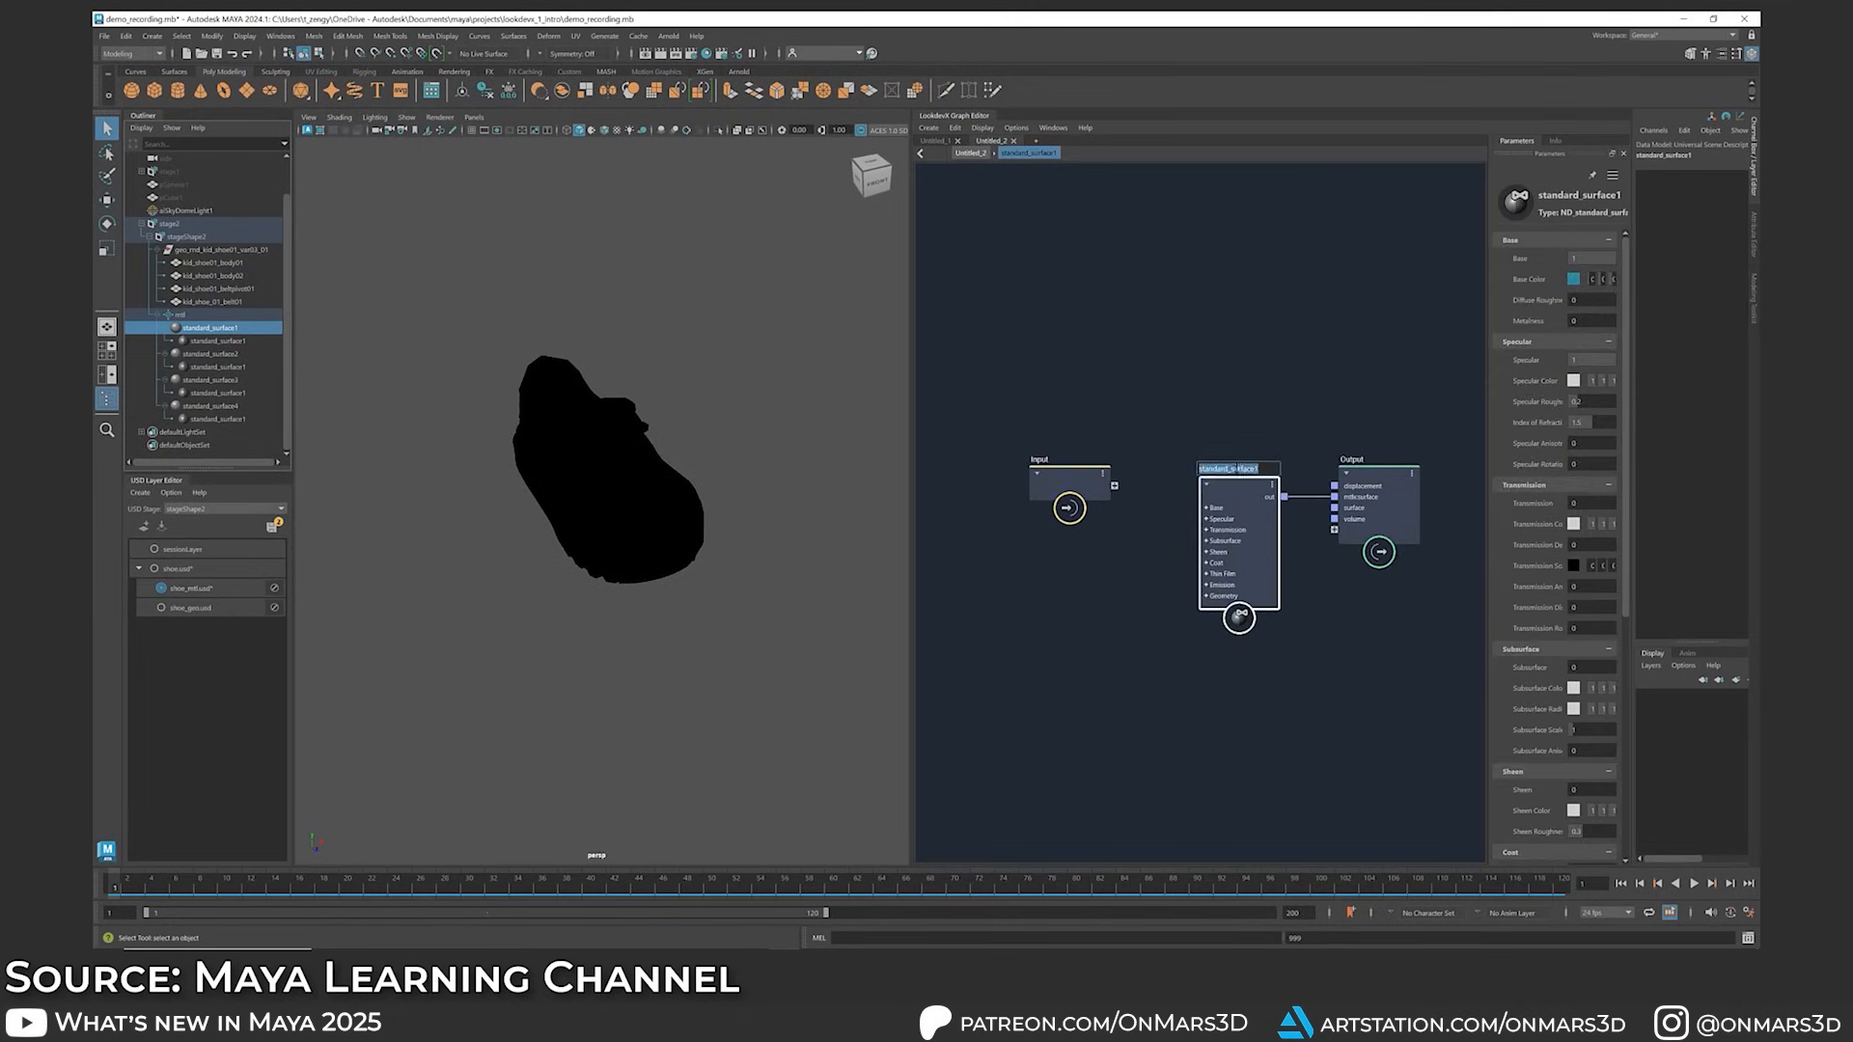
Step: Build blue, yellow and purple standard_surface materials in LookDevX and assign them to the clog
left_click(200, 261)
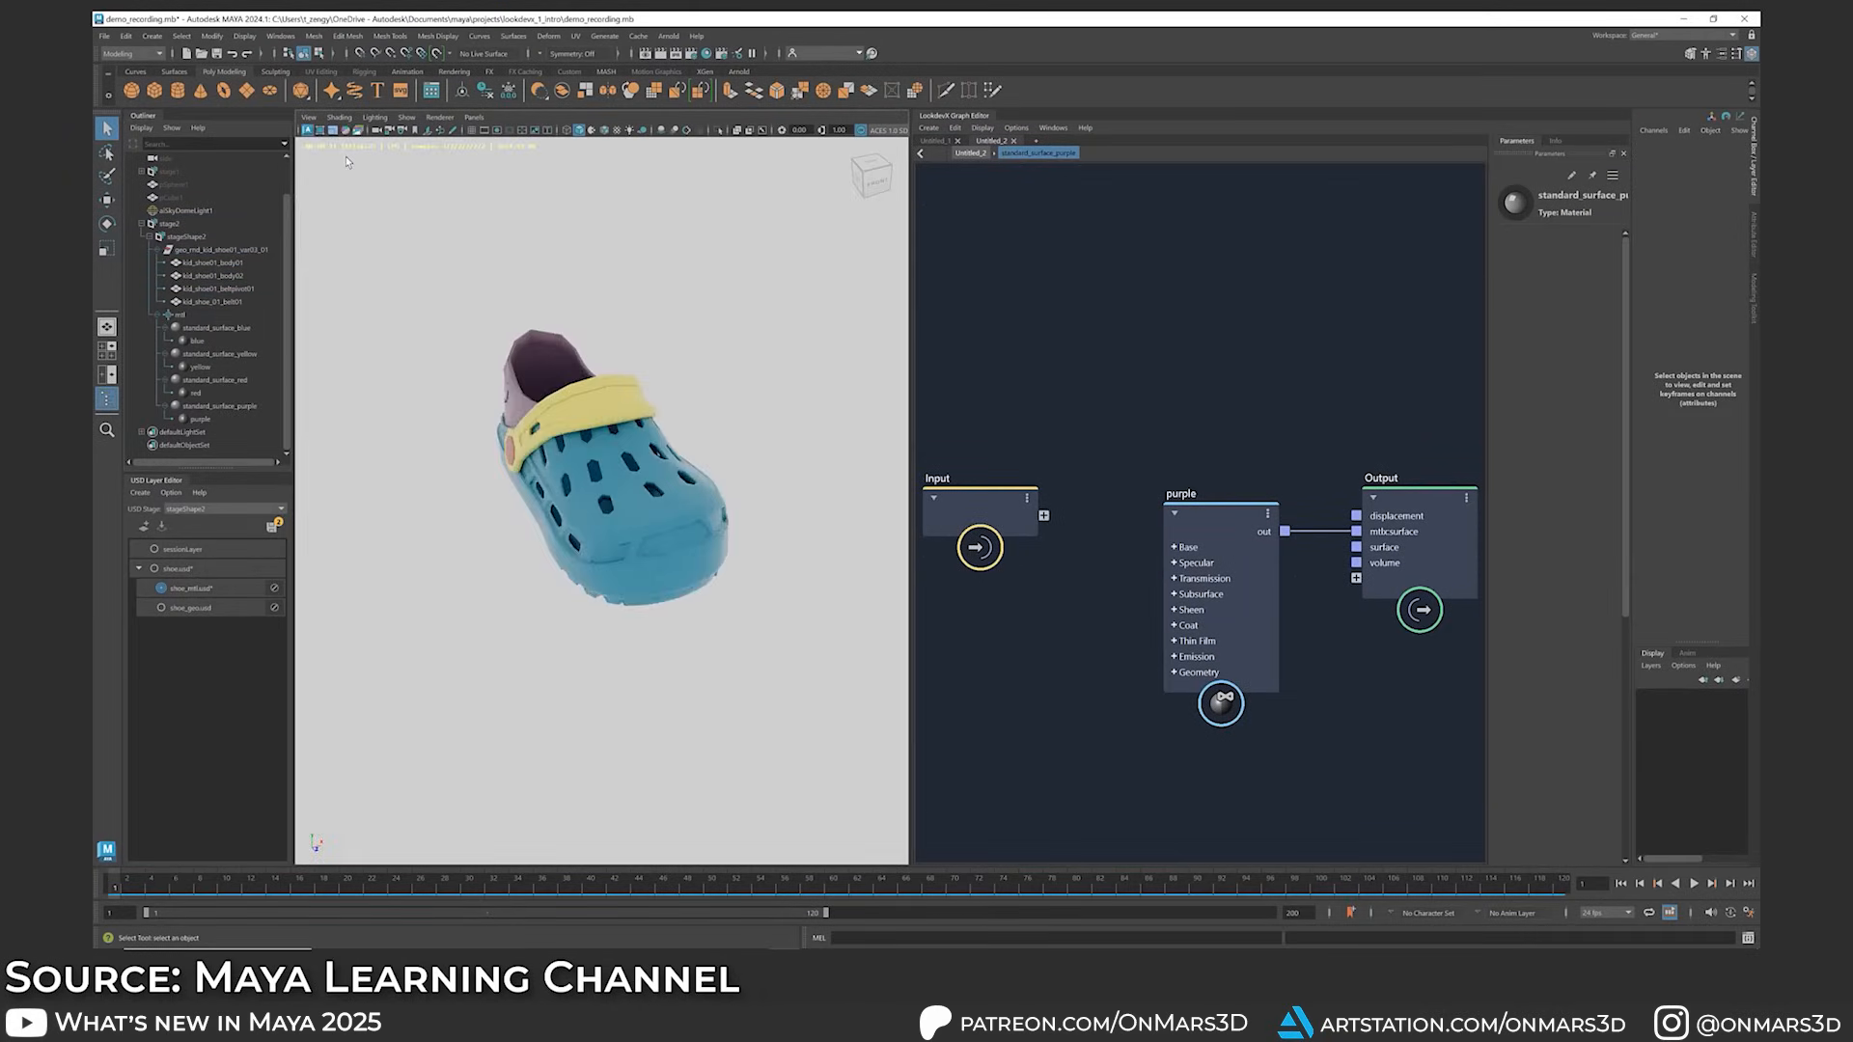
right_click(177, 314)
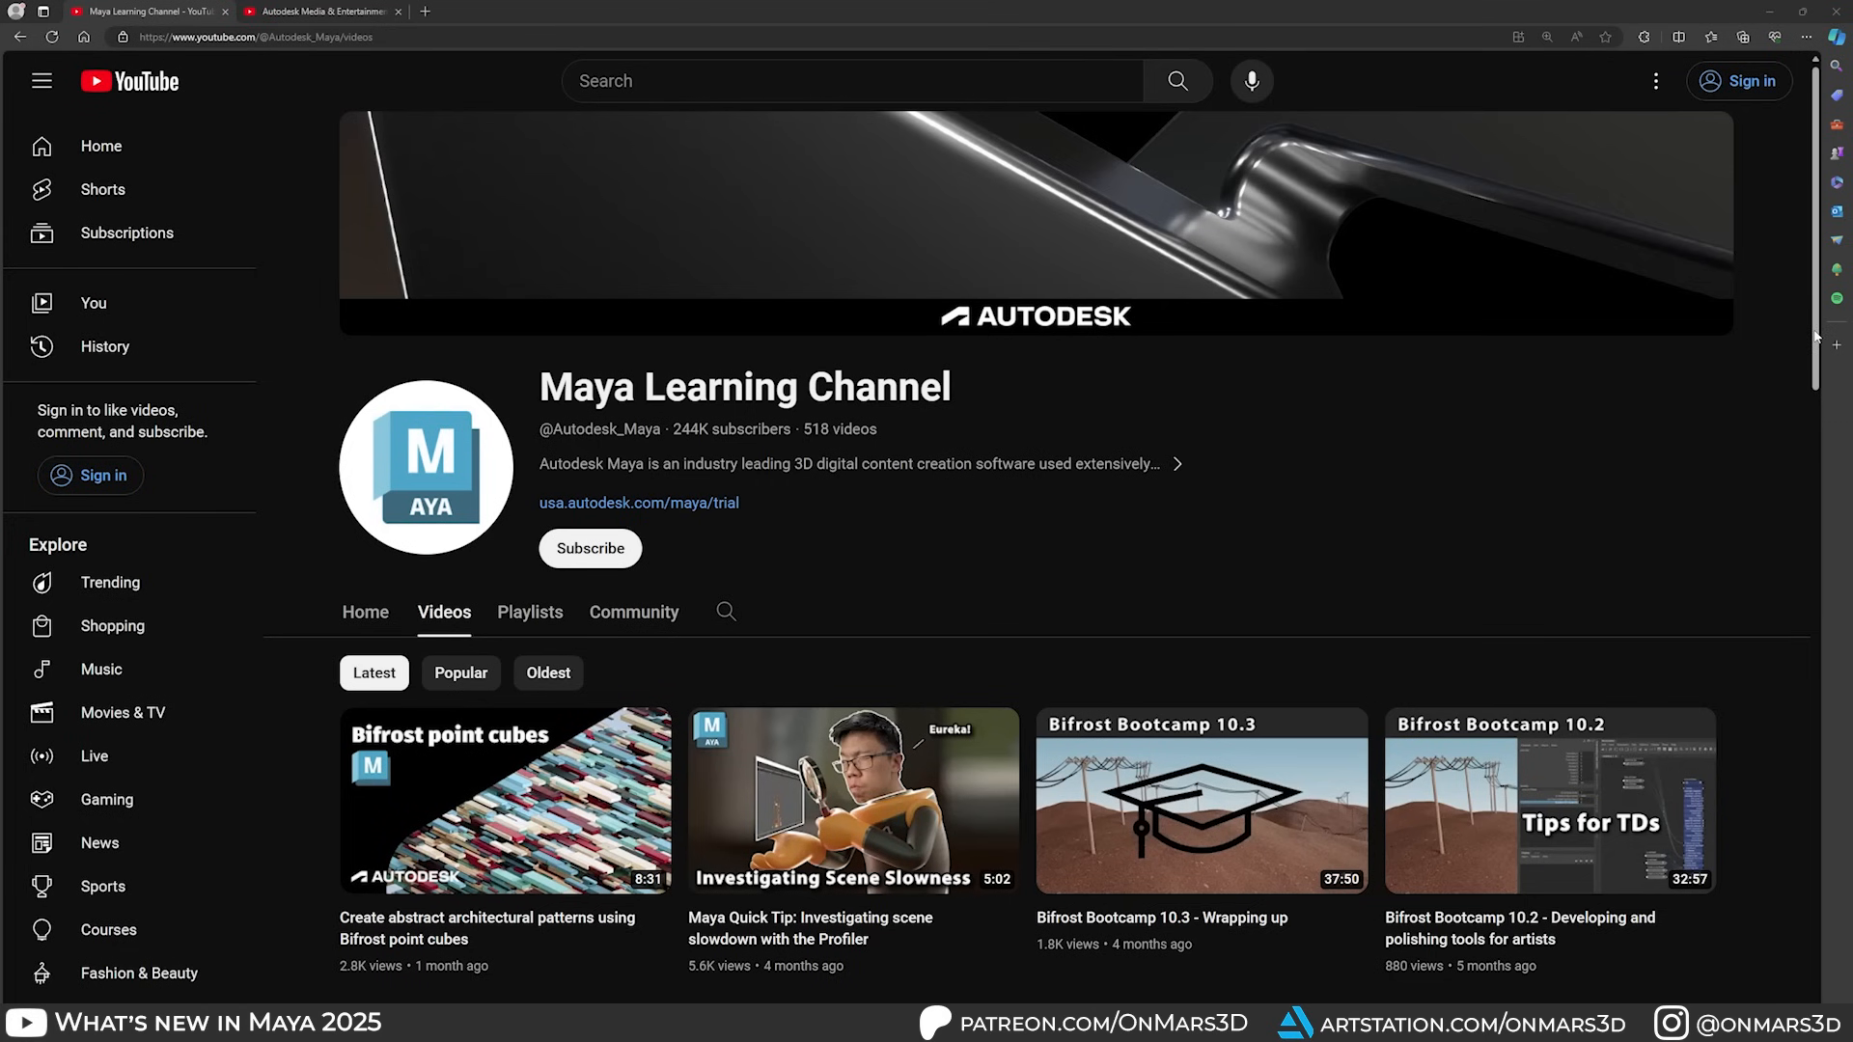
Step: Scroll Autodesk Media & Entertainment's Videos page down to the LookdevX in Maya series
scroll("down", 3)
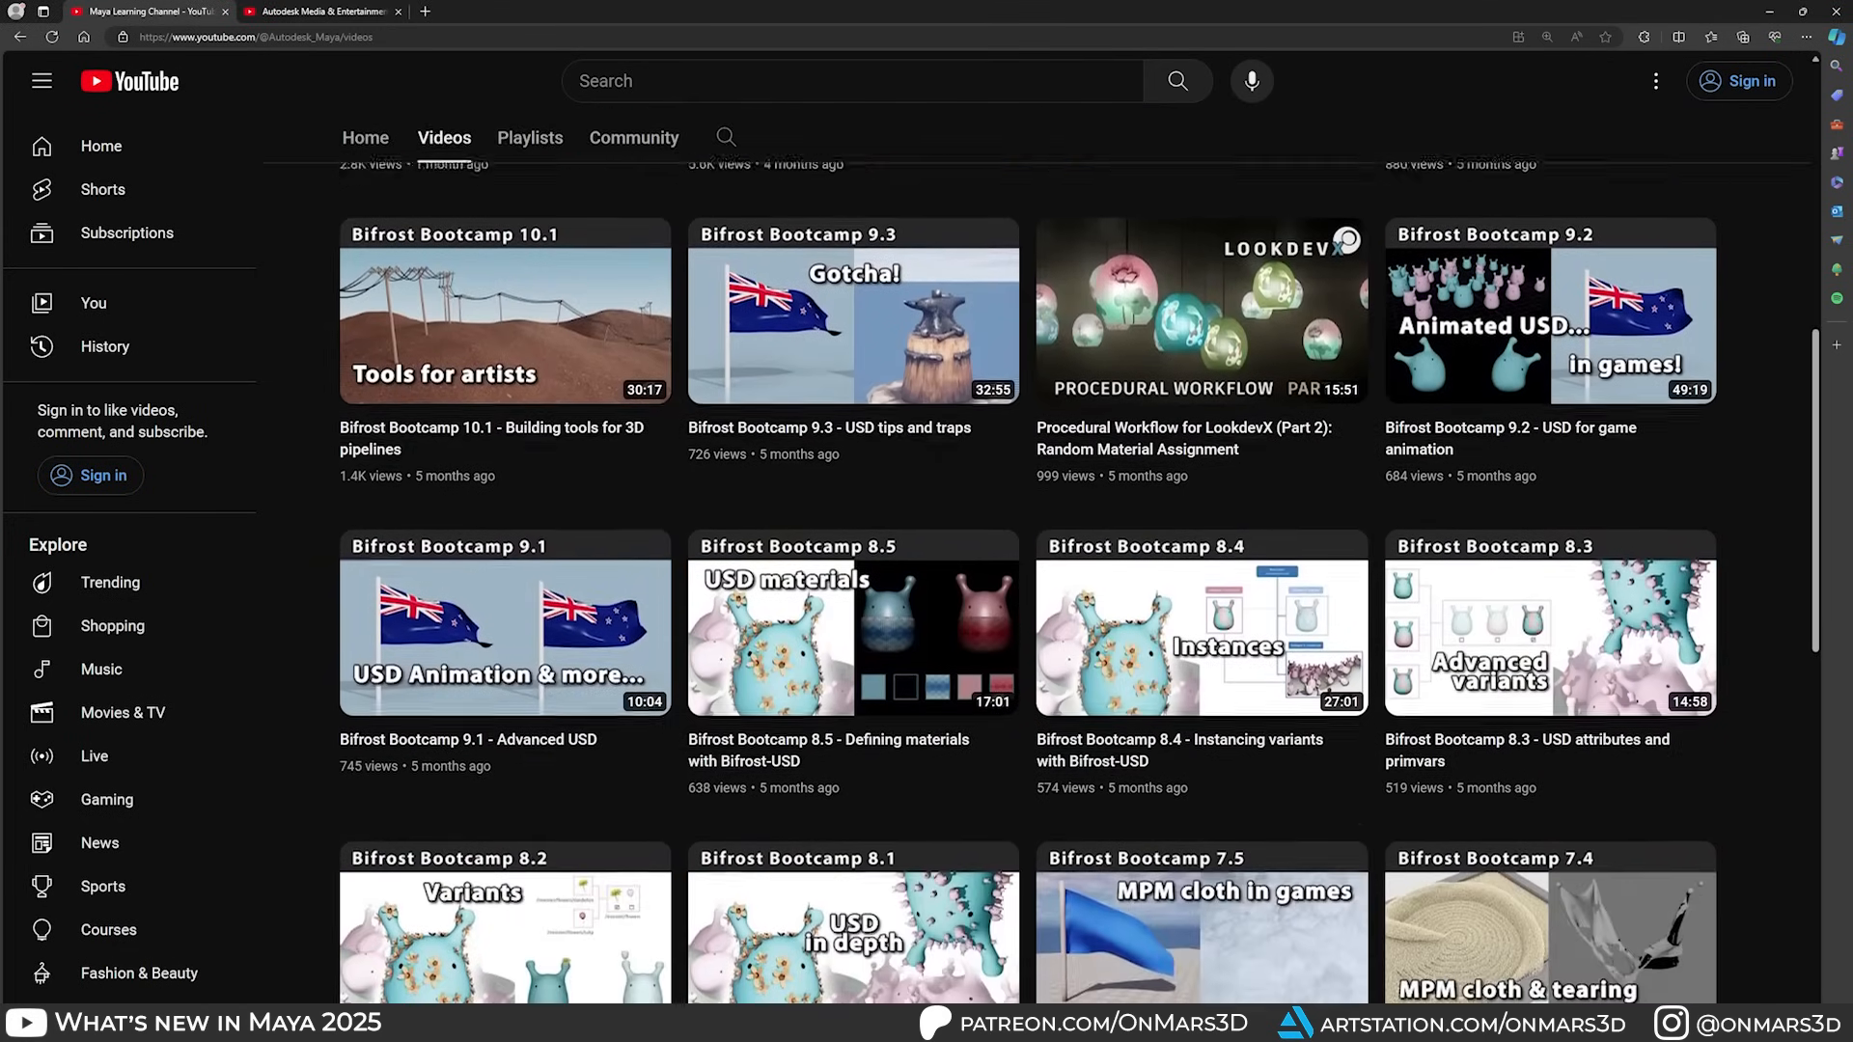
left_click(319, 10)
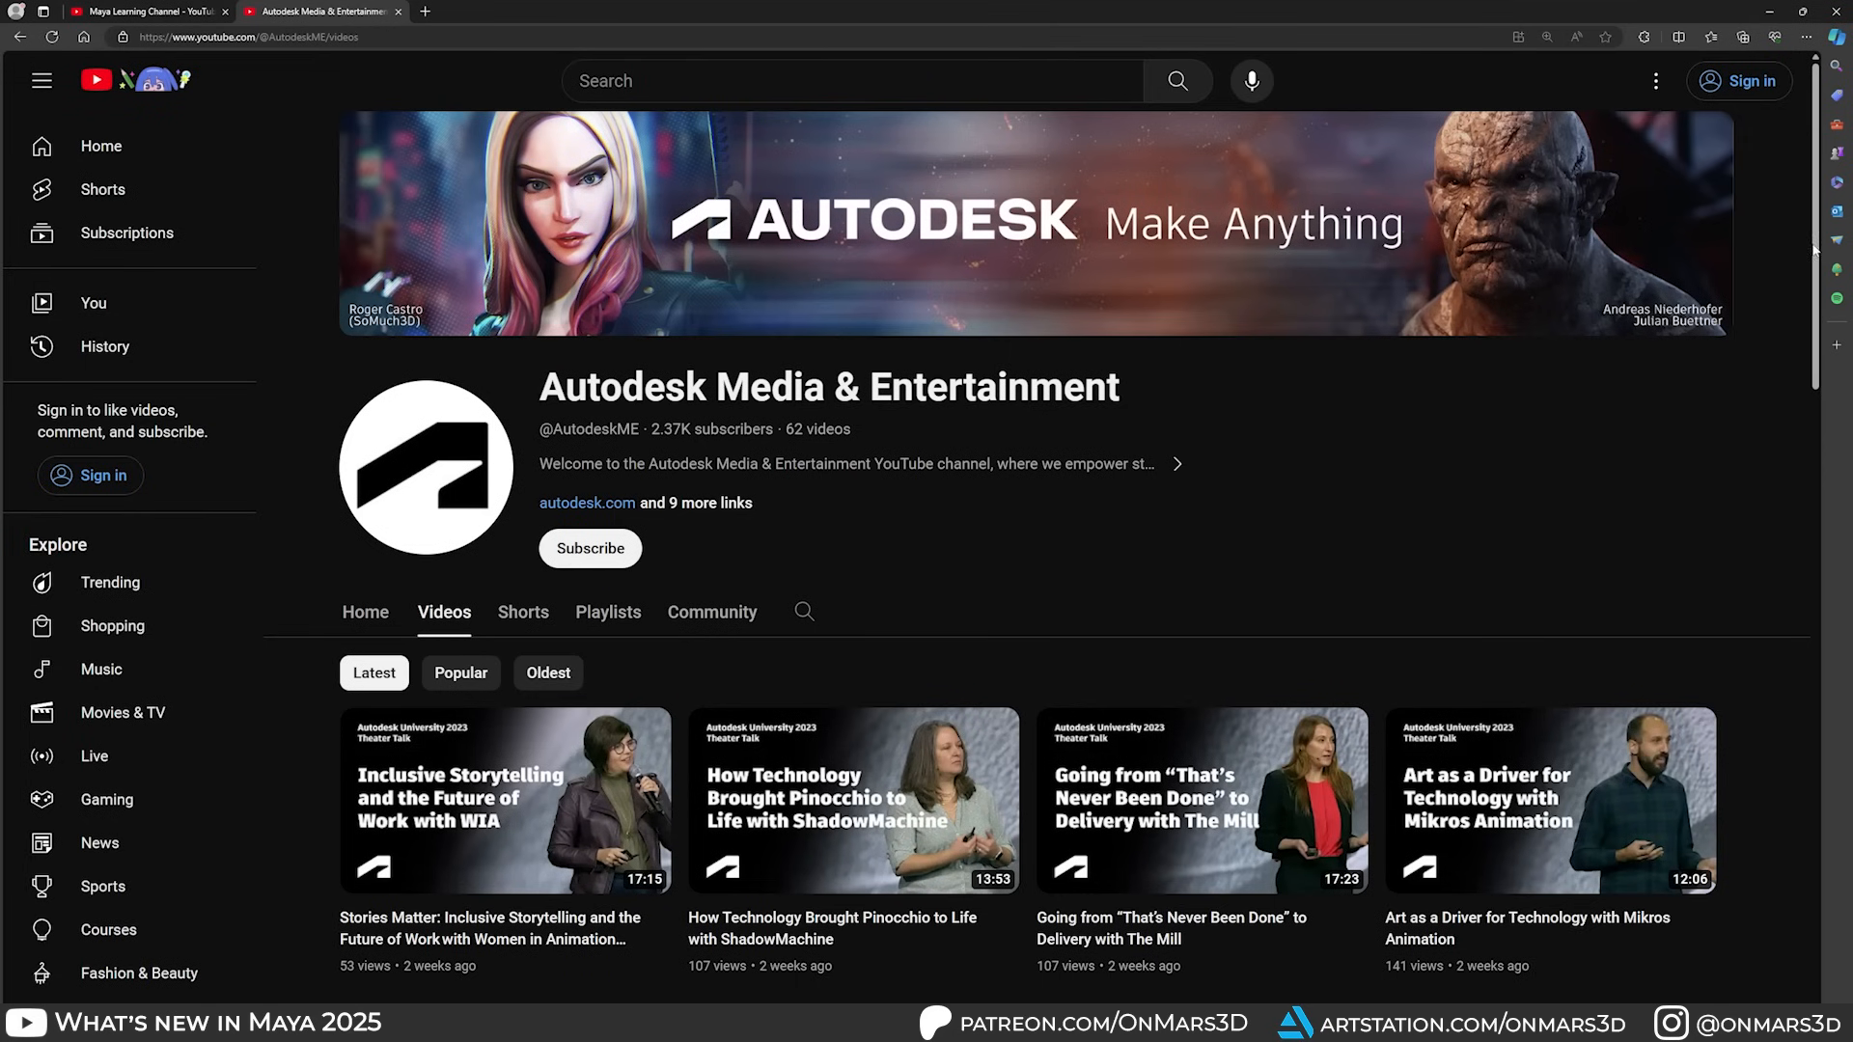
scroll("down", 3)
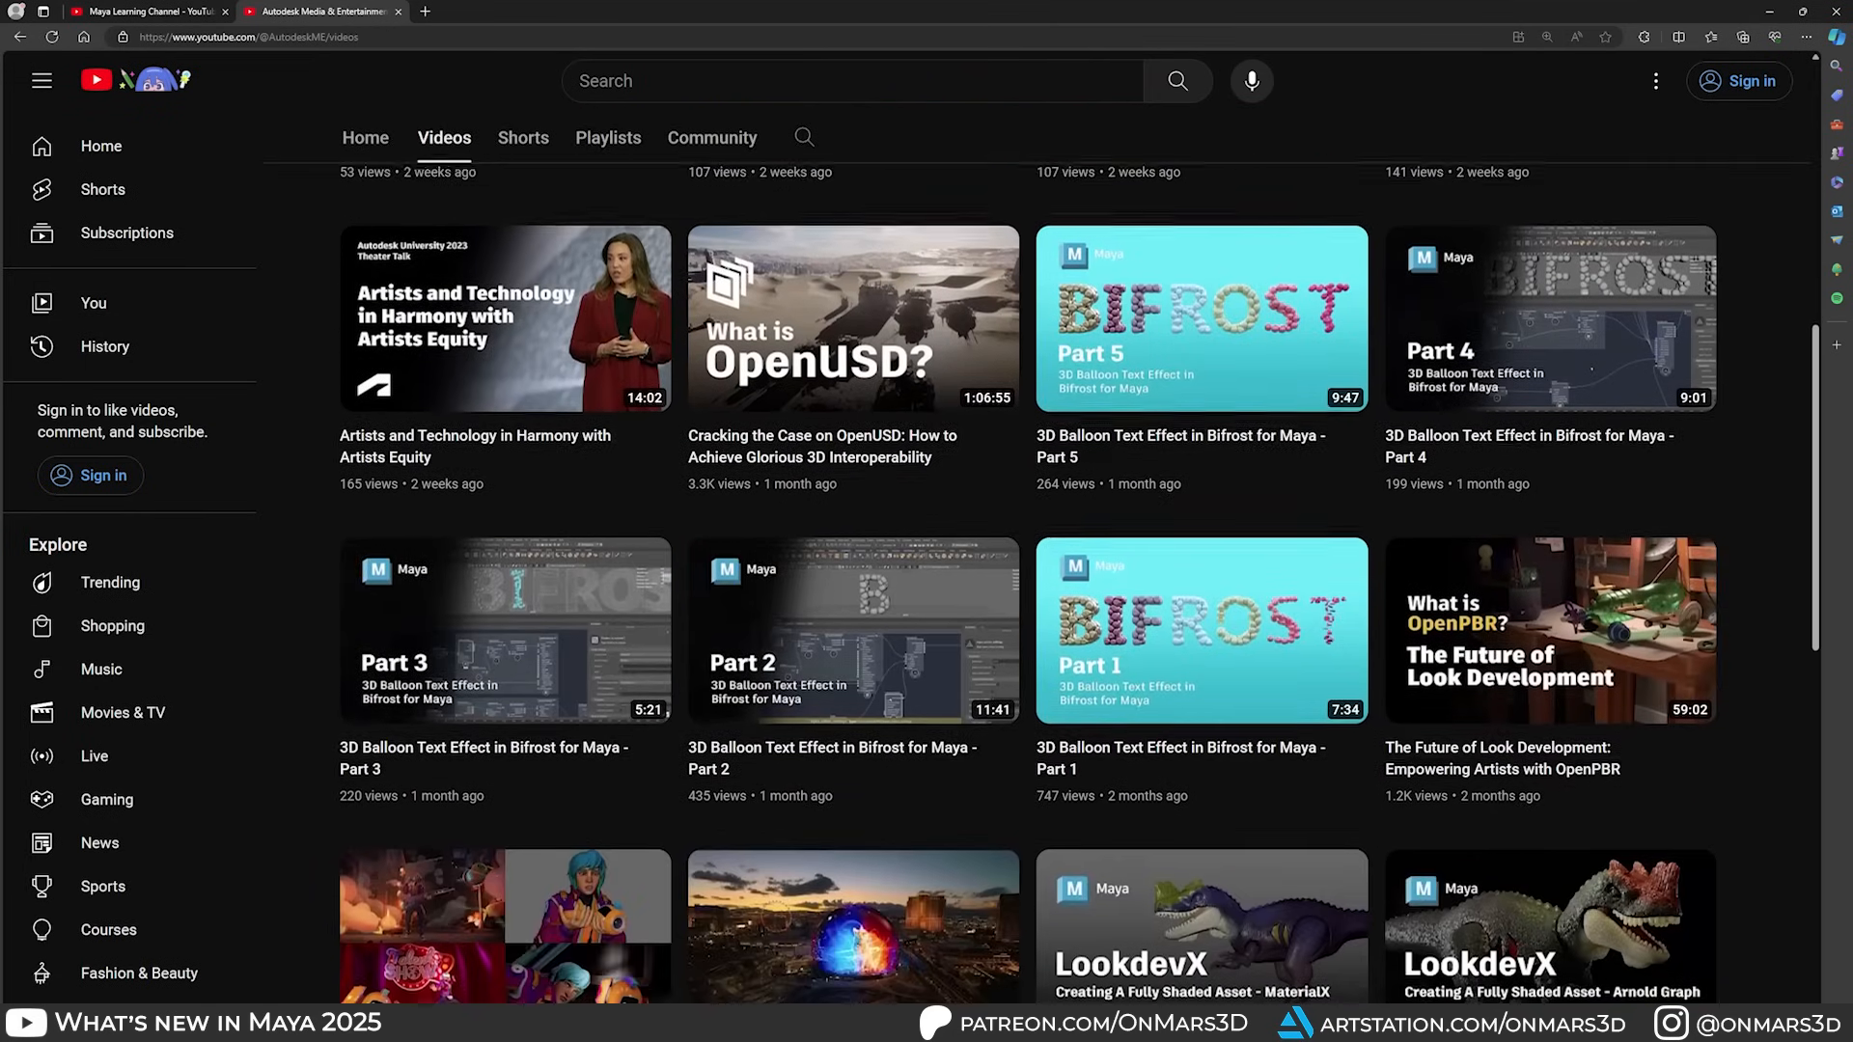
scroll("down", 3)
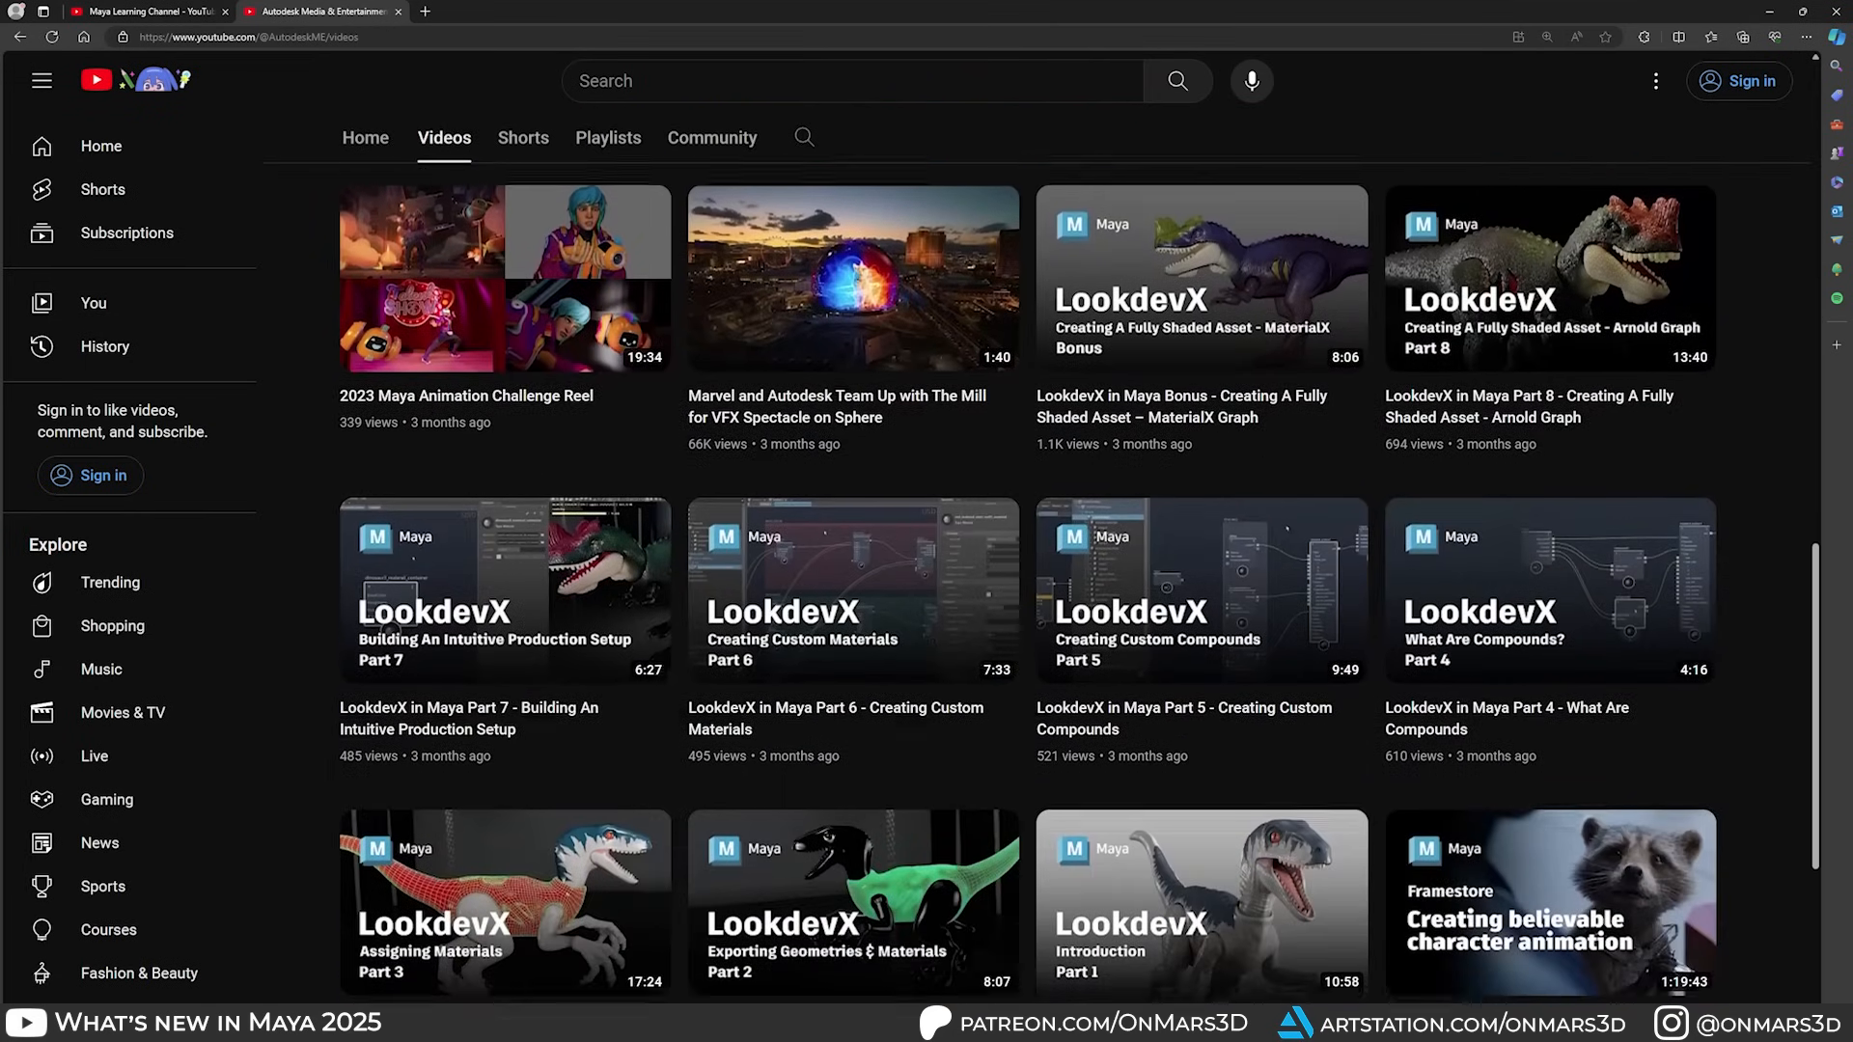
left_click(322, 10)
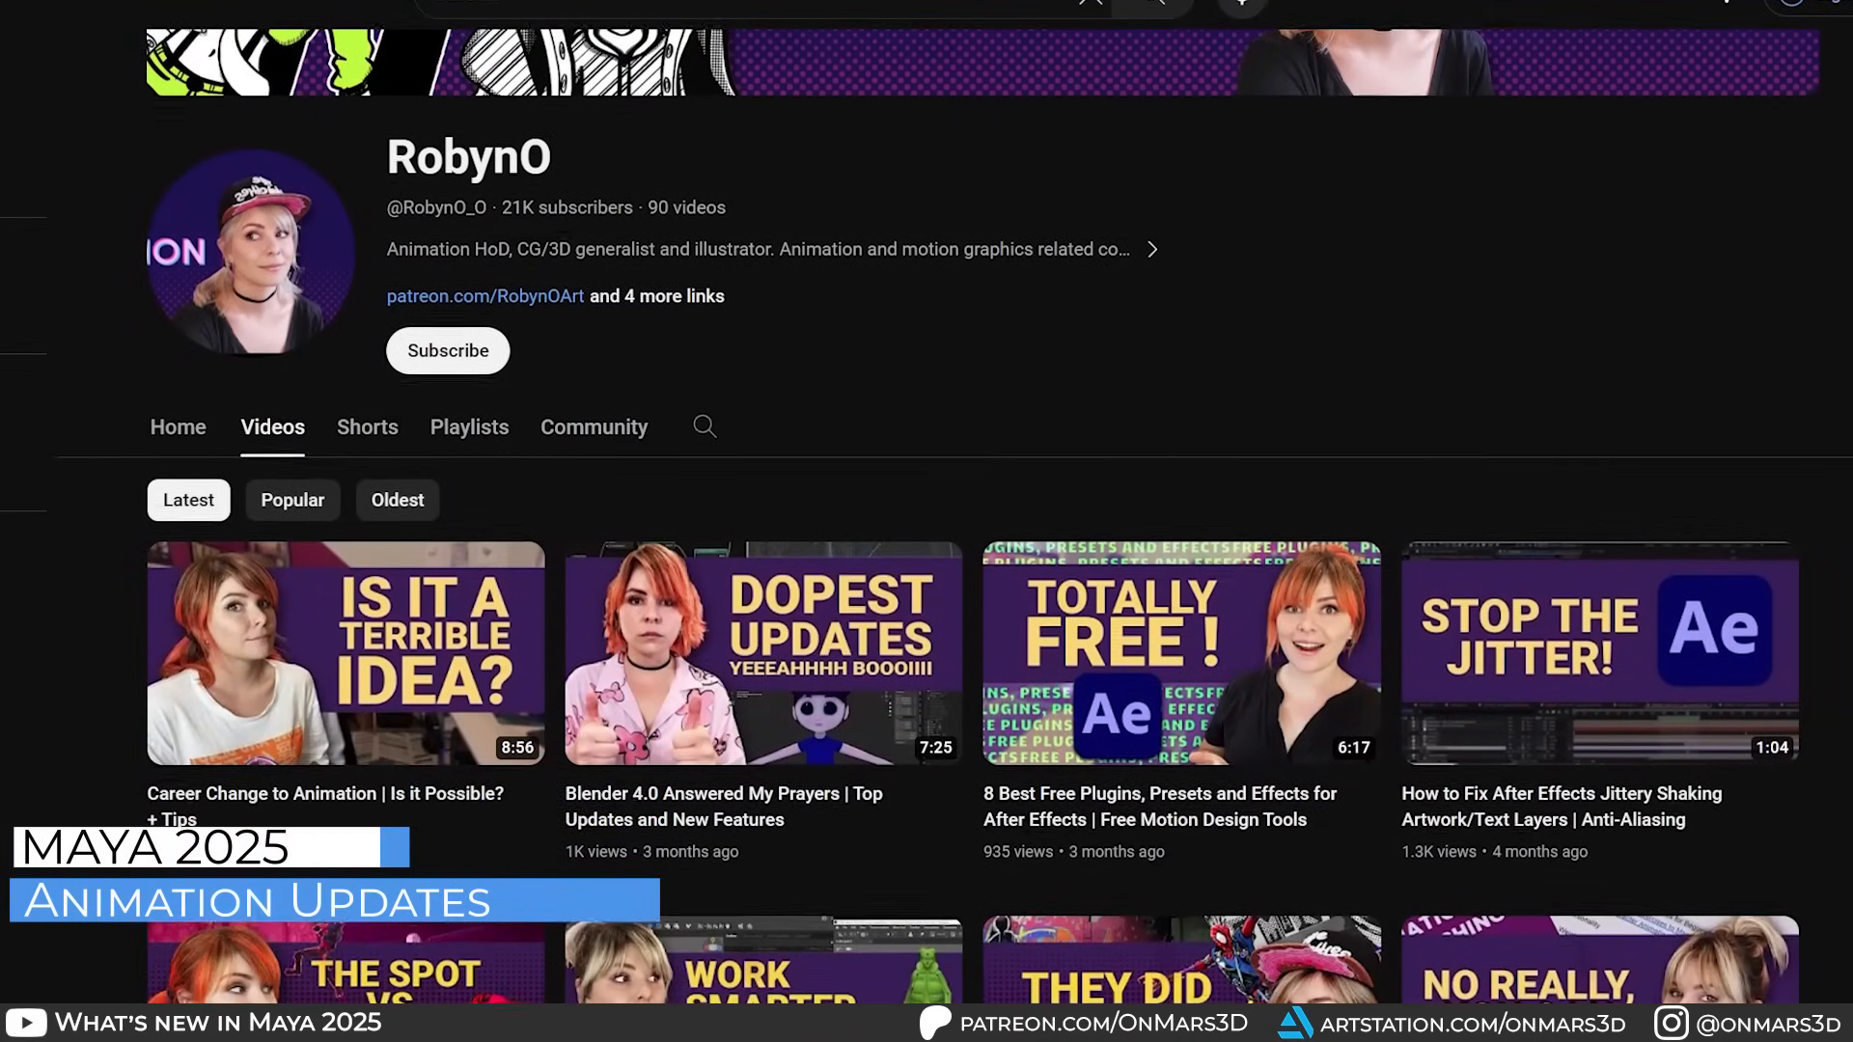
Step: Scroll RobynO's channel and open the Animation Workflow playlist
scroll("down", 3)
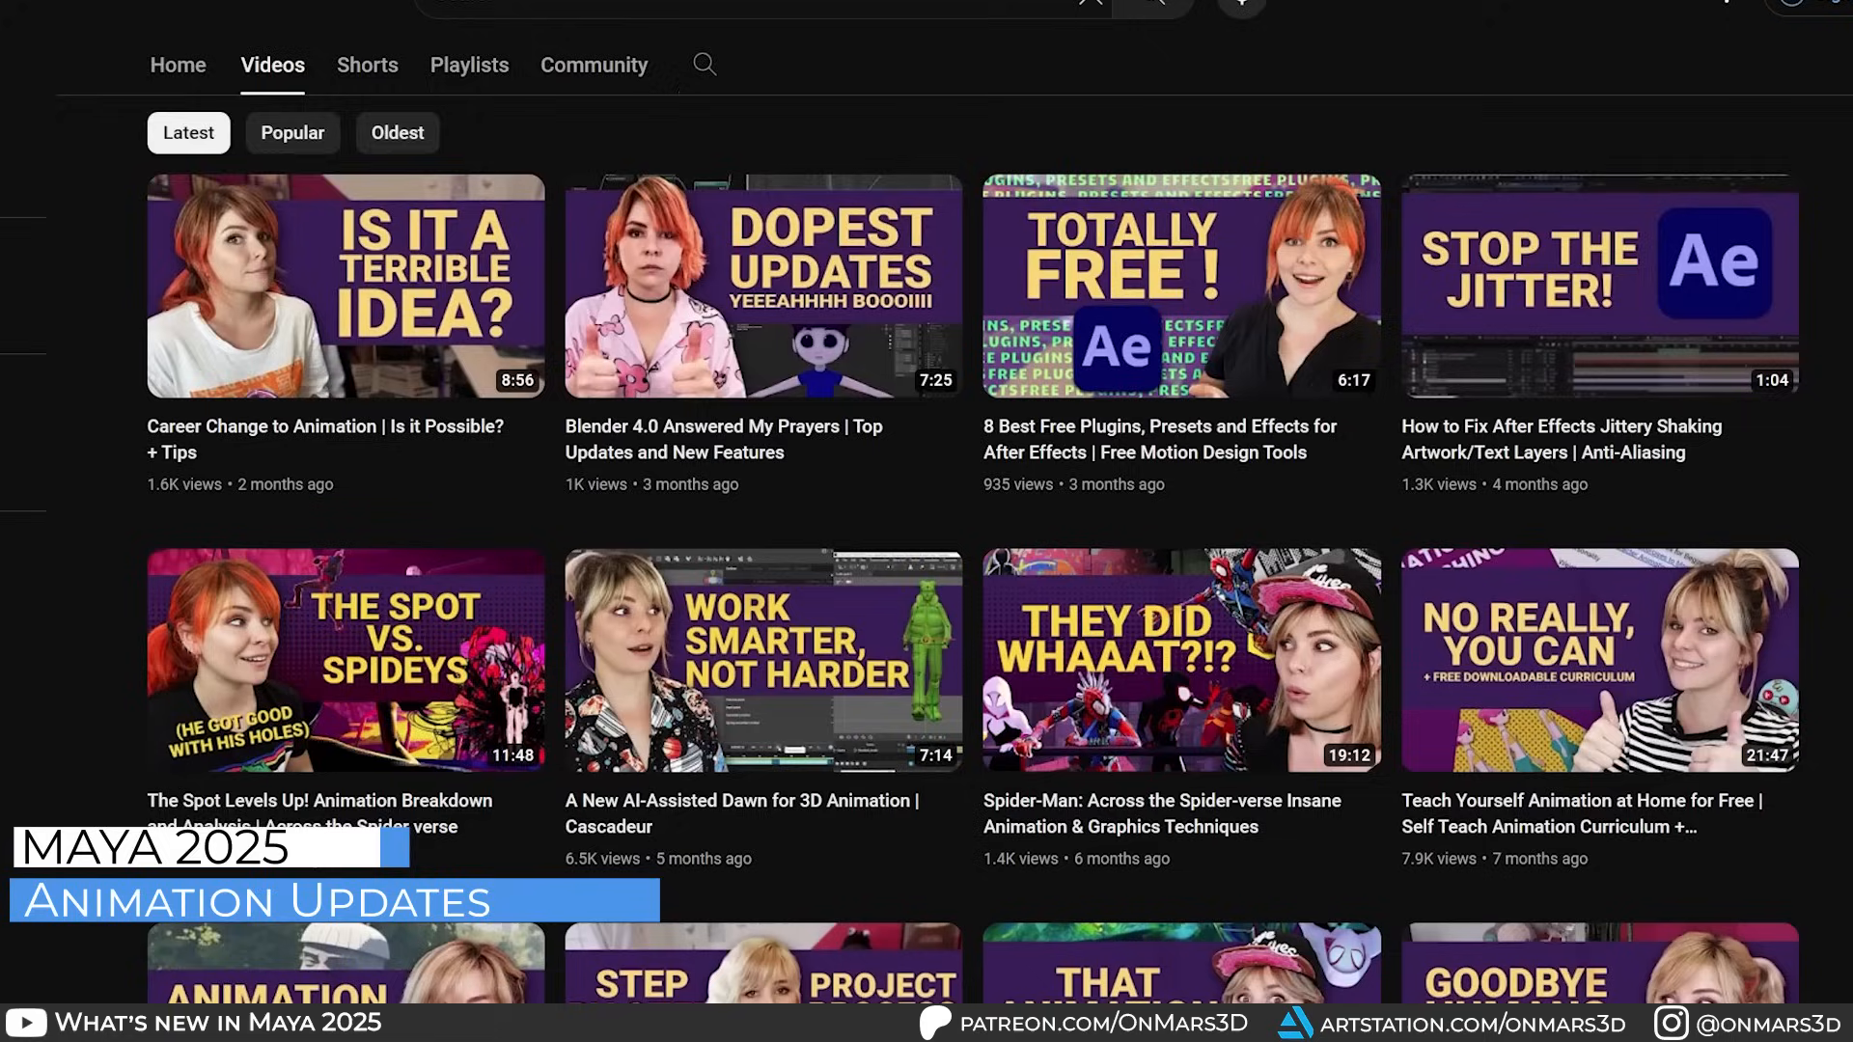
scroll("down", 3)
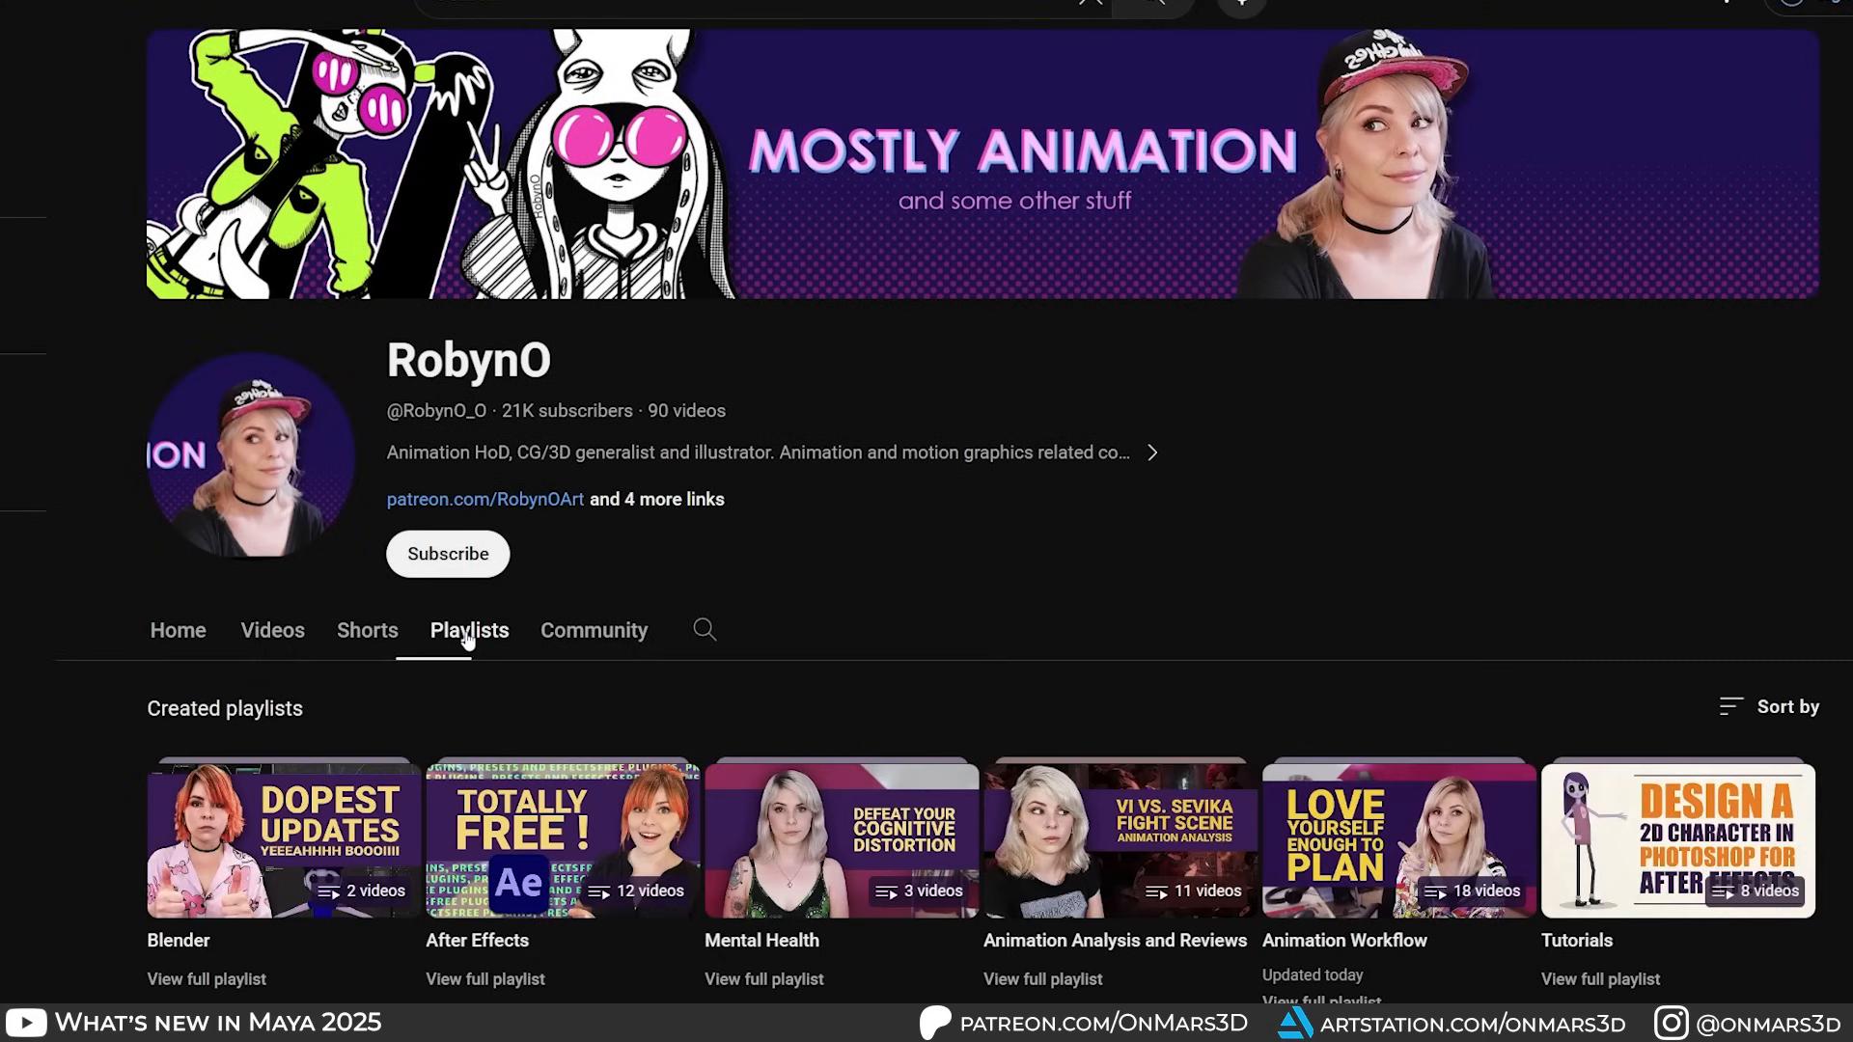
scroll("down", 3)
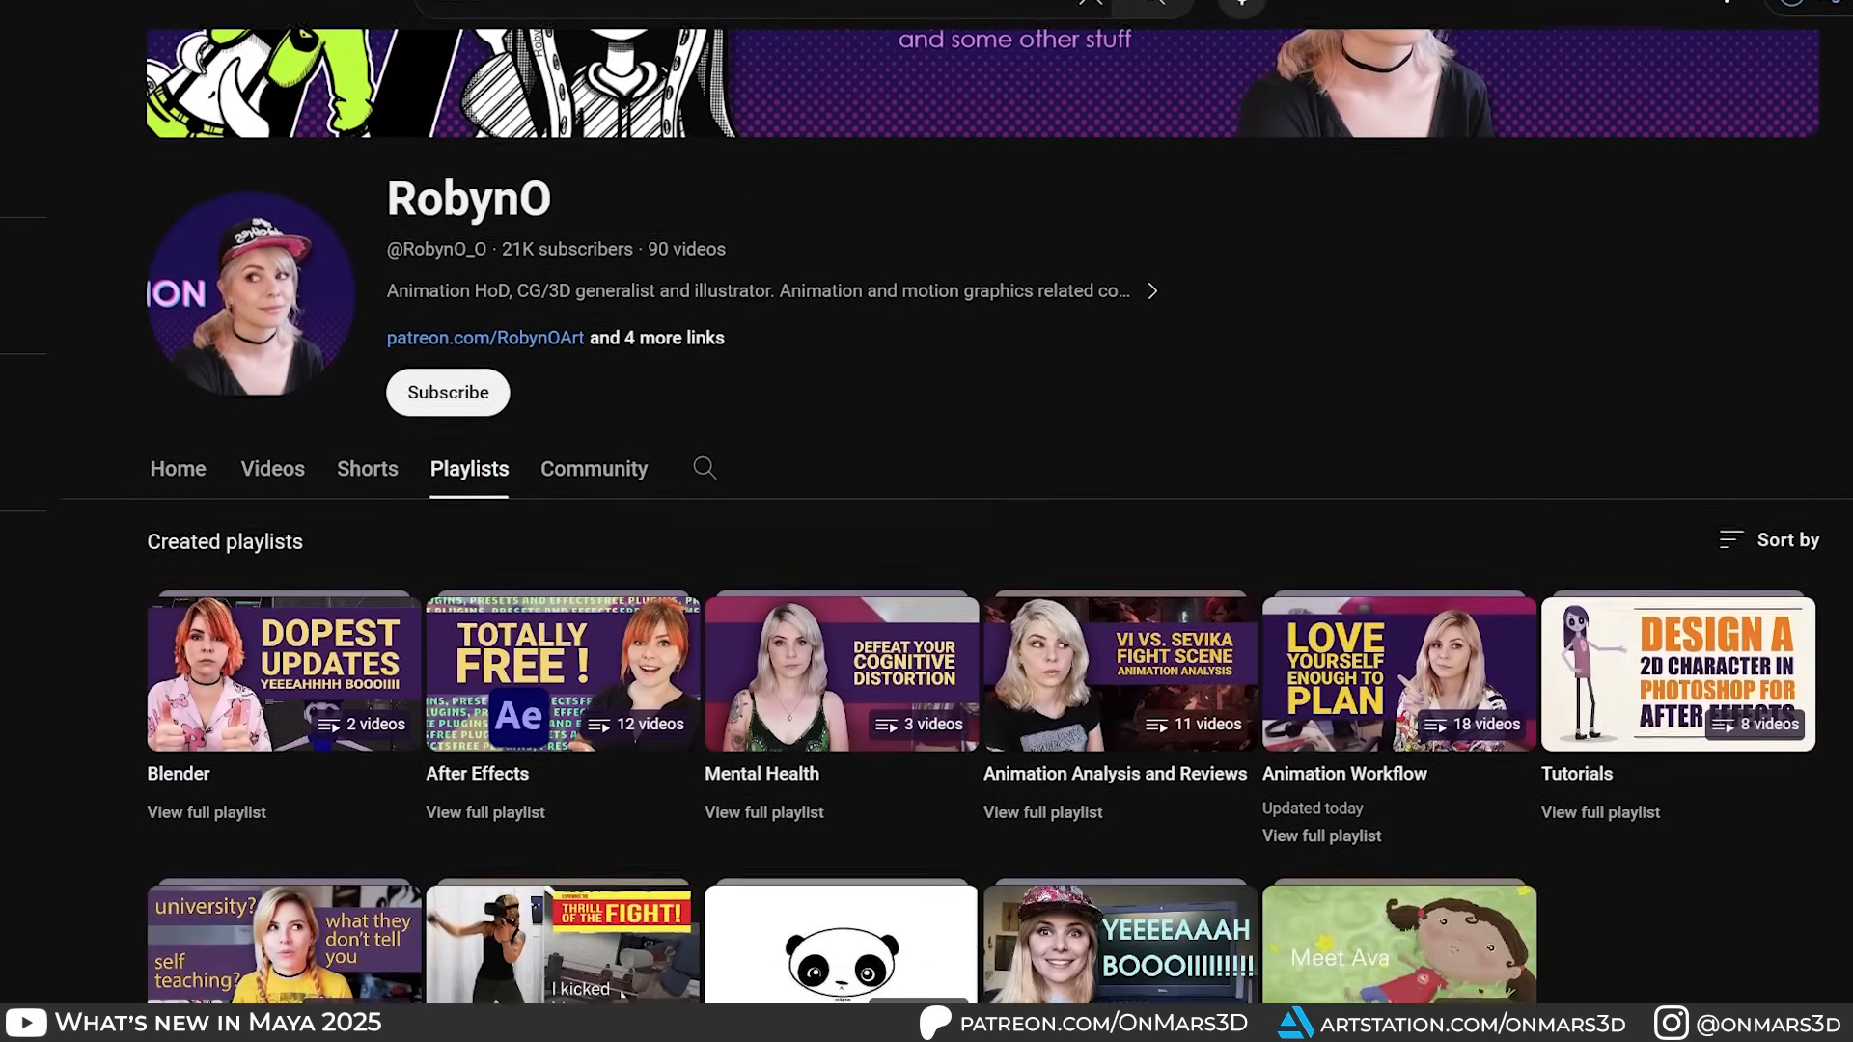
scroll("down", 3)
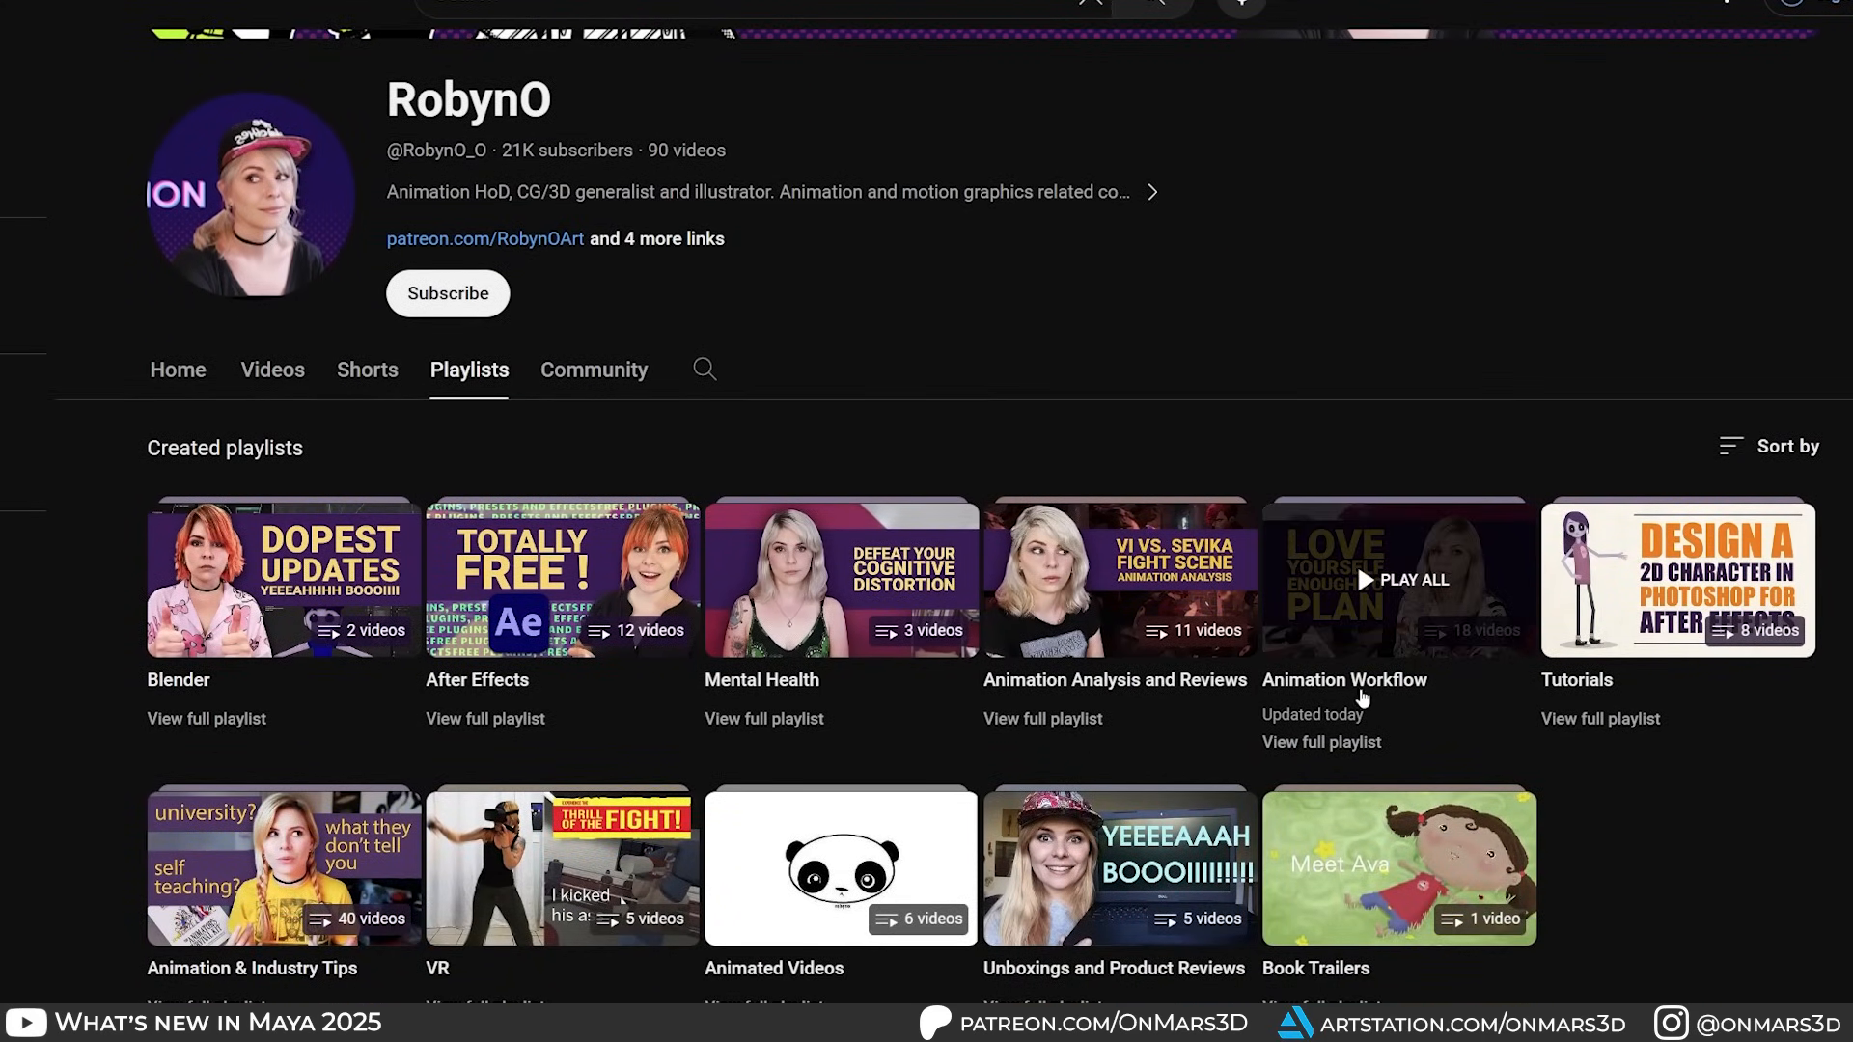
left_click(1399, 578)
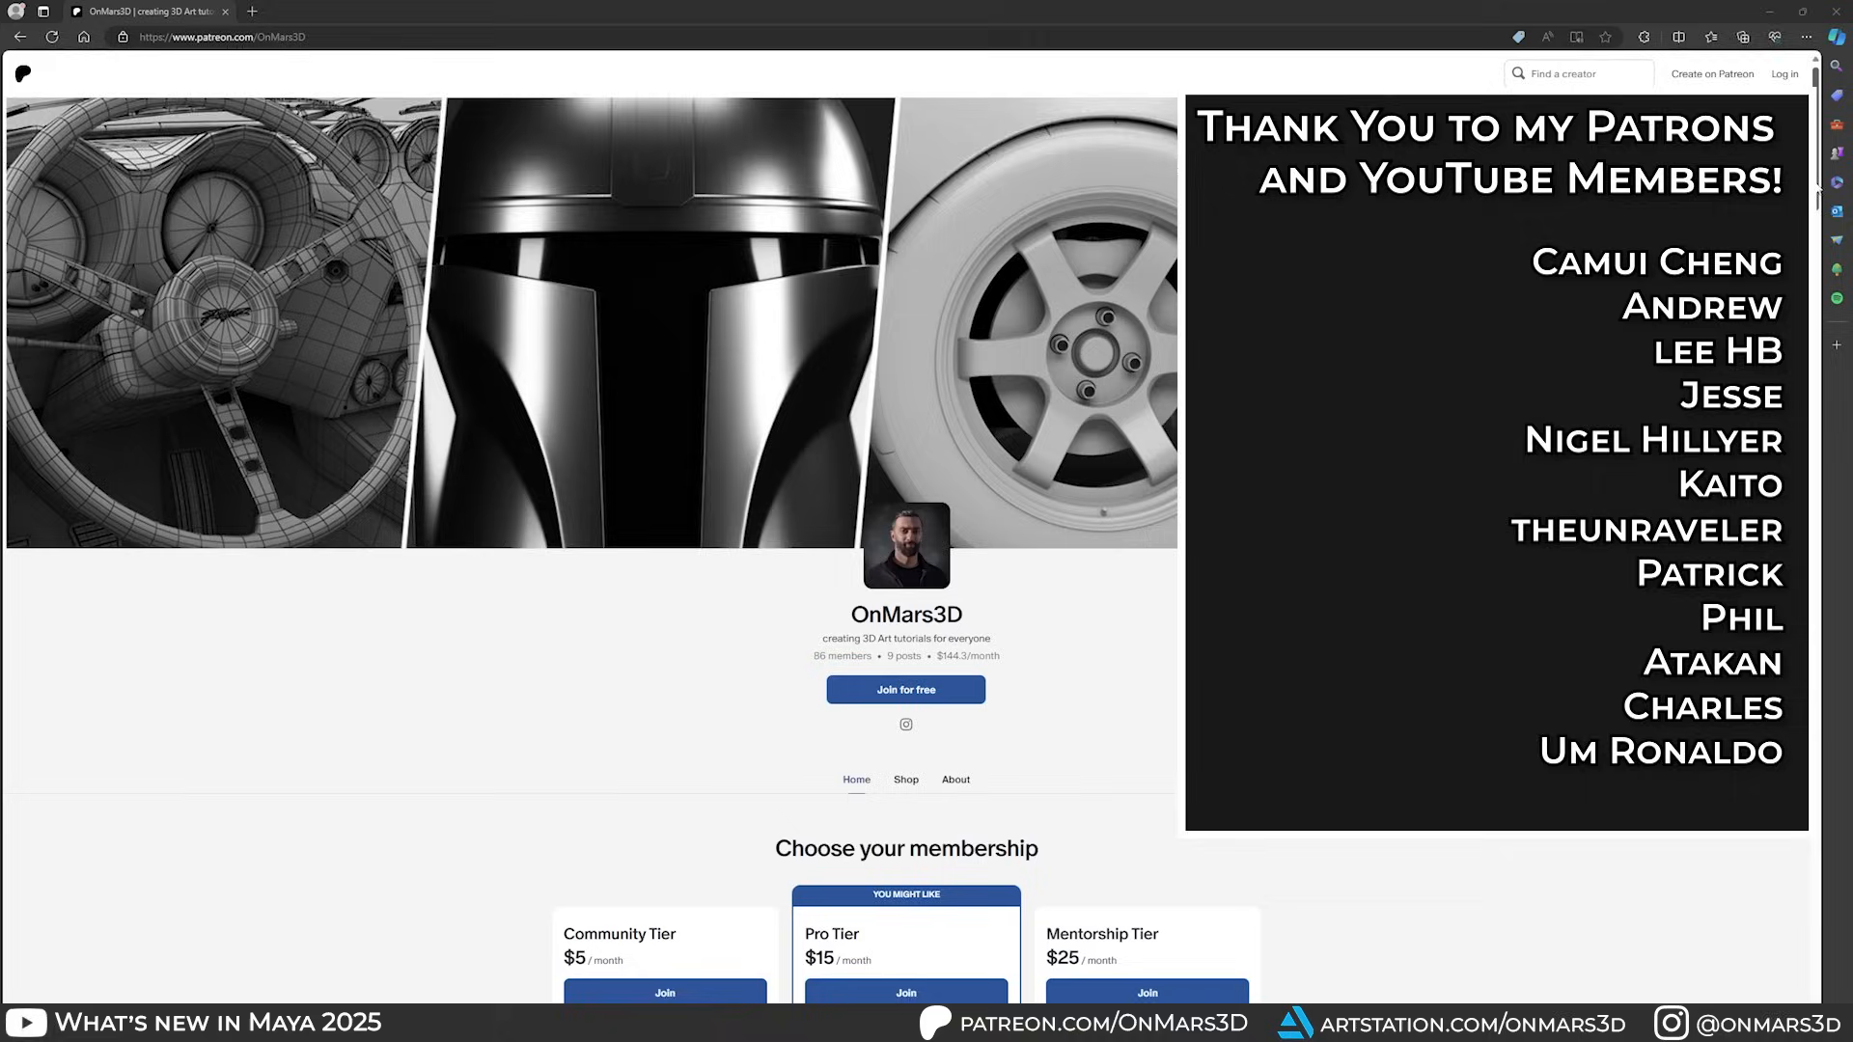
Step: Scroll the OnMars3D Patreon page past the Community, Pro and Mentorship tiers to Recent posts
scroll("down", 3)
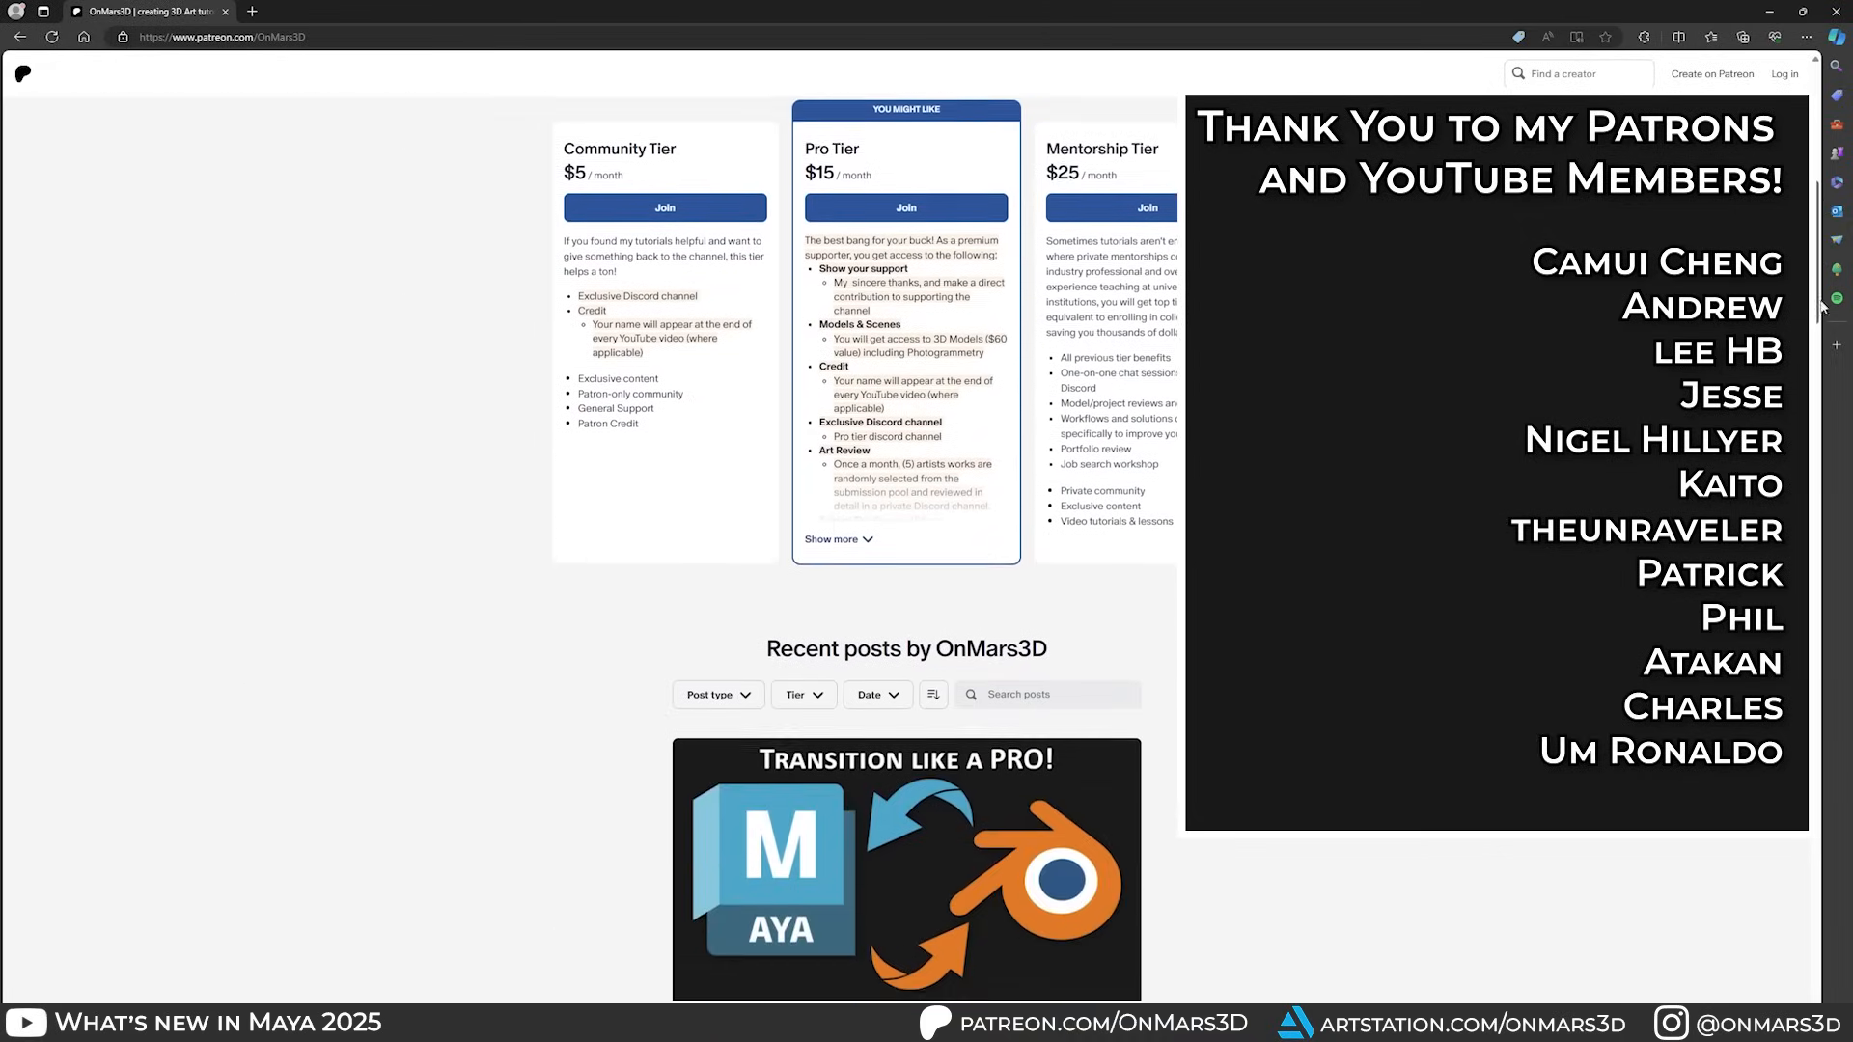
scroll("down", 3)
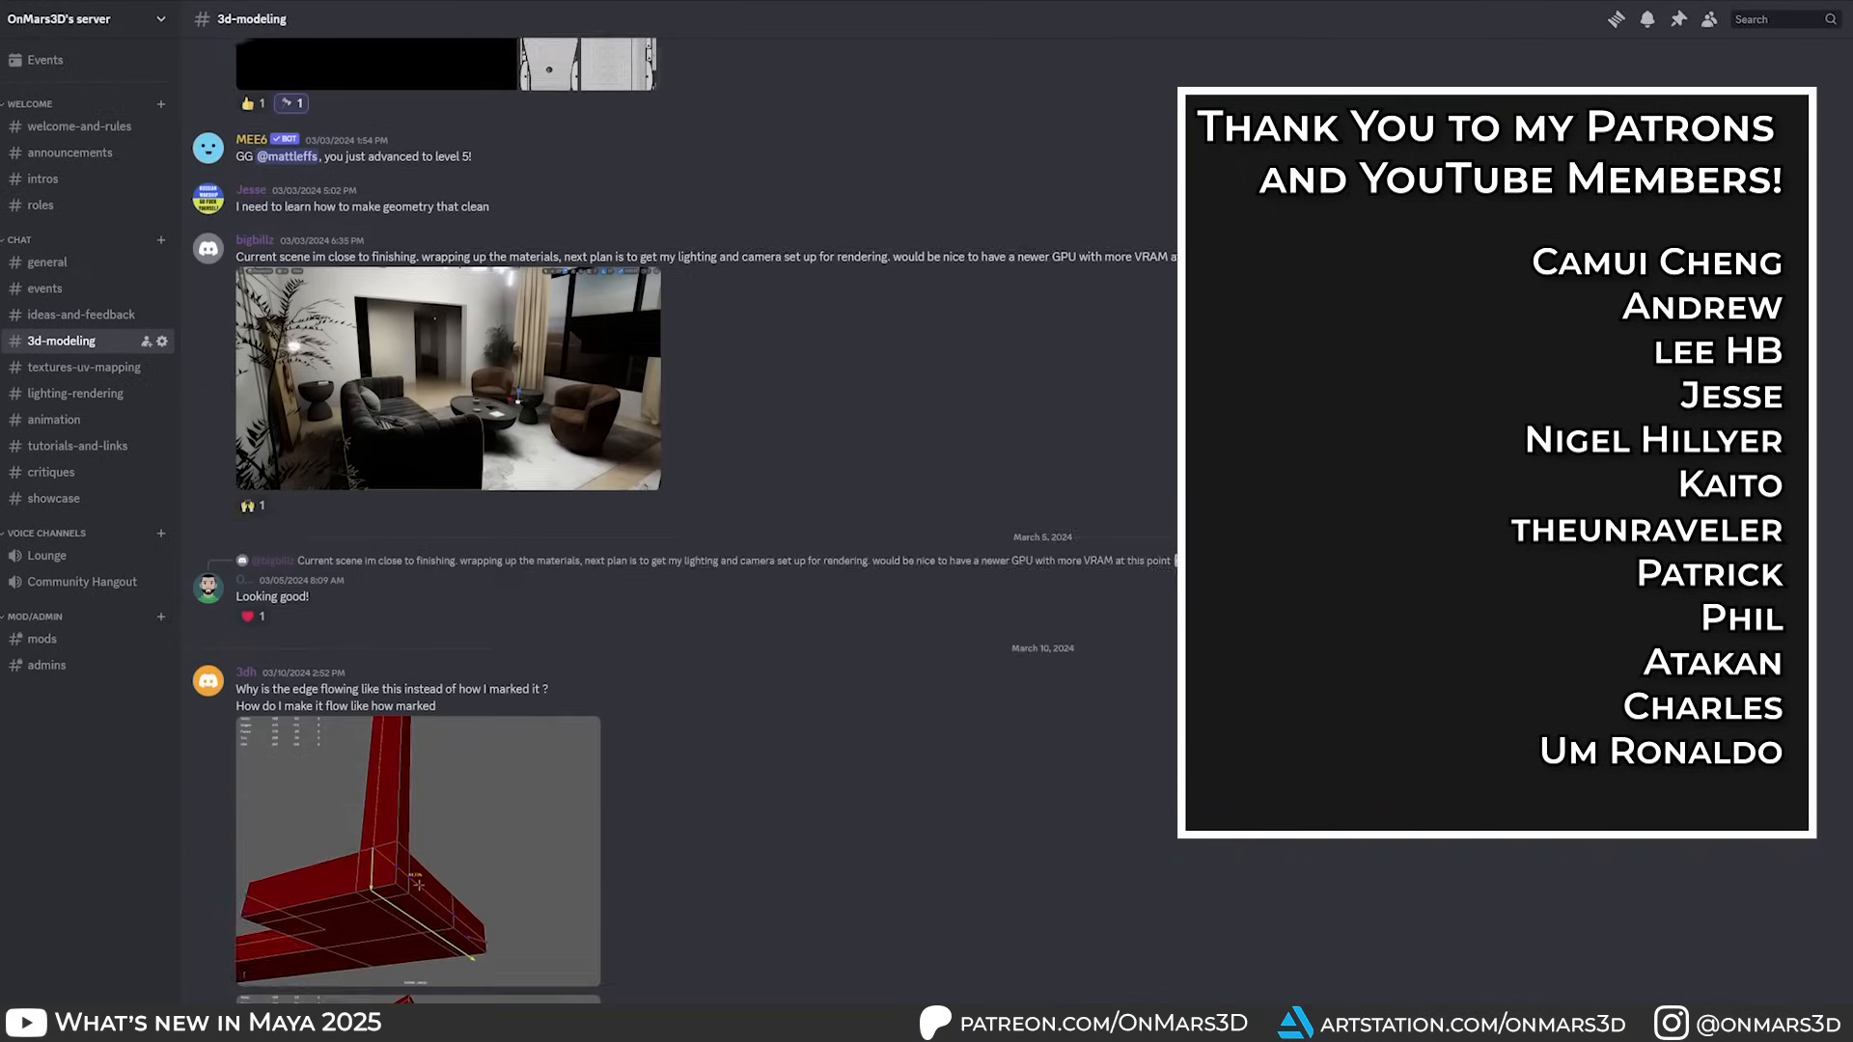
scroll("down", 3)
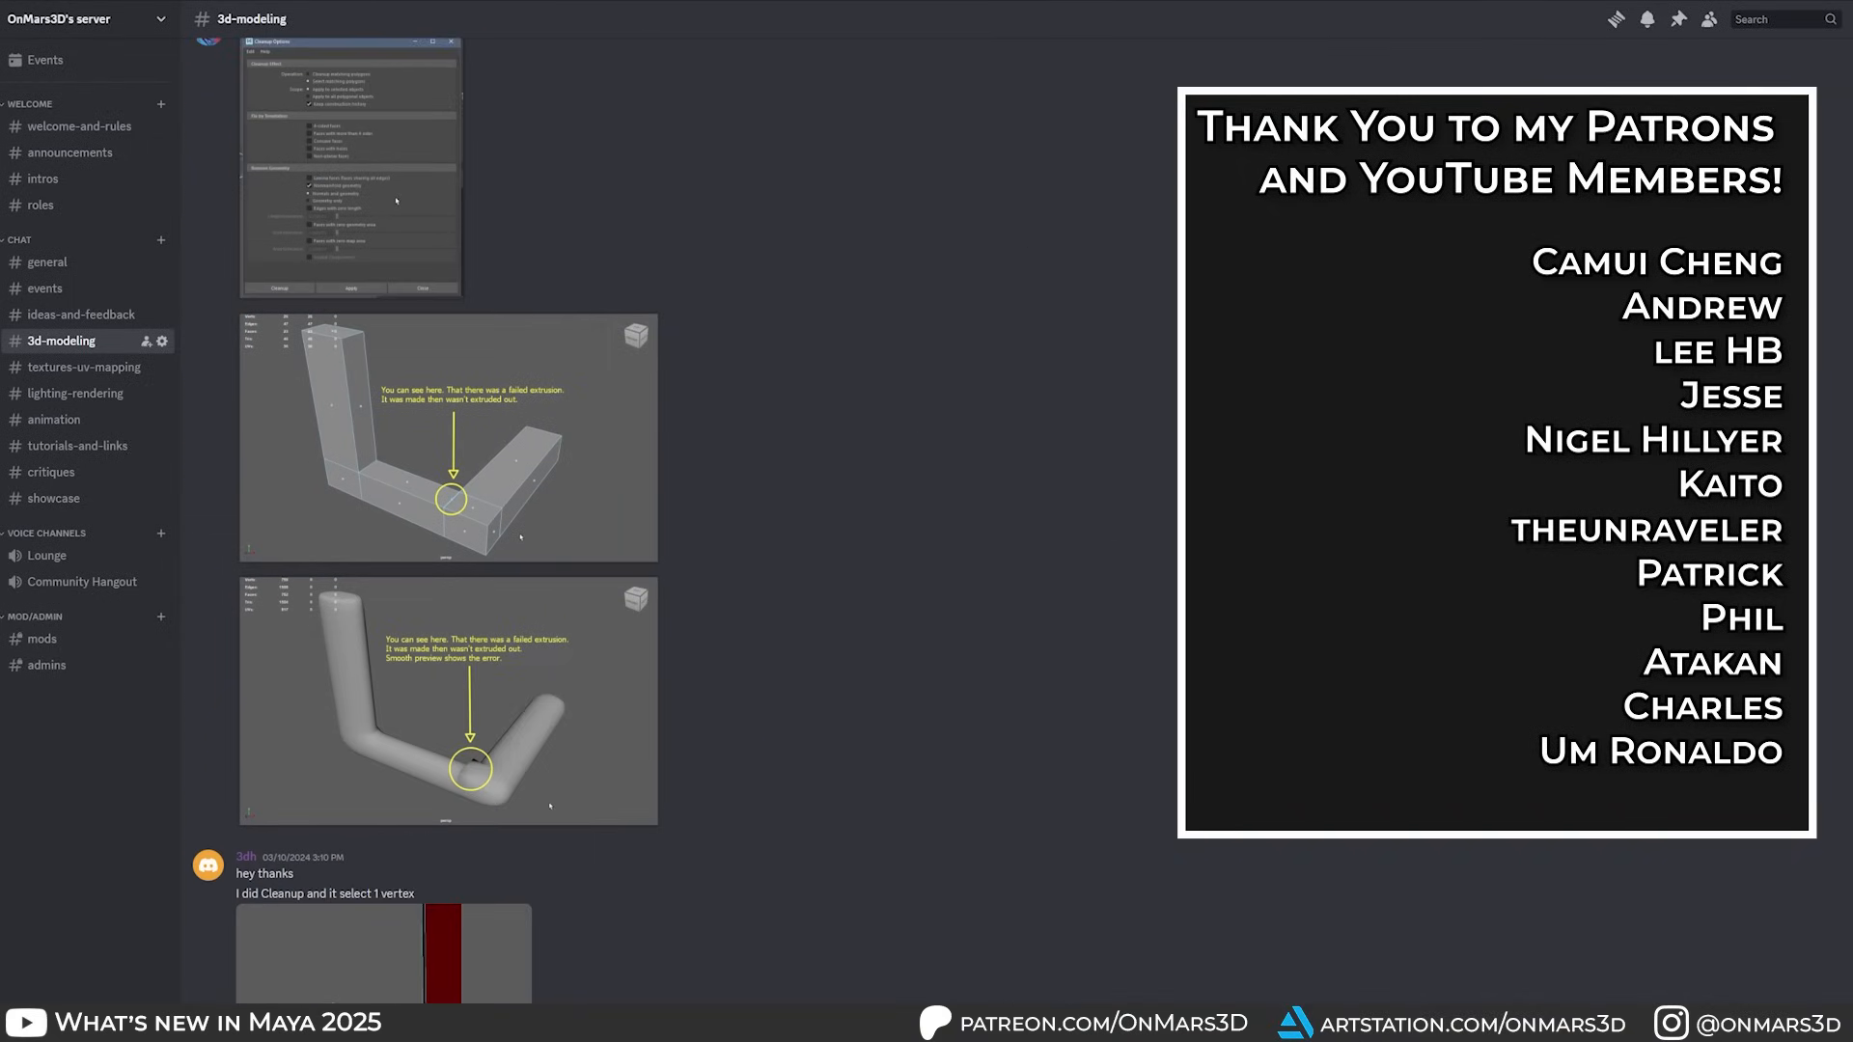
scroll("down", 3)
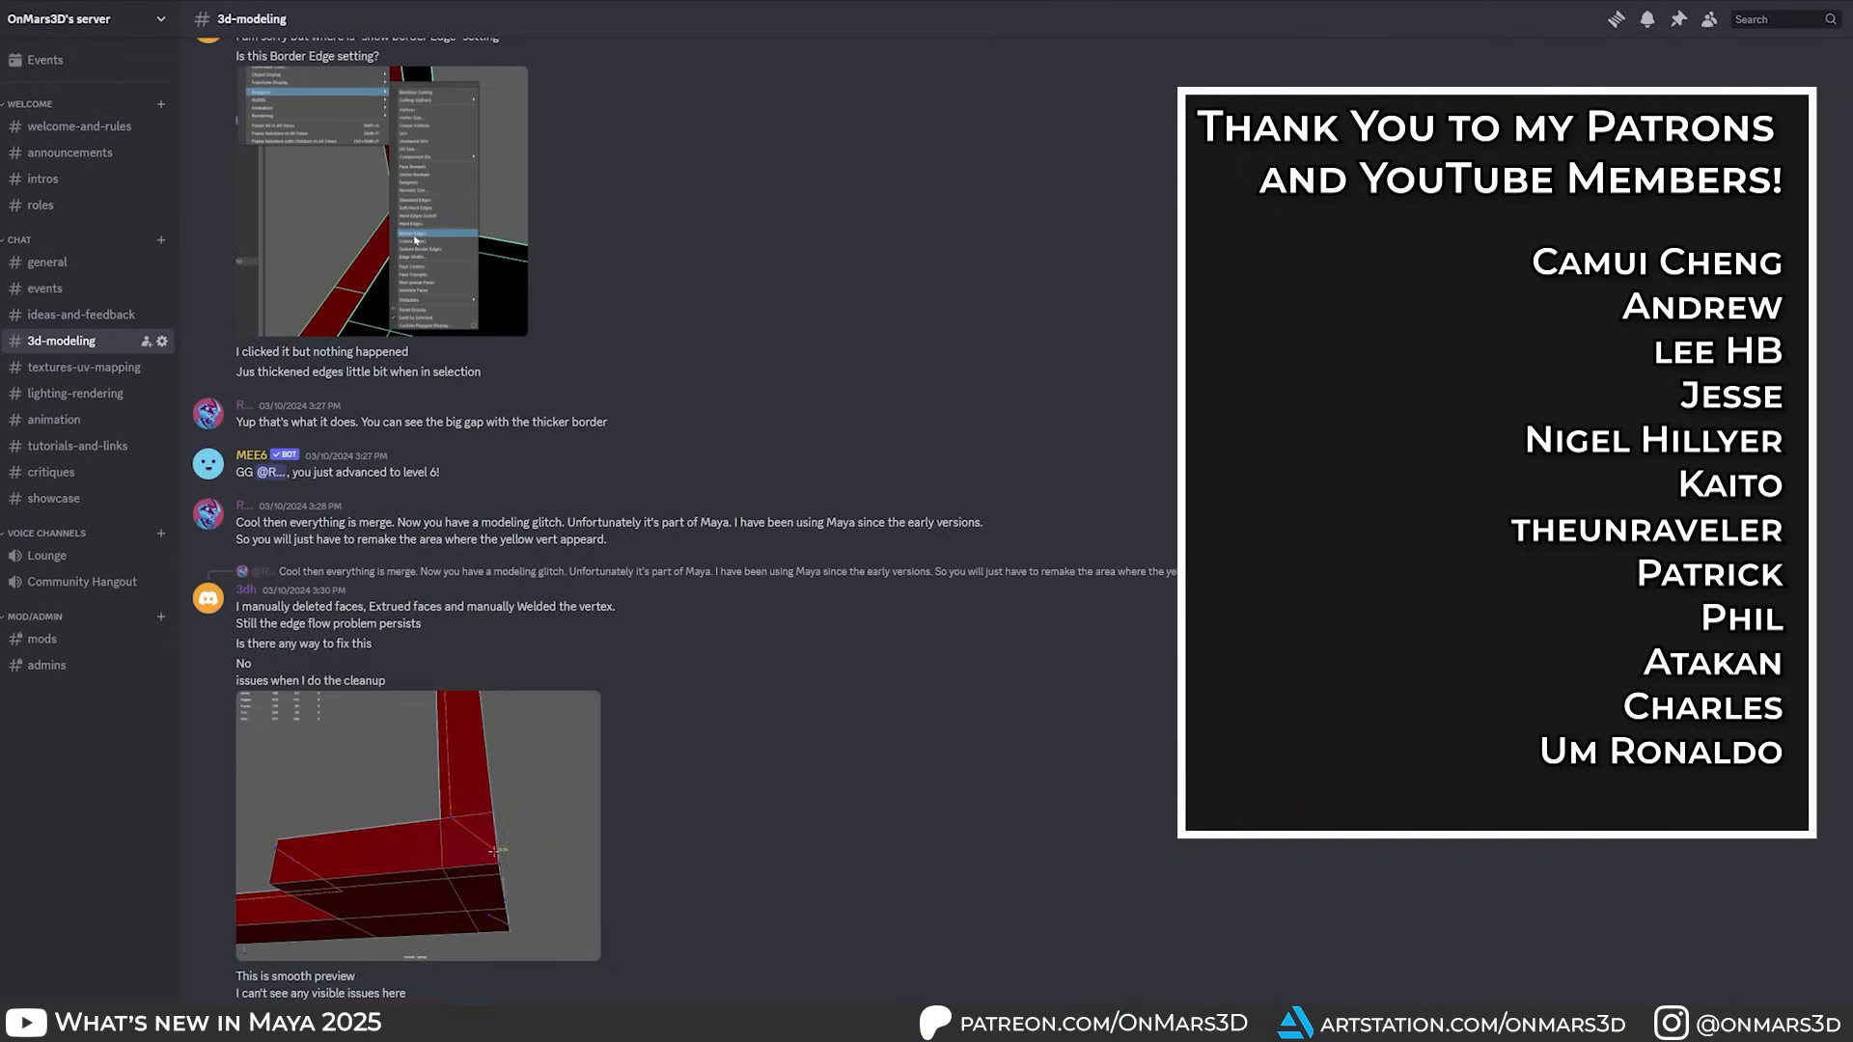